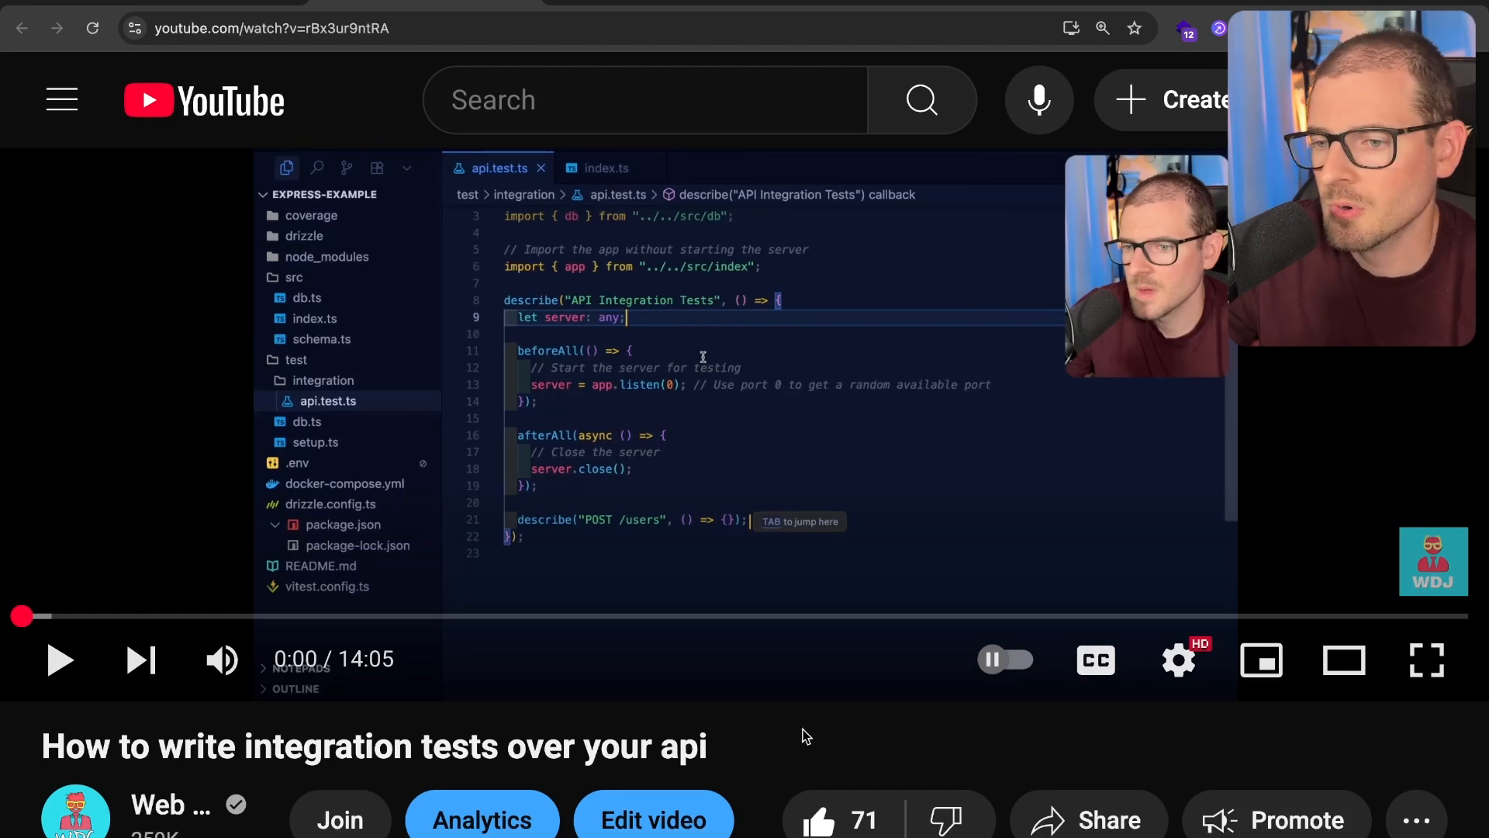
scroll(down, 3)
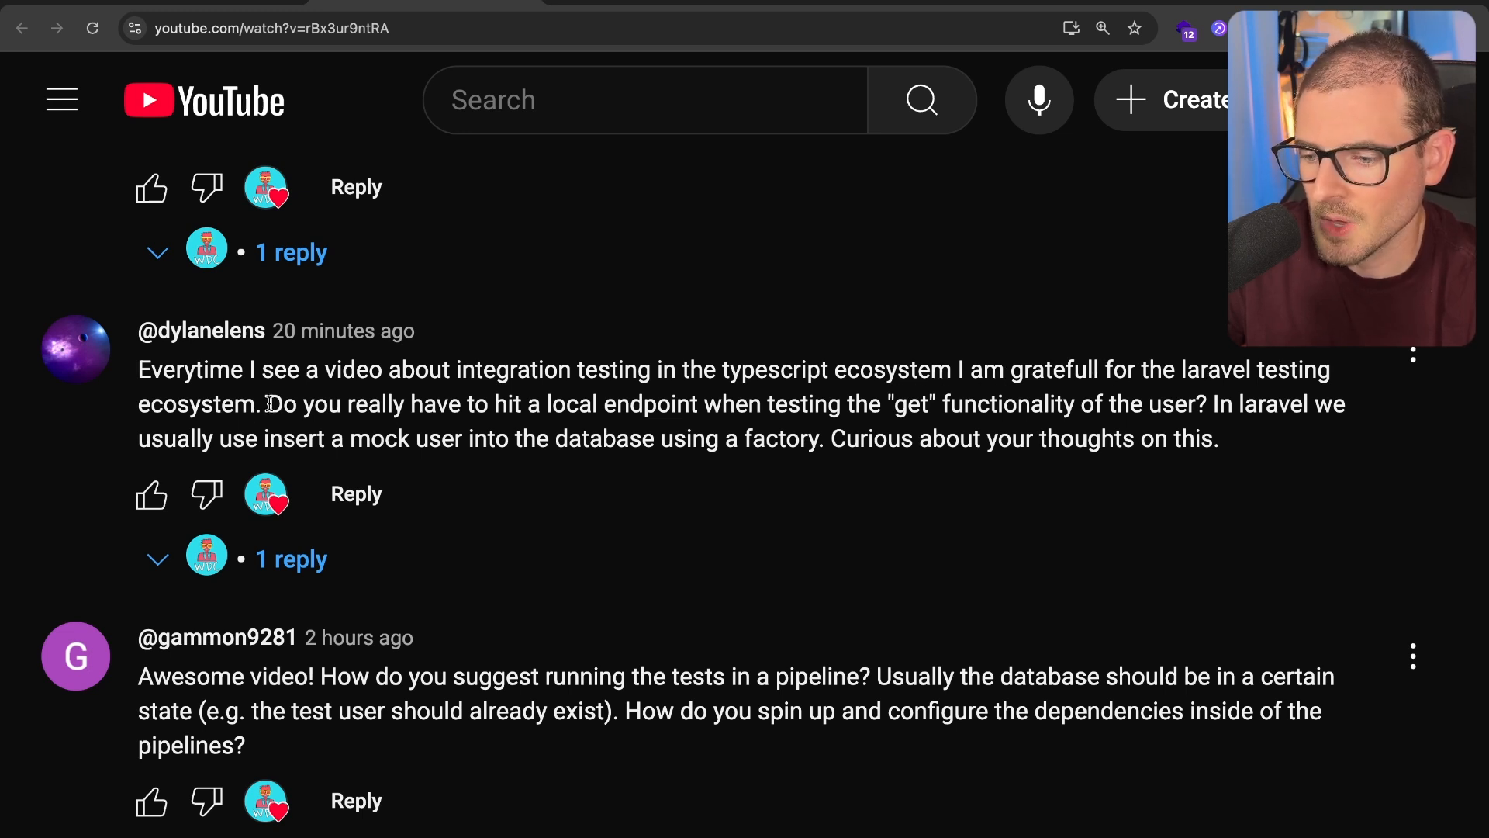
drag(268, 403, 489, 404)
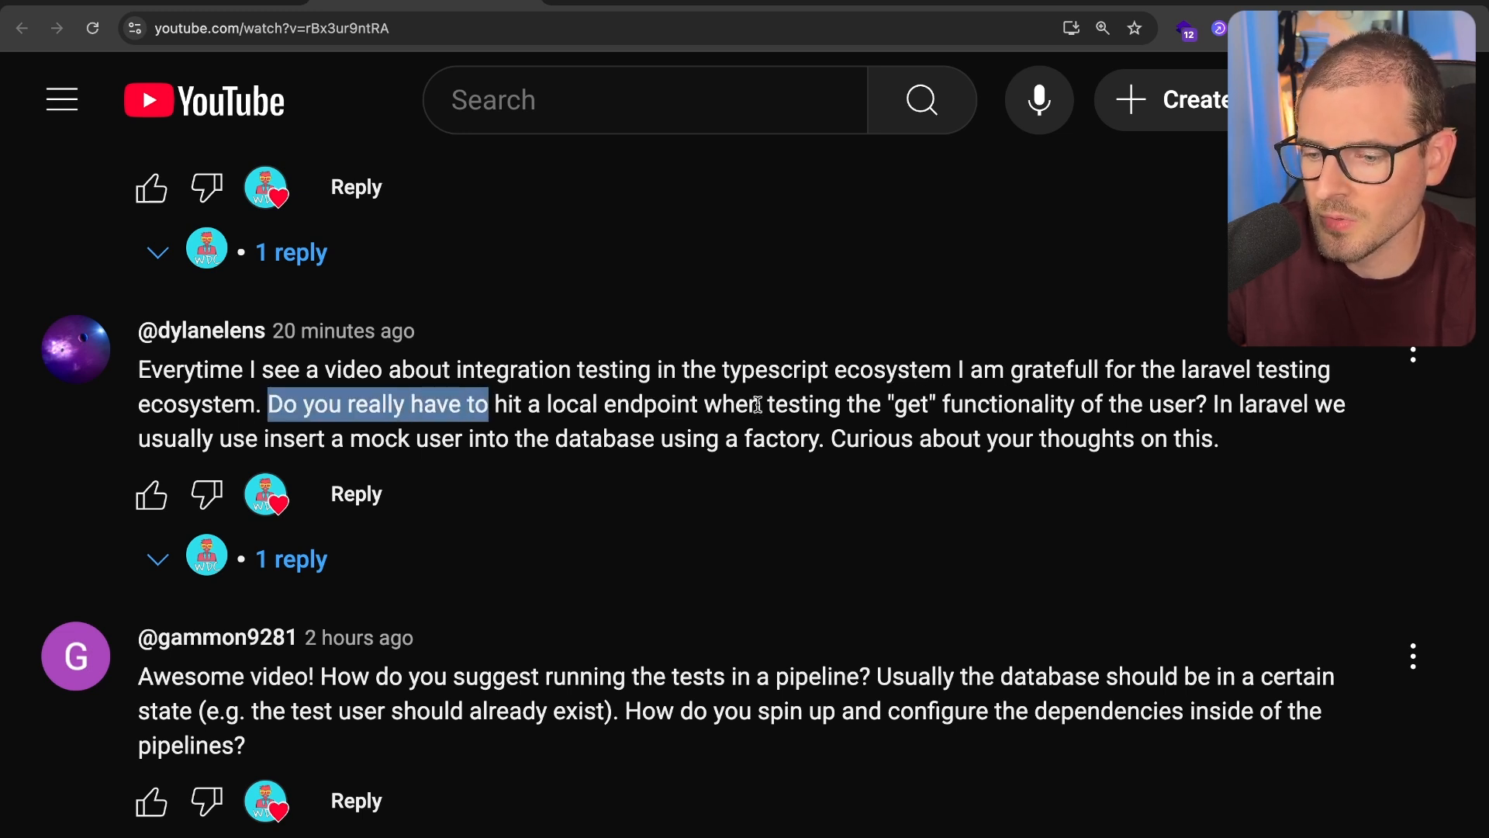
mouse_move(1192, 403)
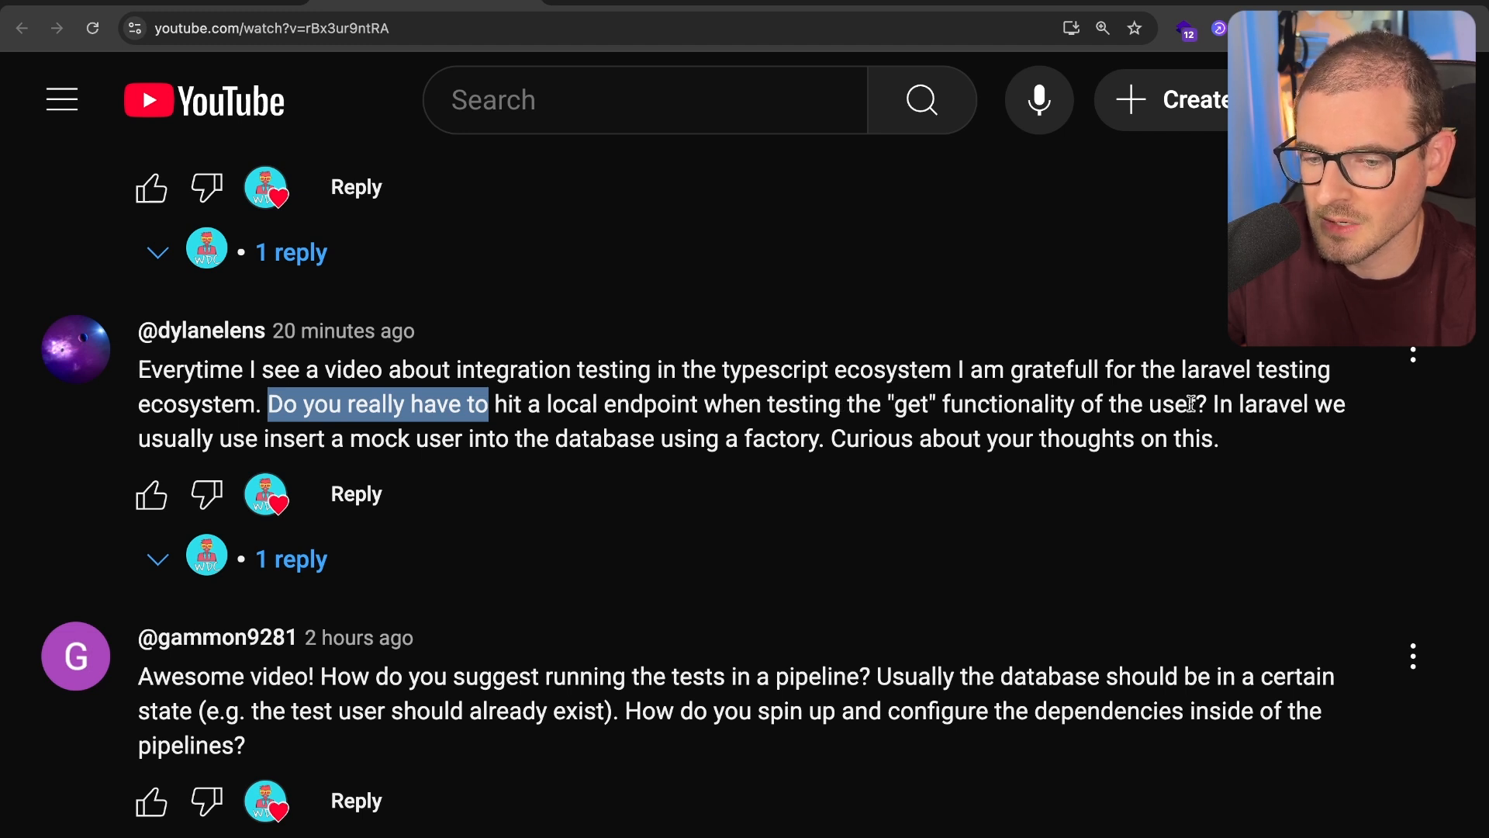
mouse_move(308, 406)
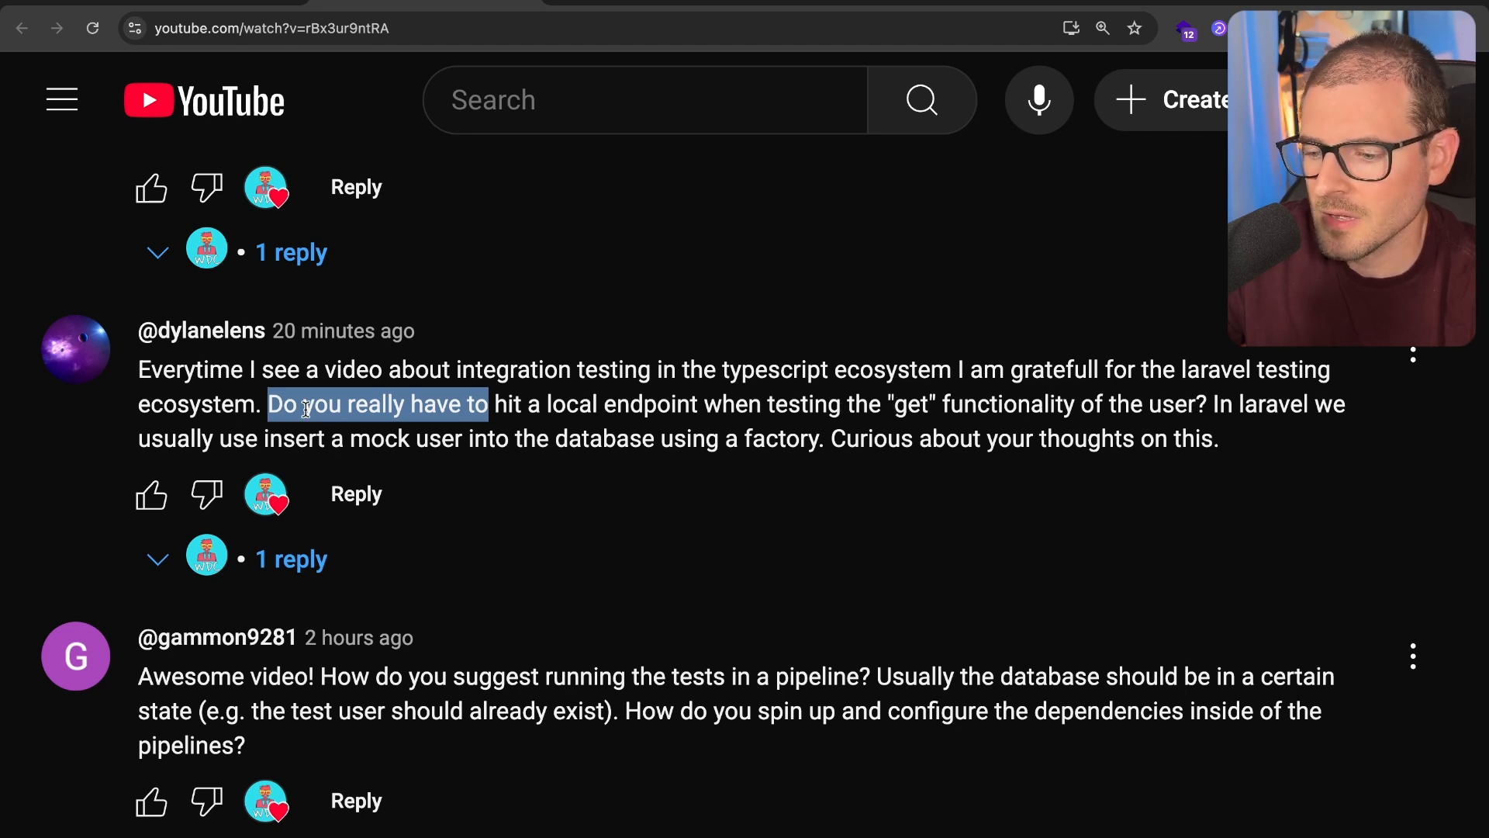
mouse_move(377, 446)
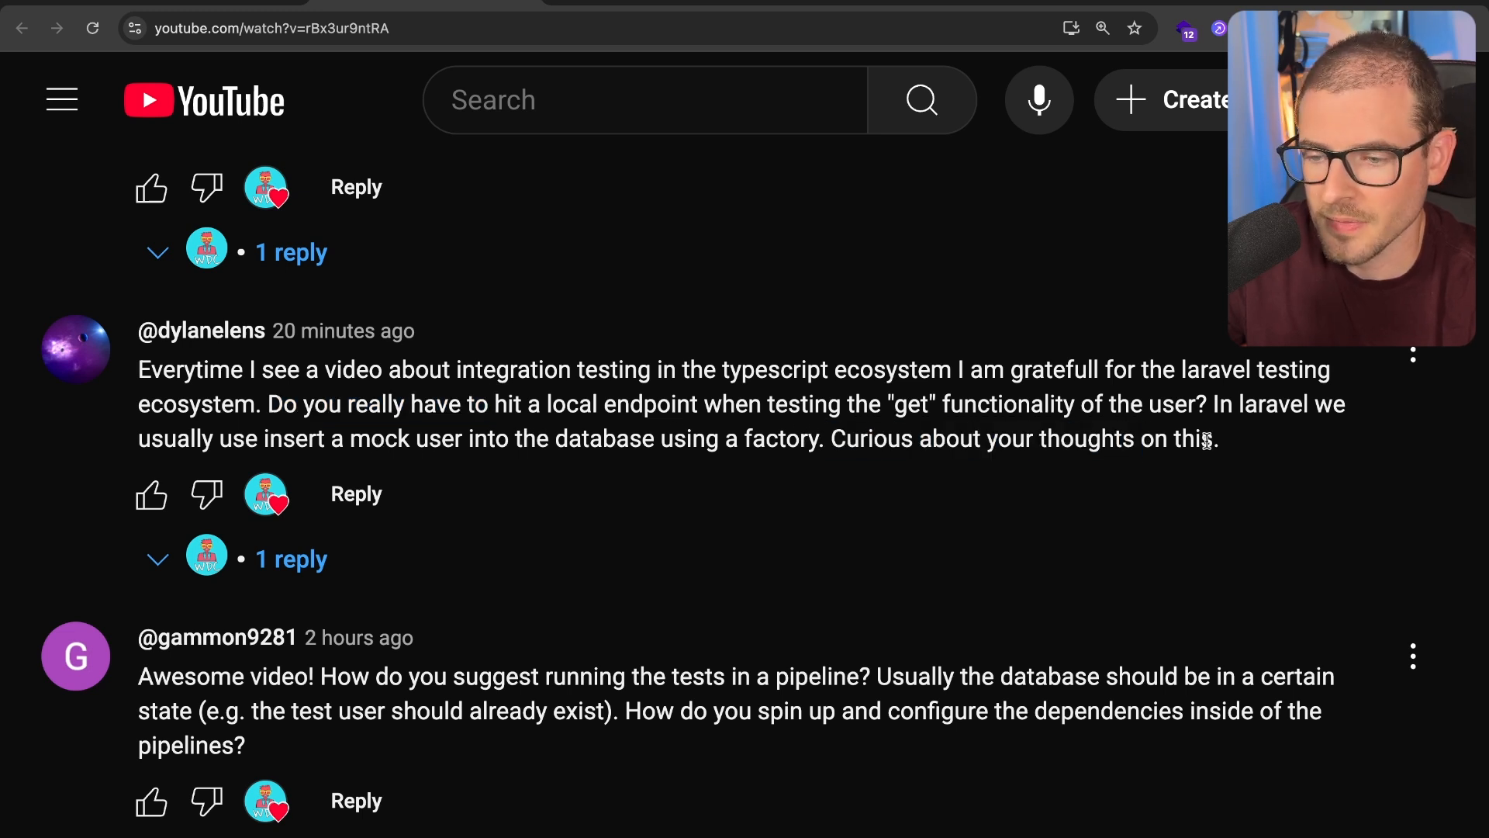
mouse_move(586, 384)
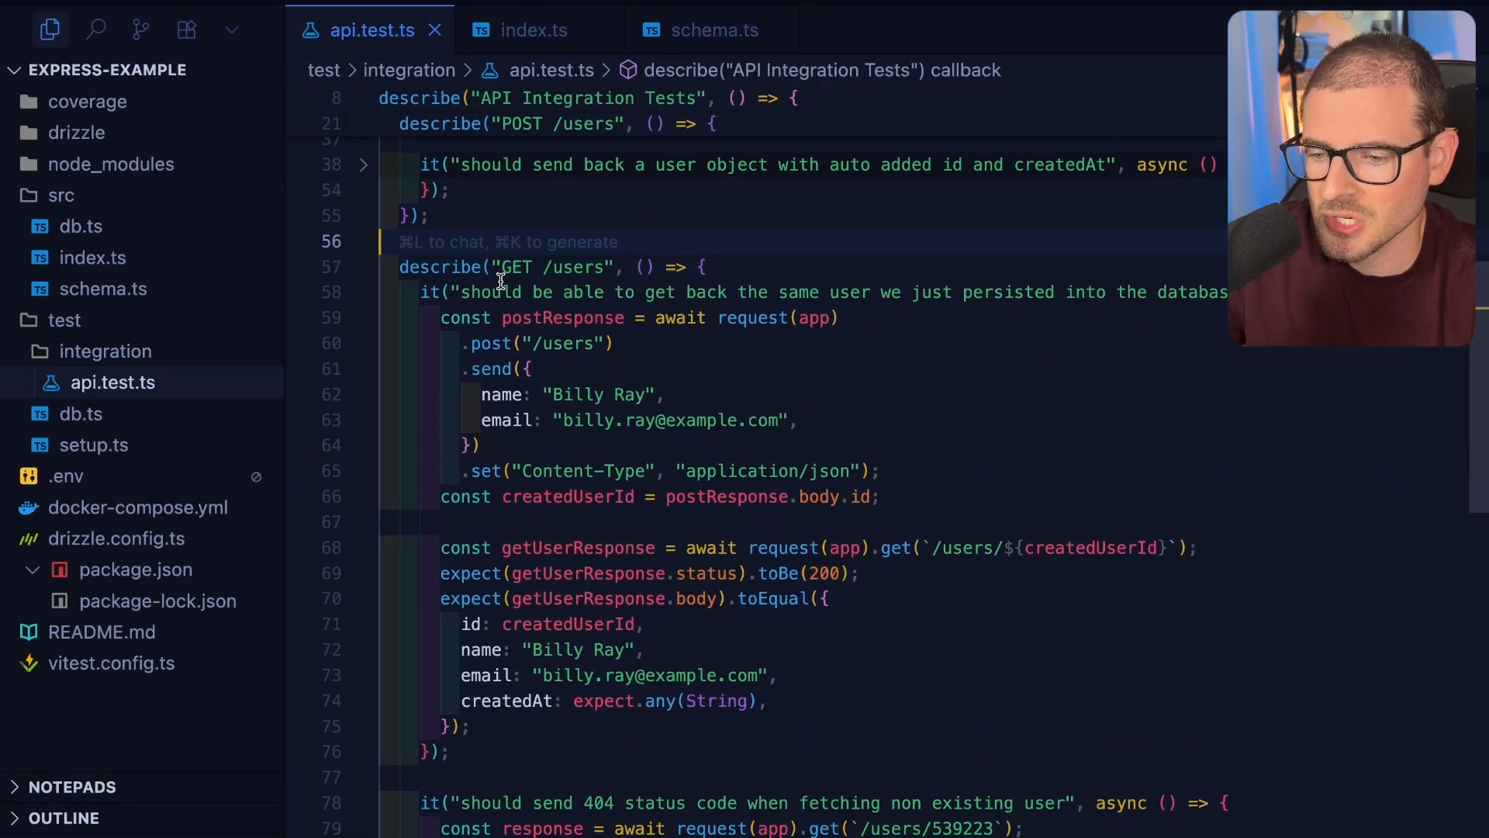
double_click(518, 267)
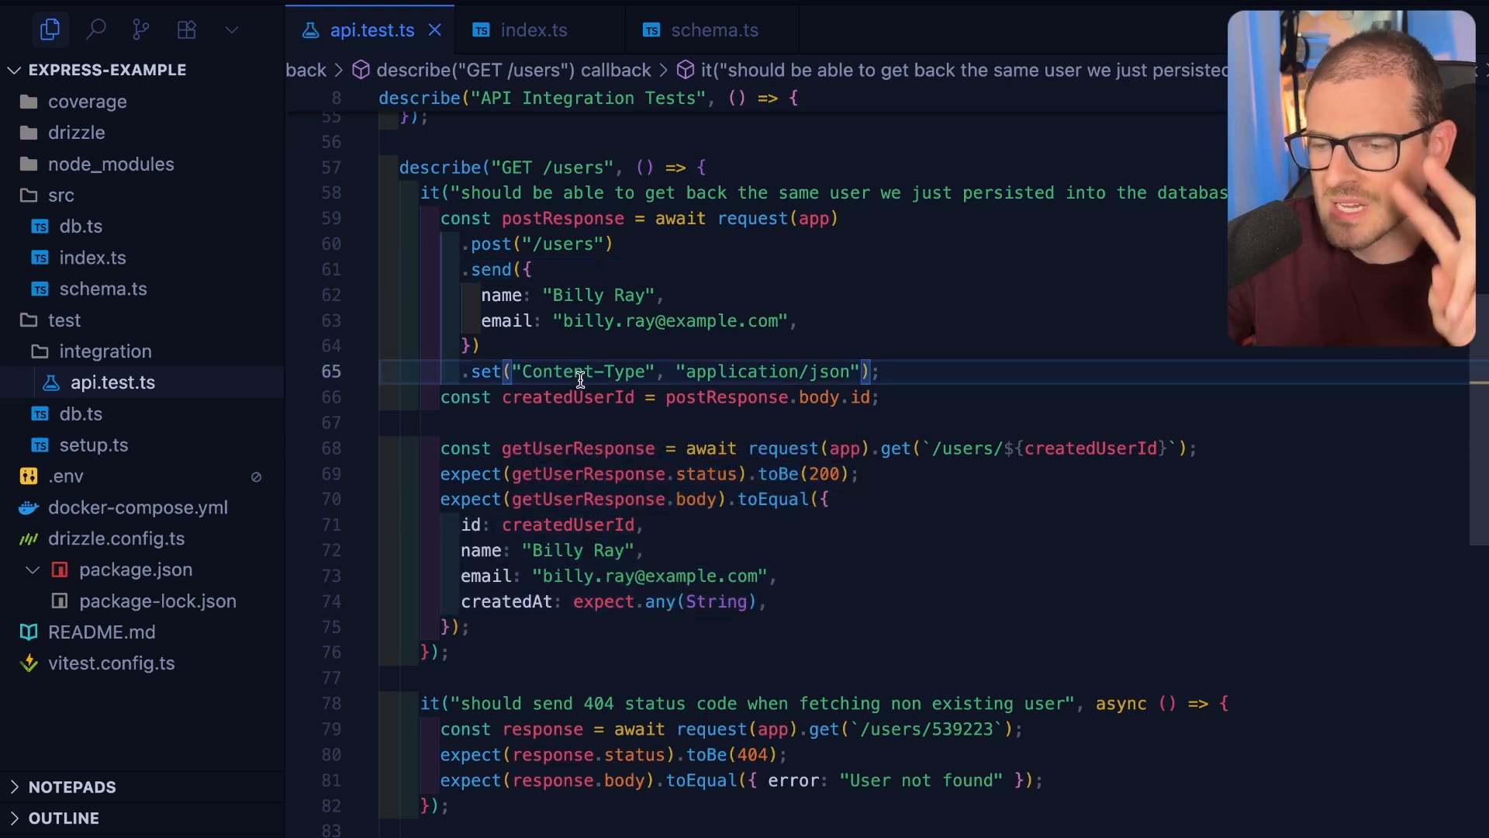
mouse_move(607, 304)
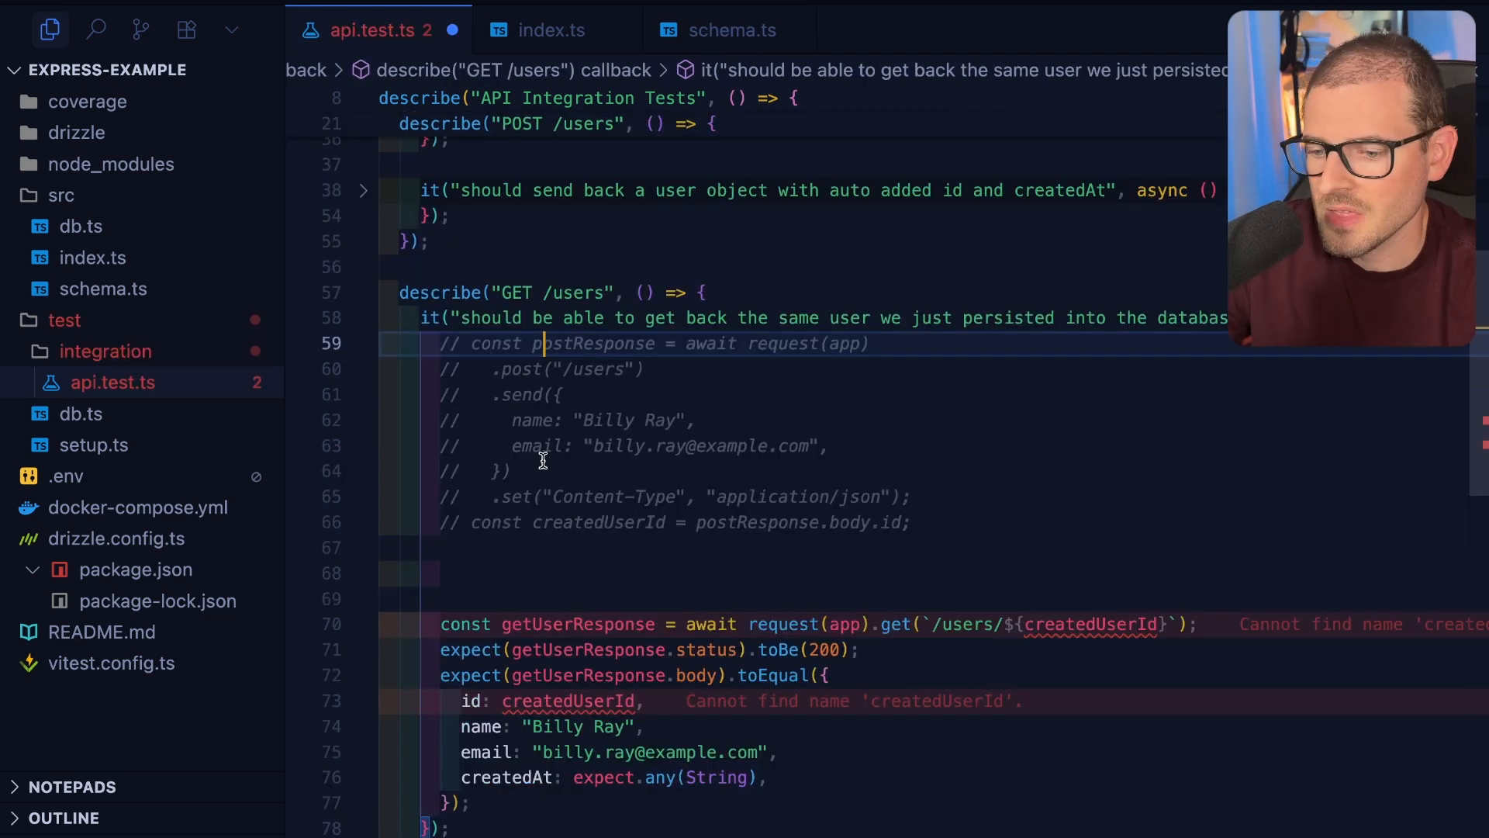
Replace the POST request with await db.insert(users).values({ name, email }) in the GET /users test.
text(await)
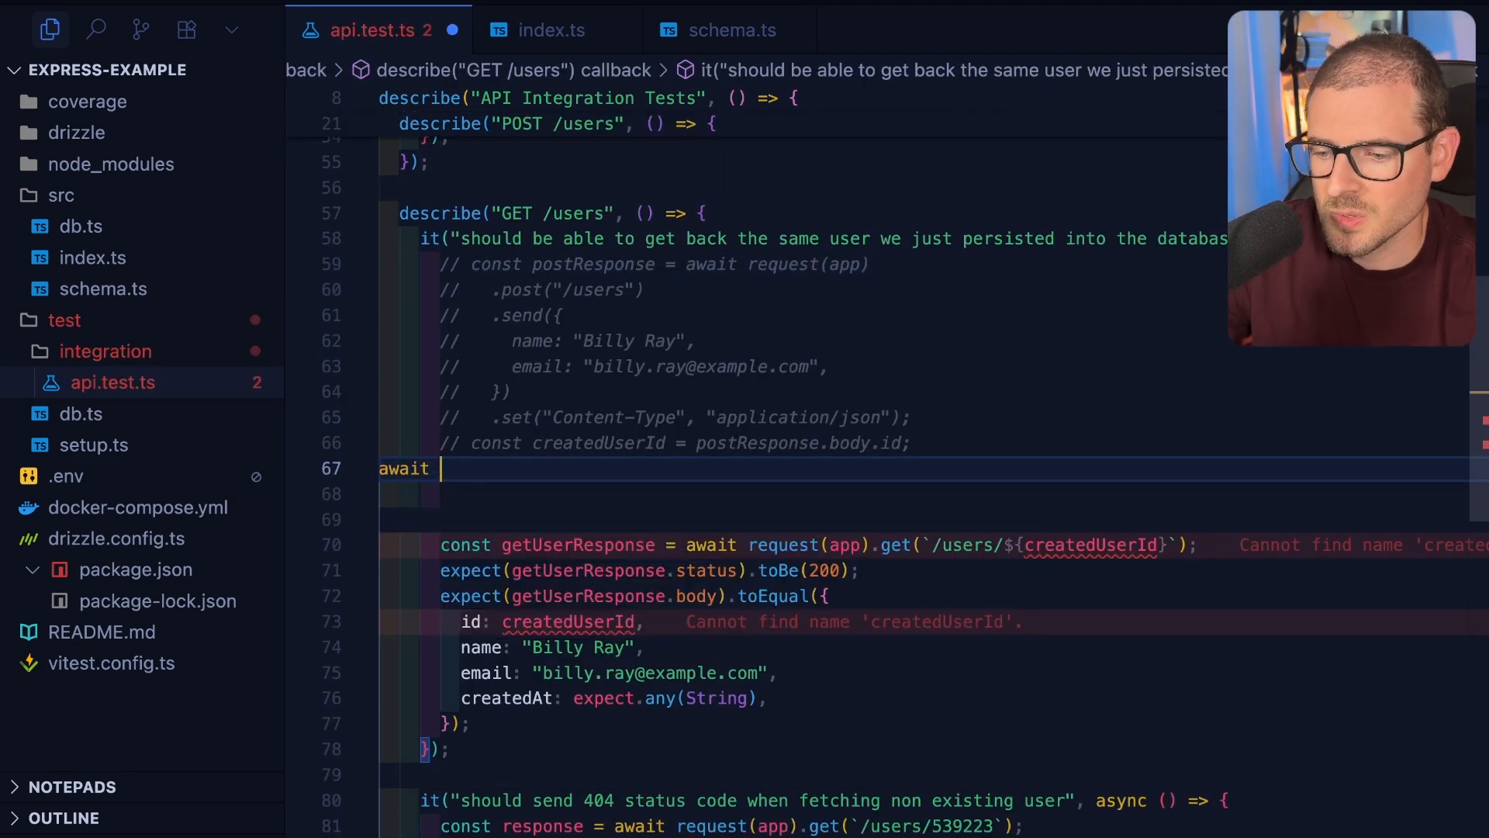
text(db.insert())
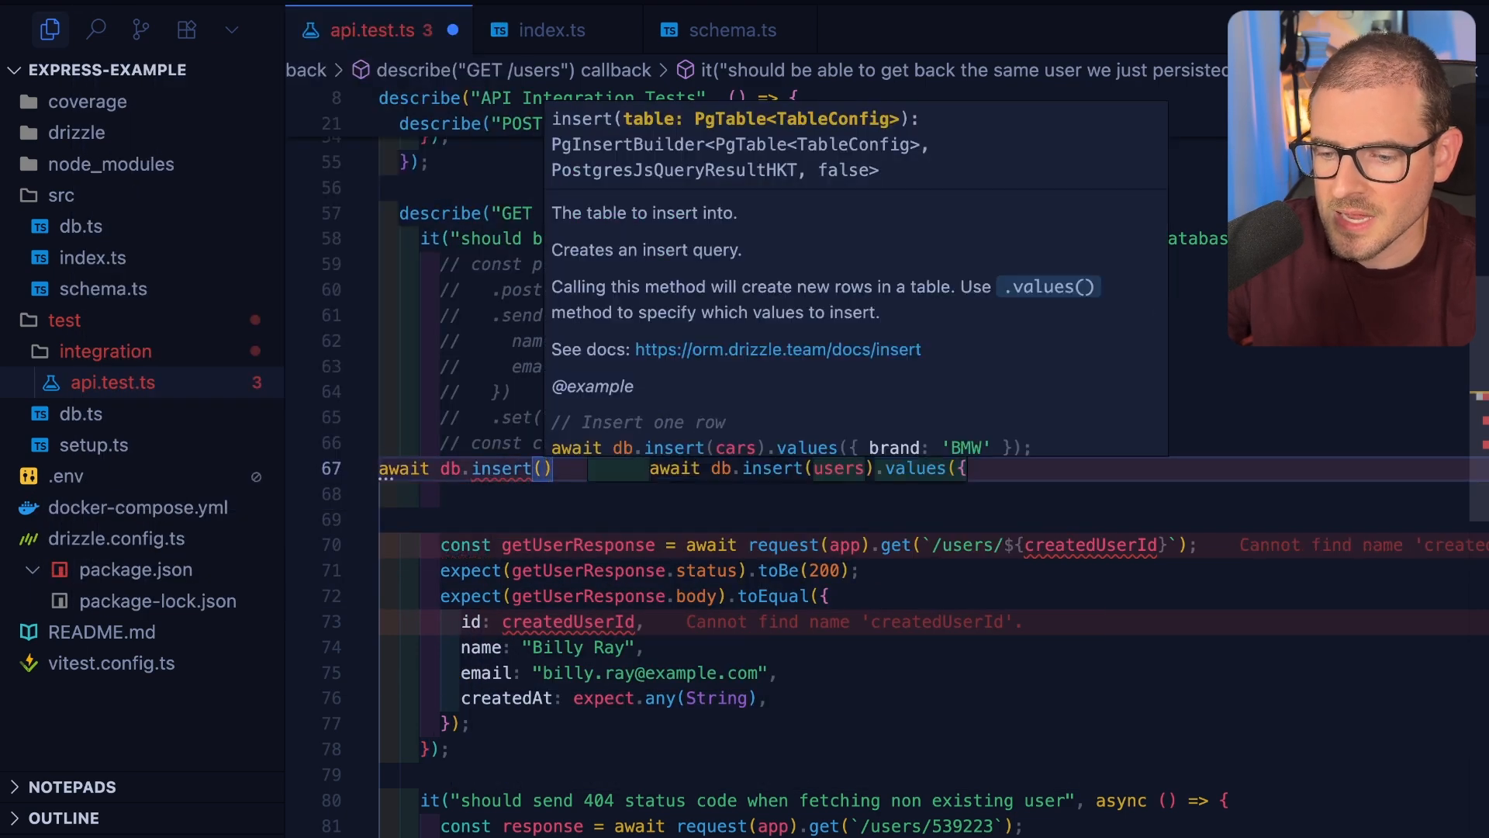
key(Tab)
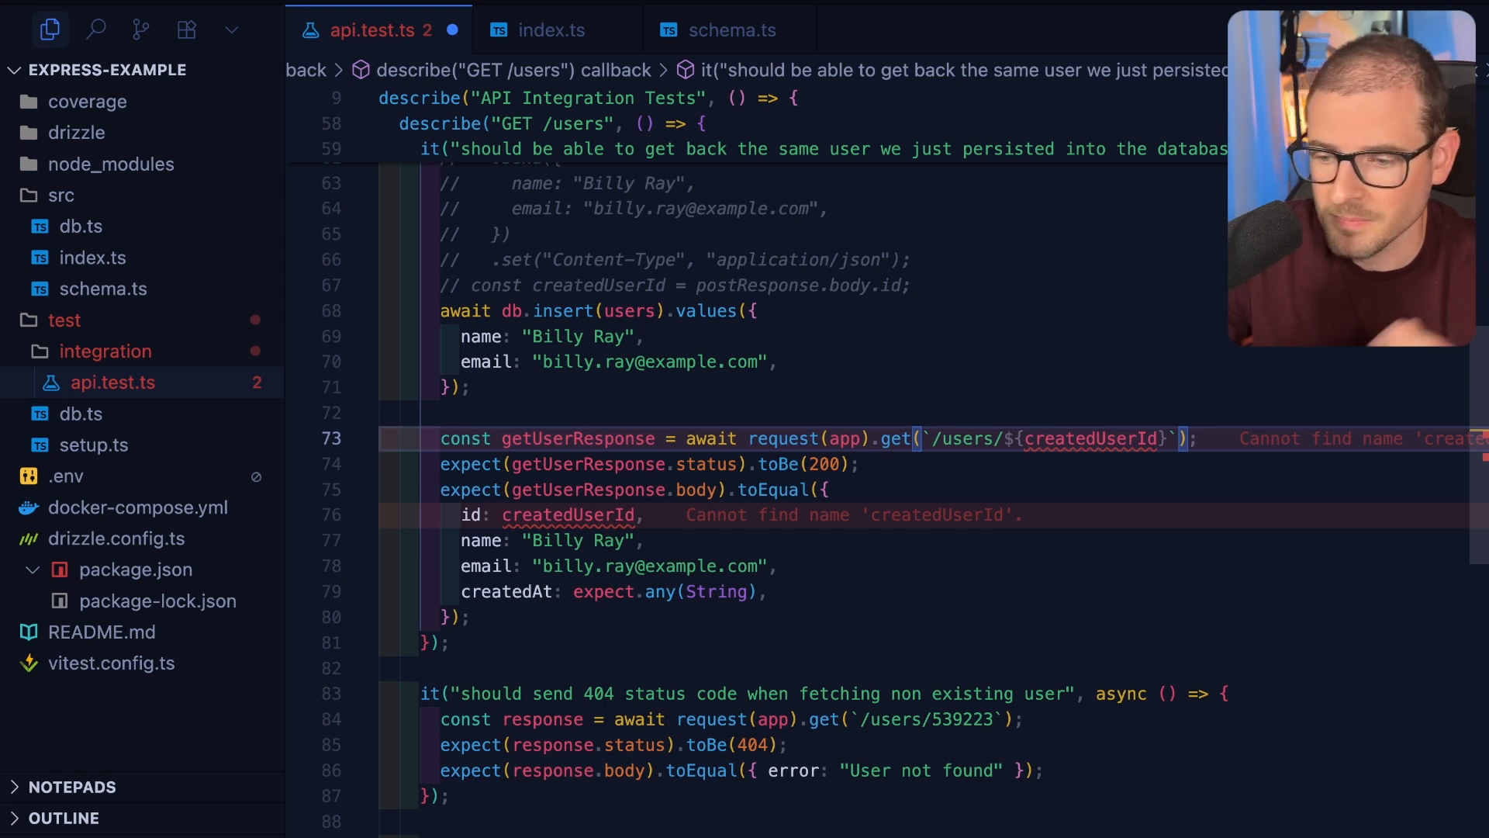
drag(439, 310, 470, 386)
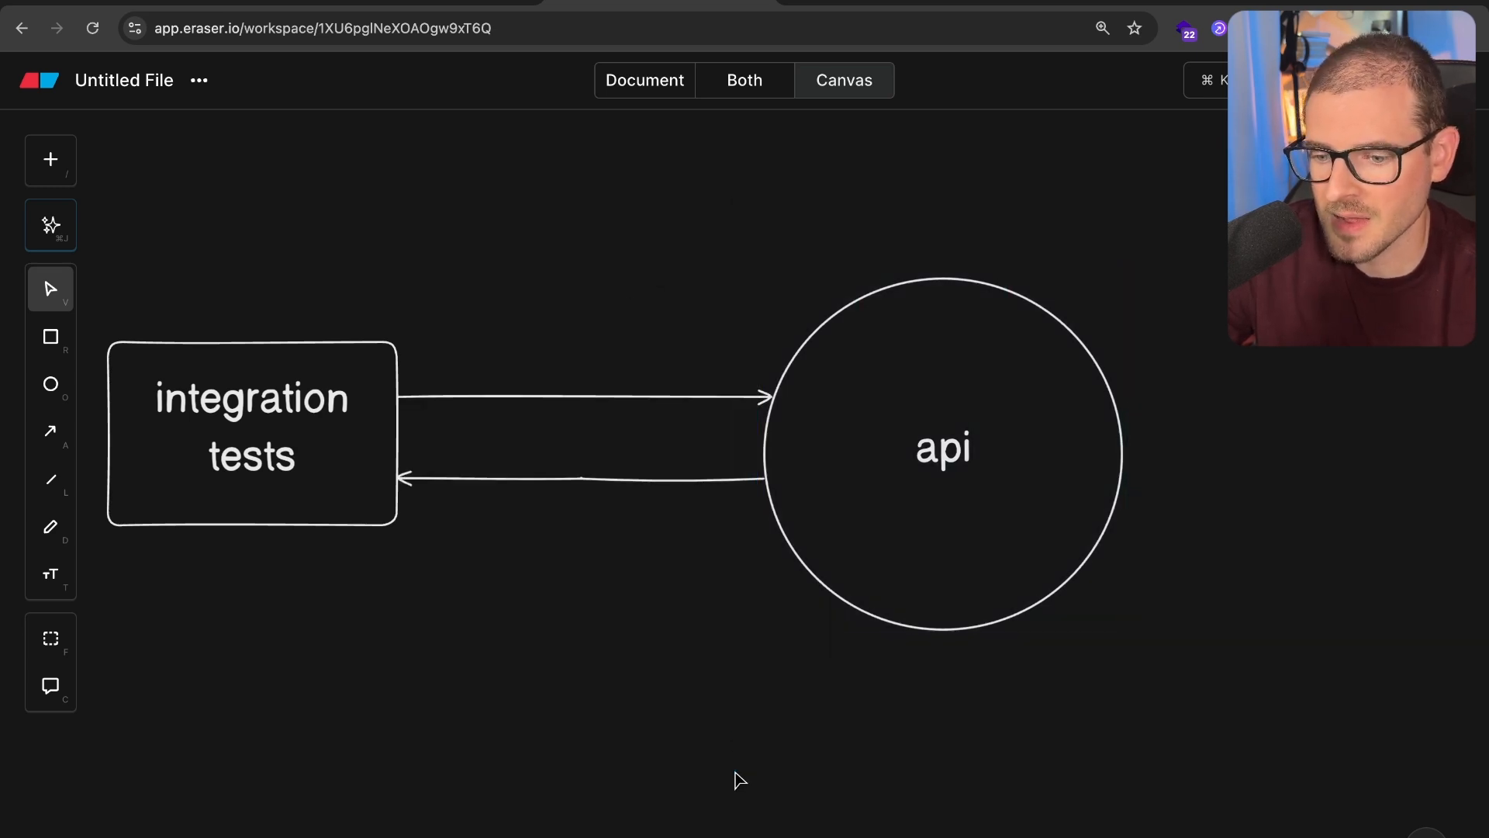
mouse_move(962, 479)
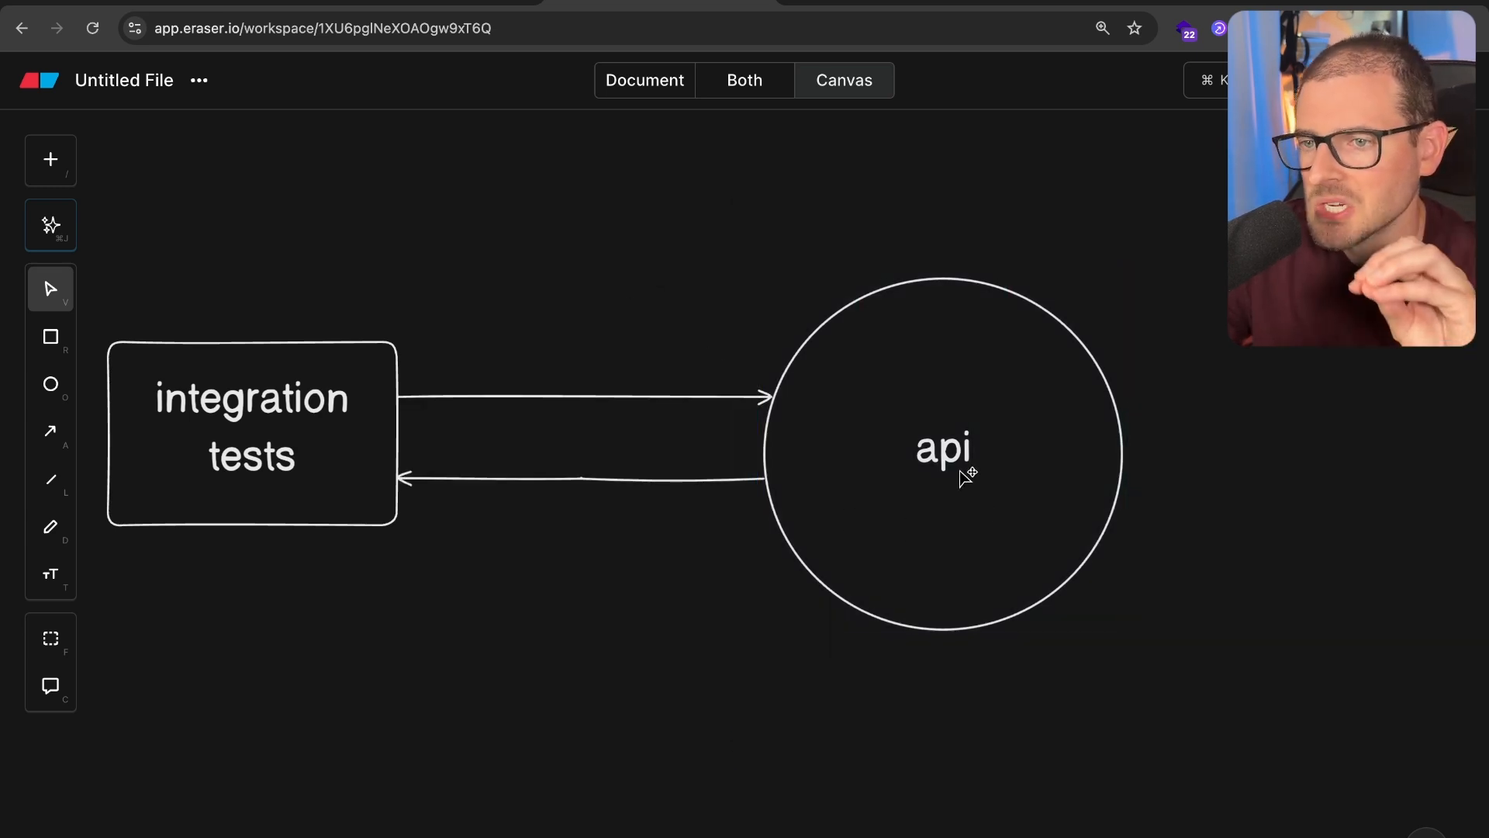
Place a small inner circle in the api circle and label it drizzle.
click(51, 385)
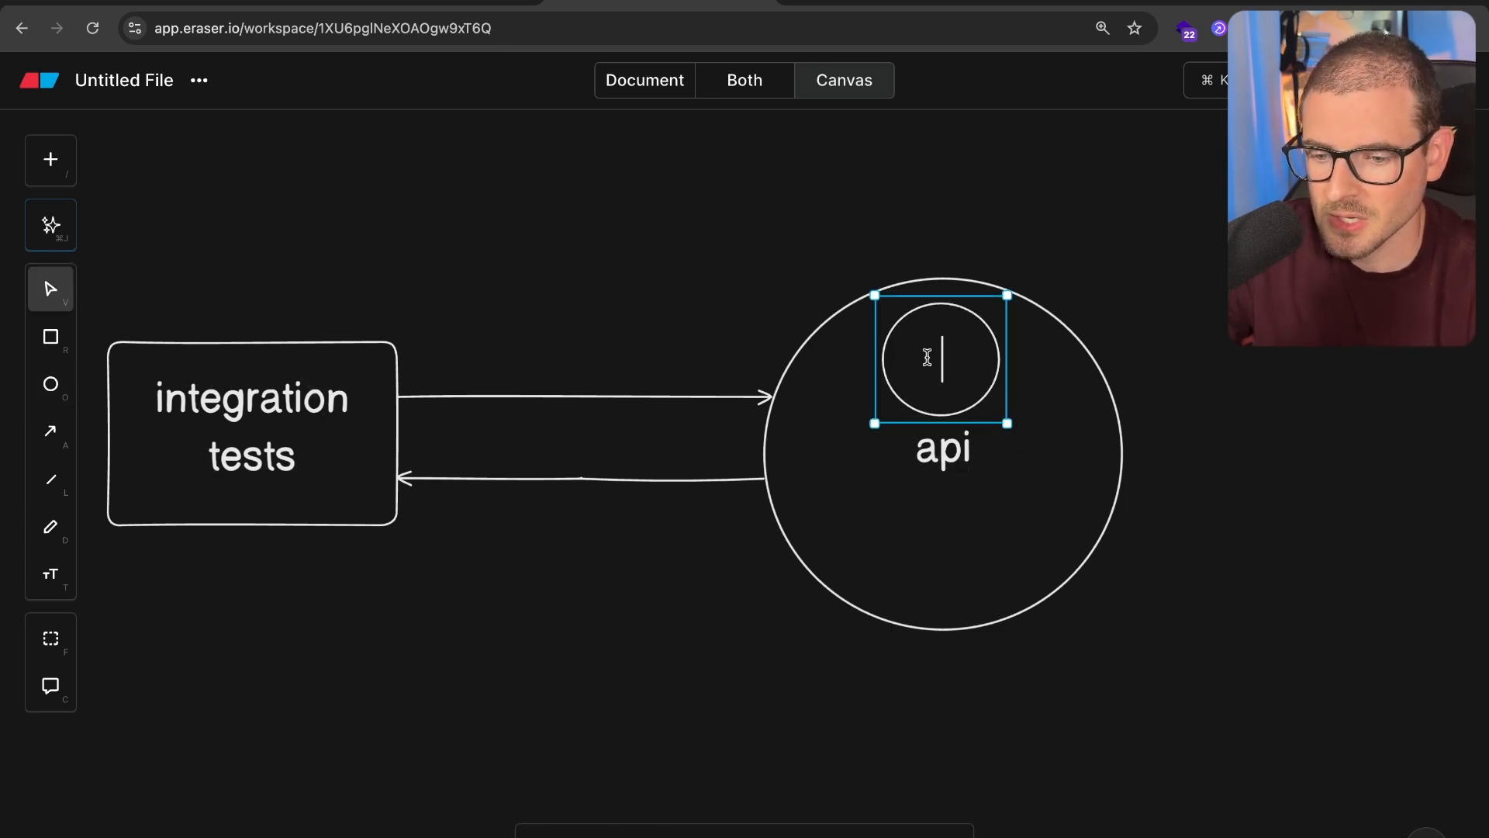
text(drizzle)
text(datab)
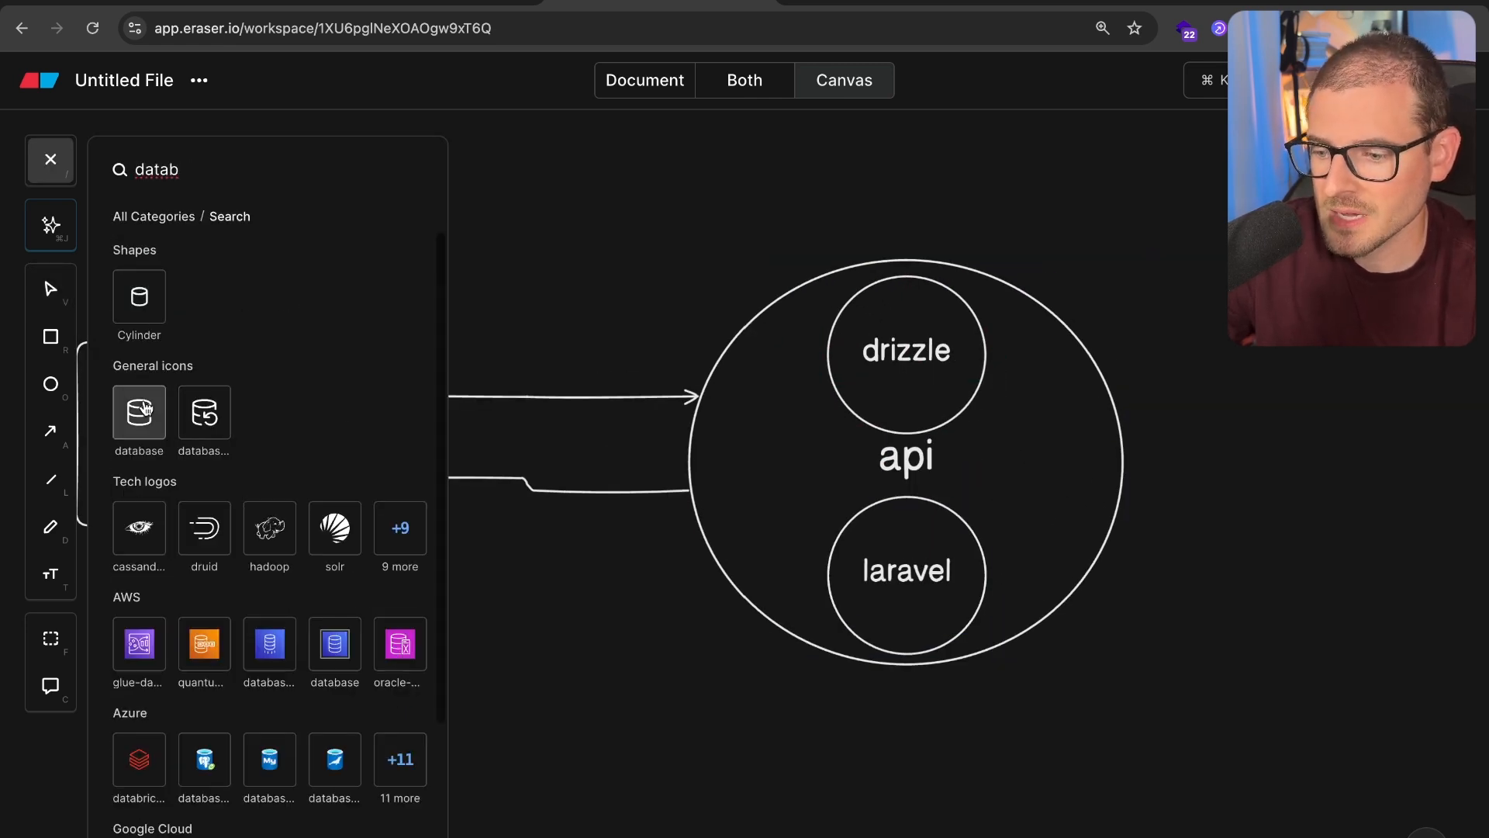
Add a database icon labelled dynamodb and draw a line dividing the tests from the api.
click(139, 416)
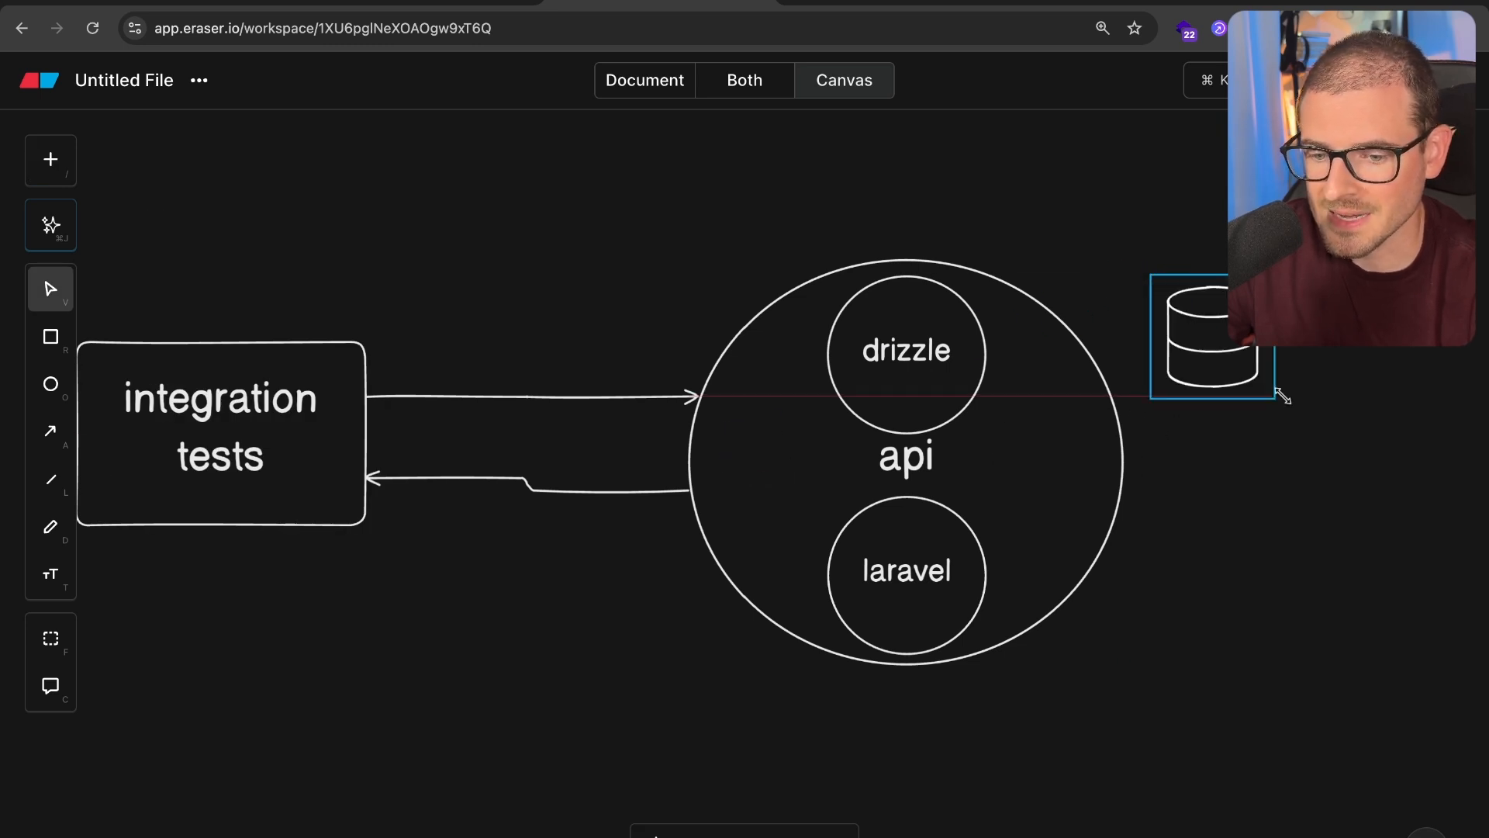
text(dynamodb)
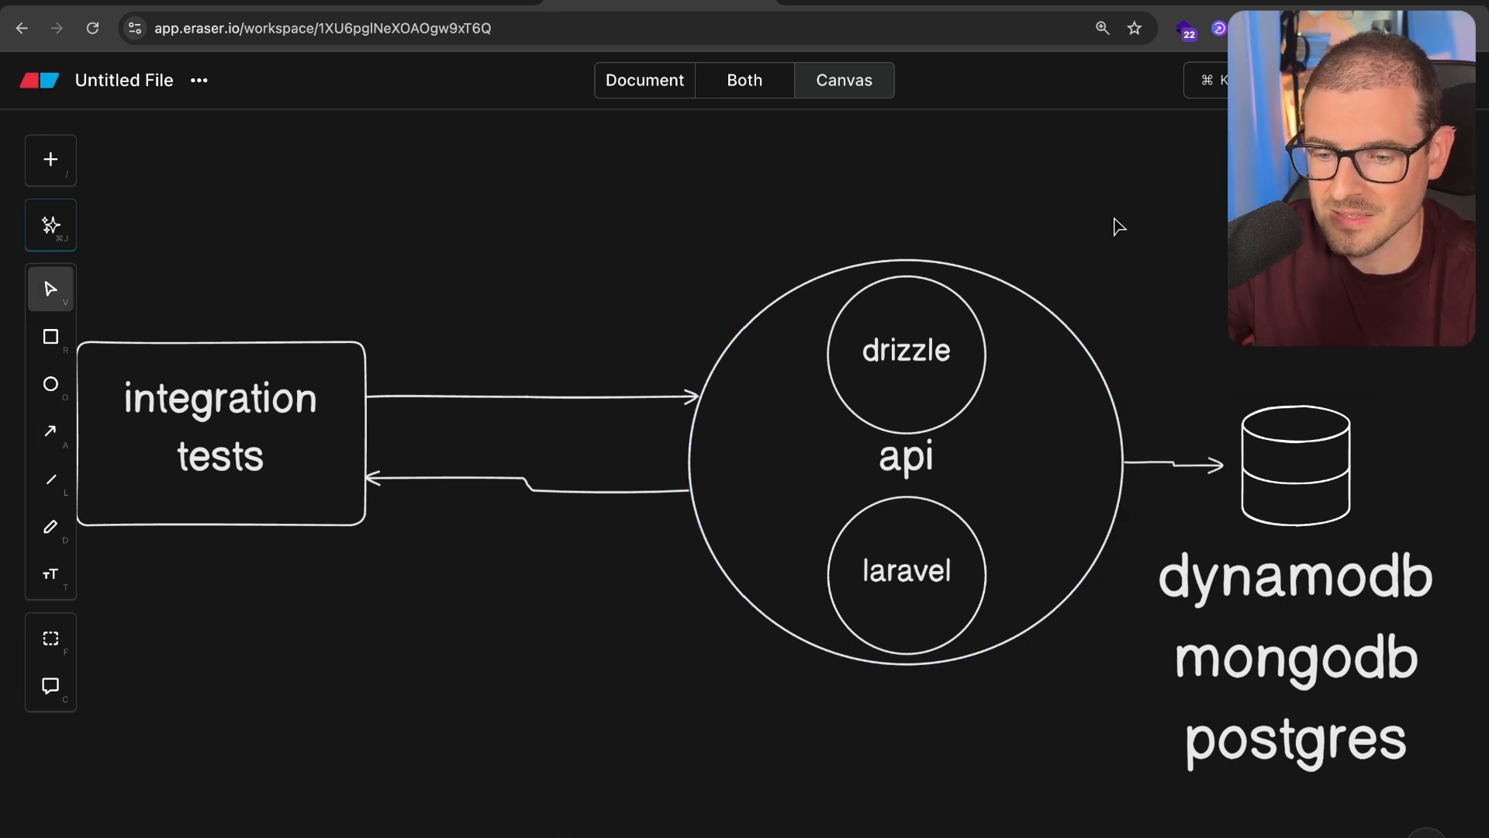
mouse_move(730, 519)
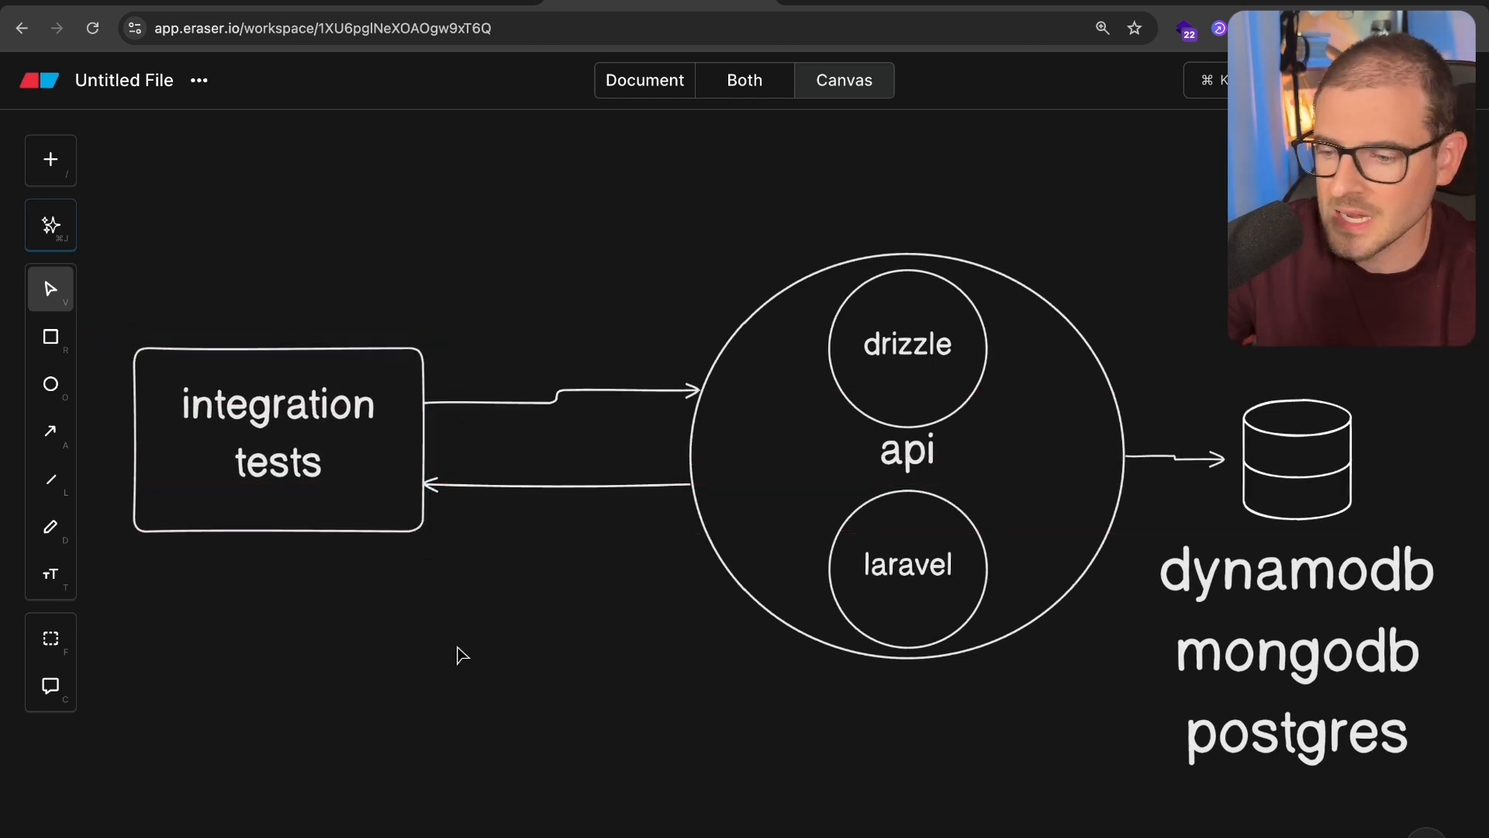
mouse_move(327, 466)
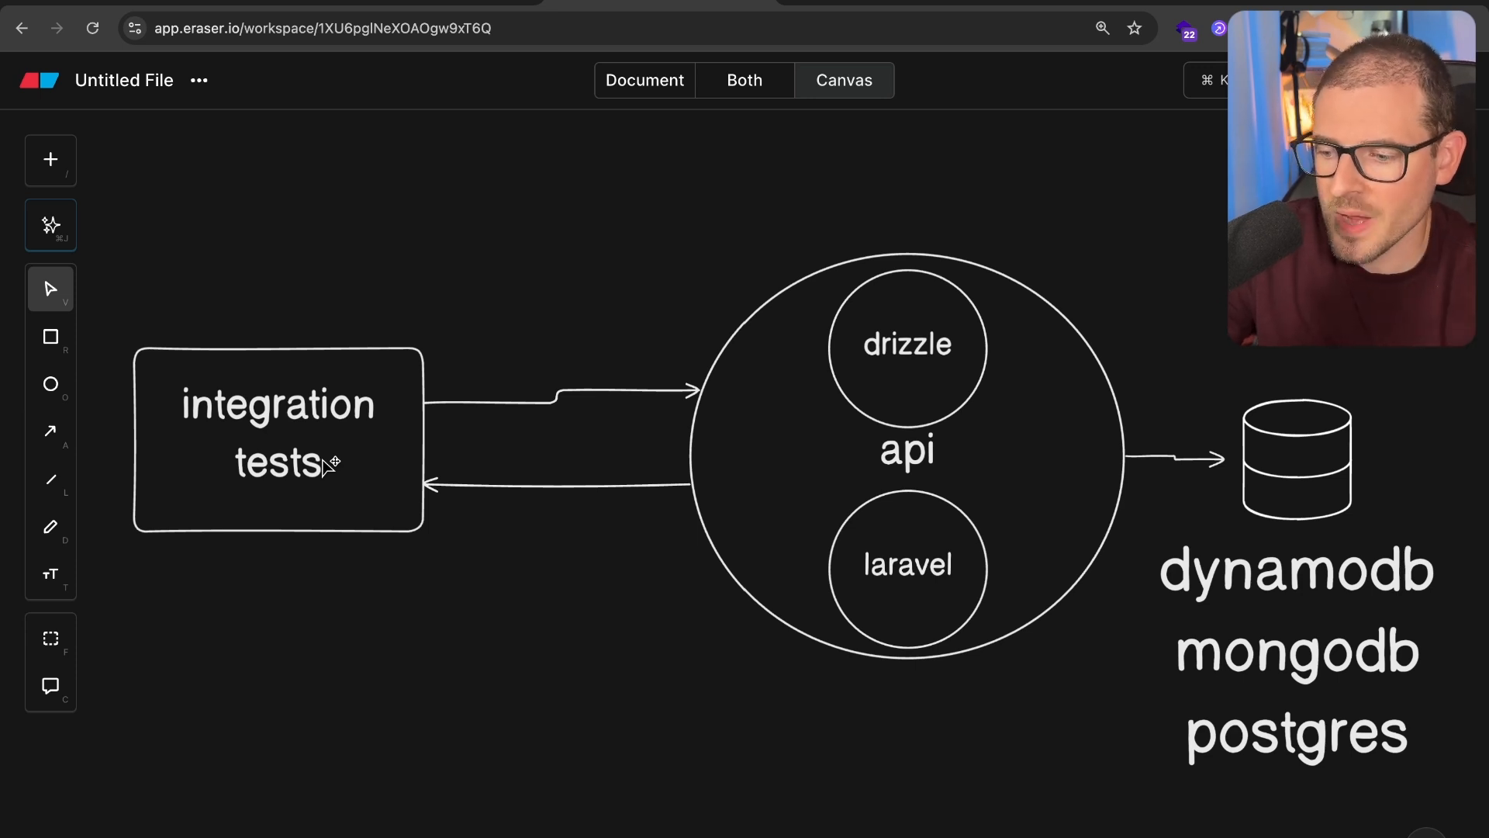
drag(620, 171, 549, 794)
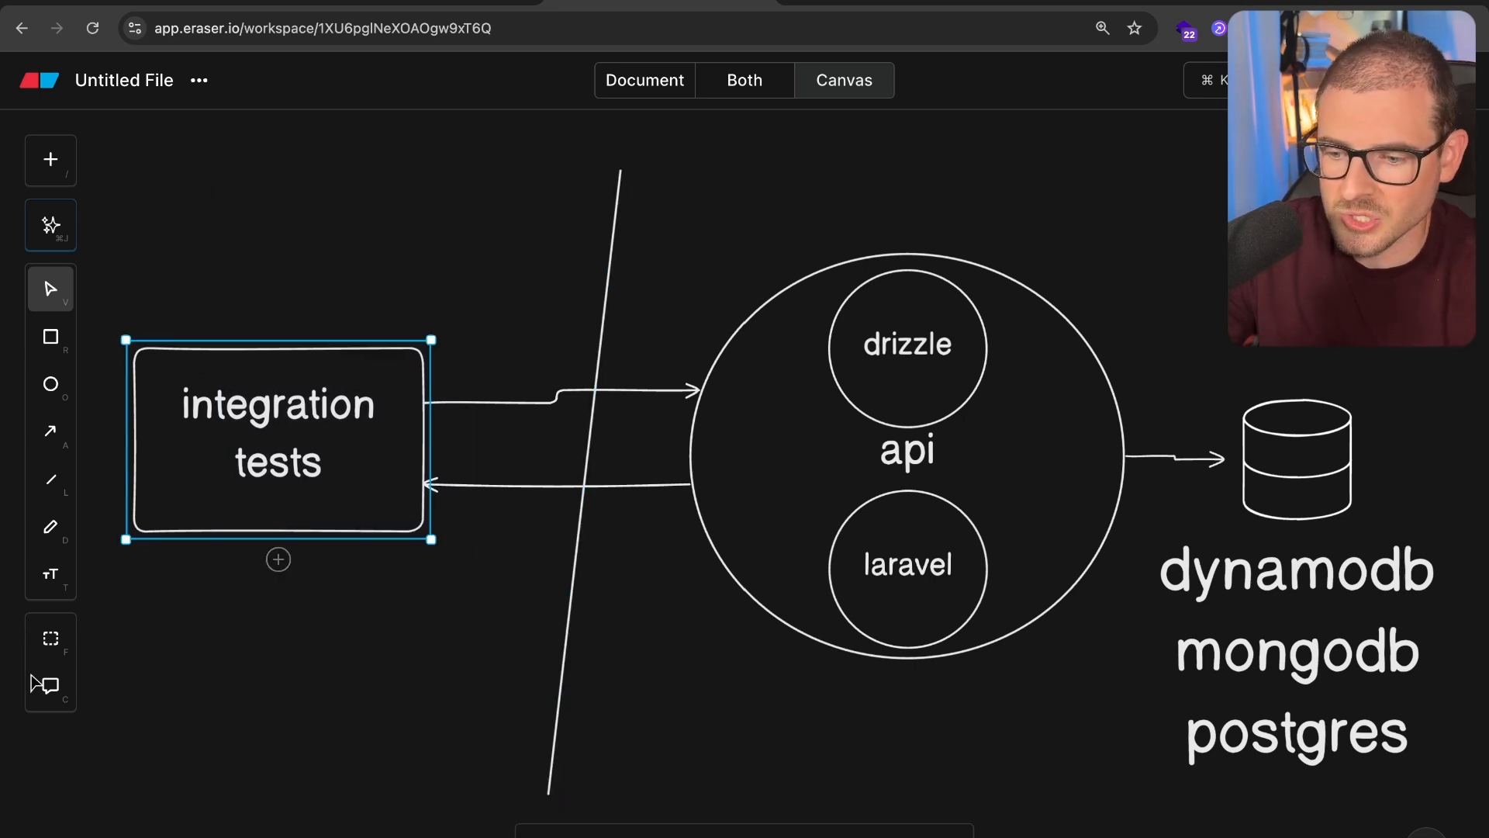
click(909, 341)
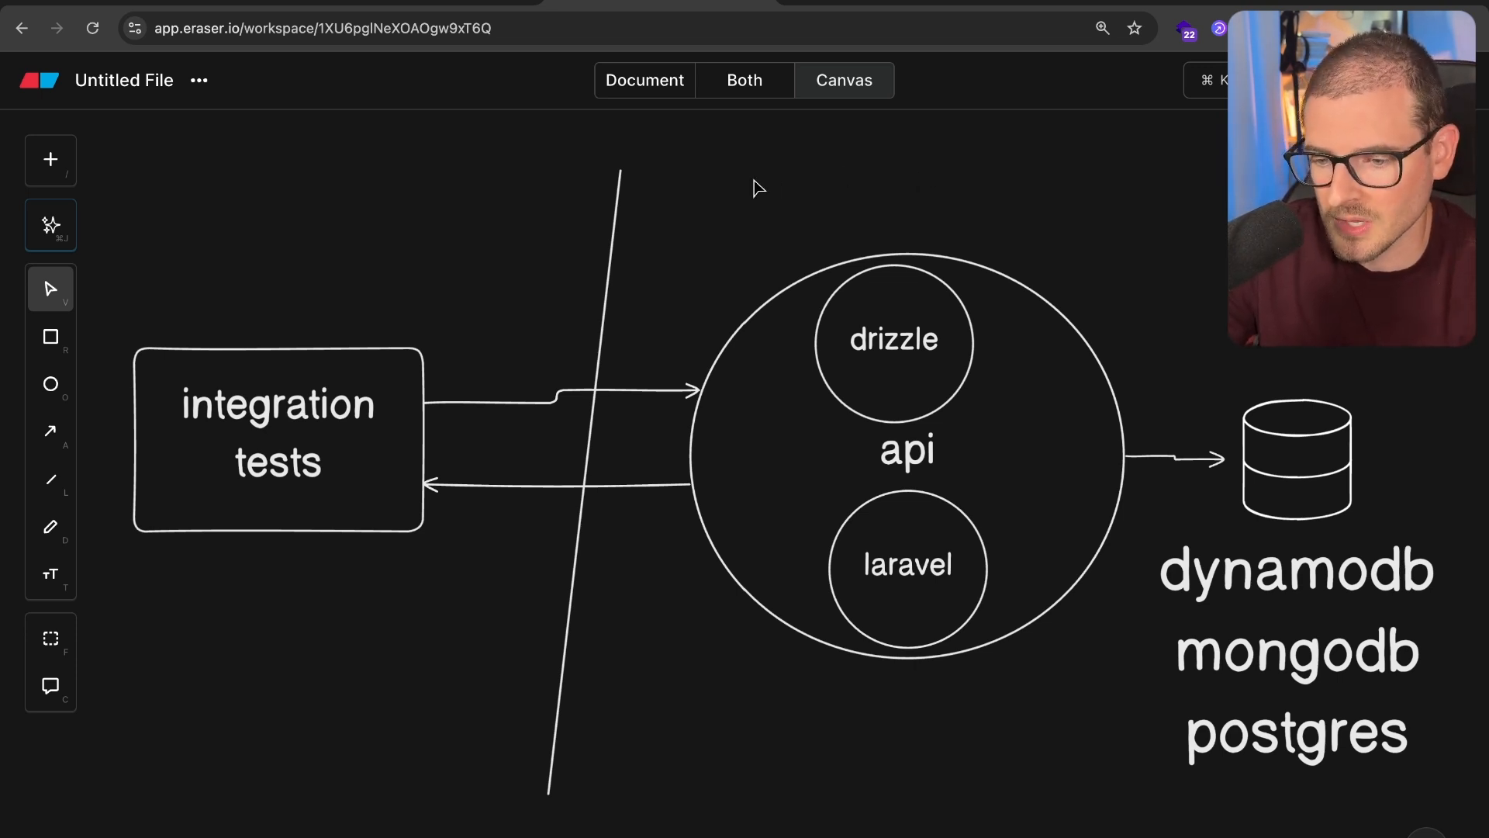
mouse_move(709, 256)
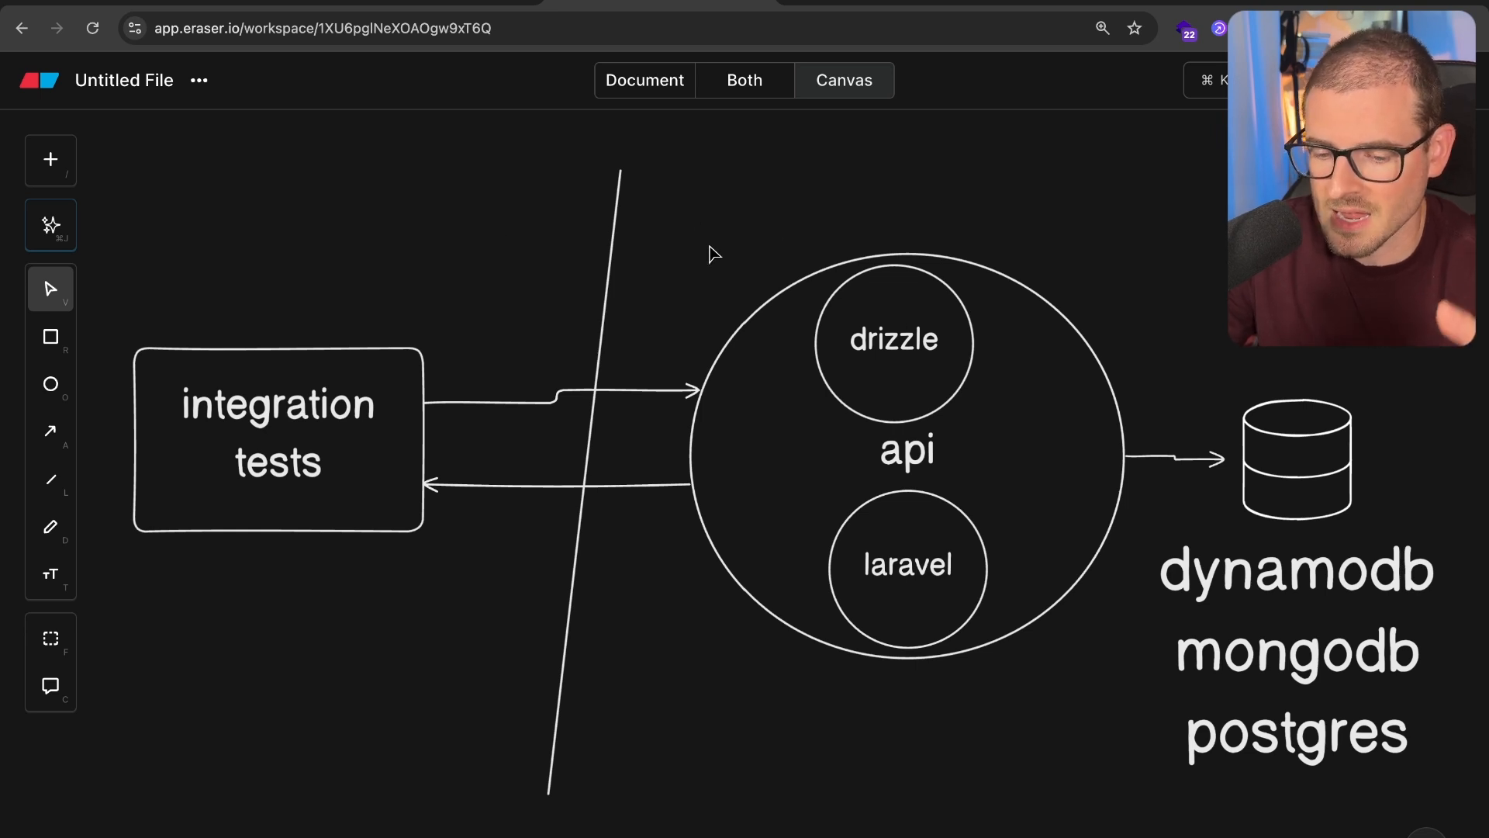
mouse_move(450, 307)
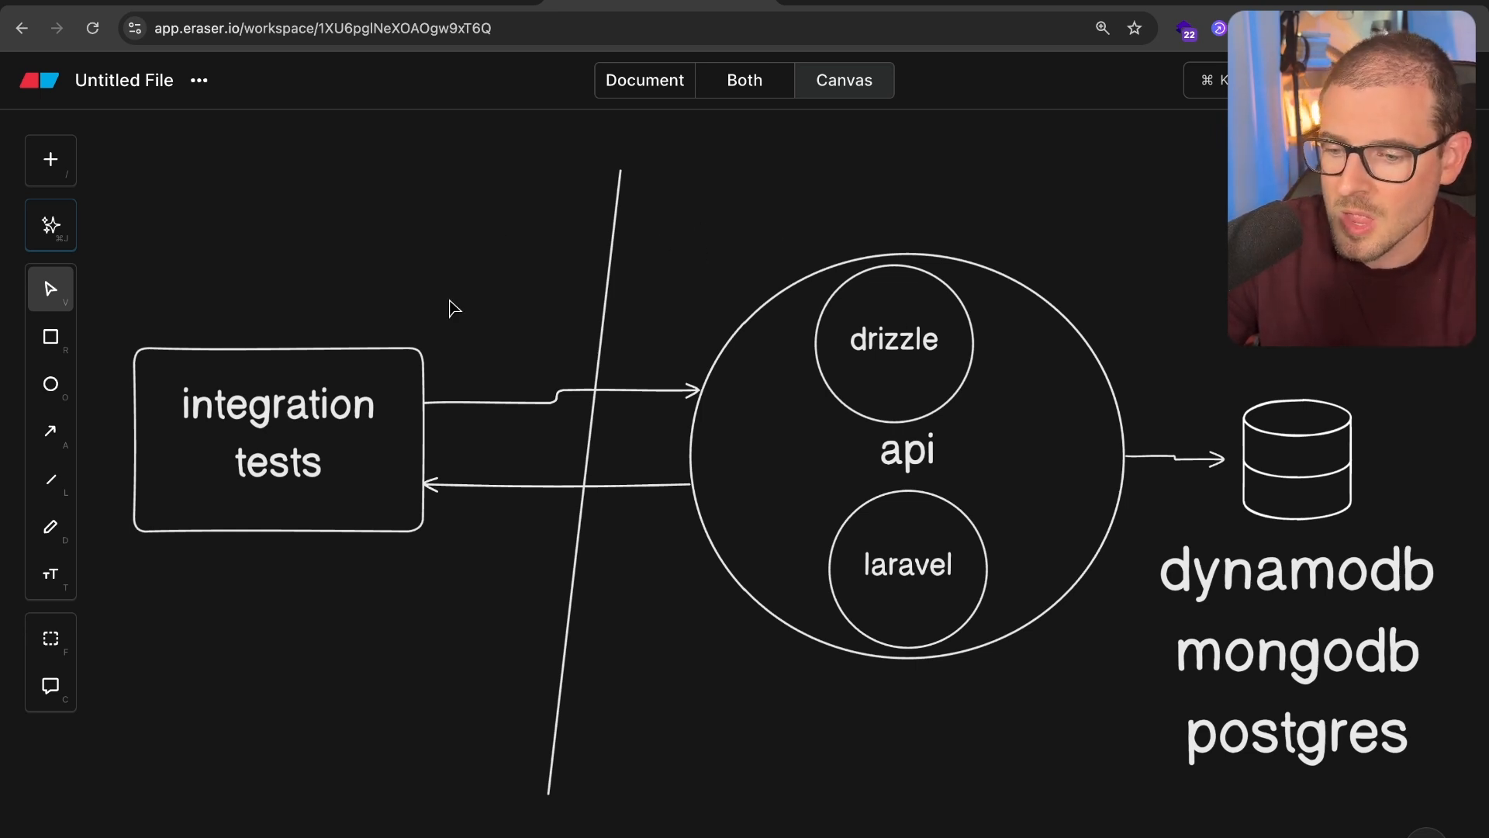
click(278, 441)
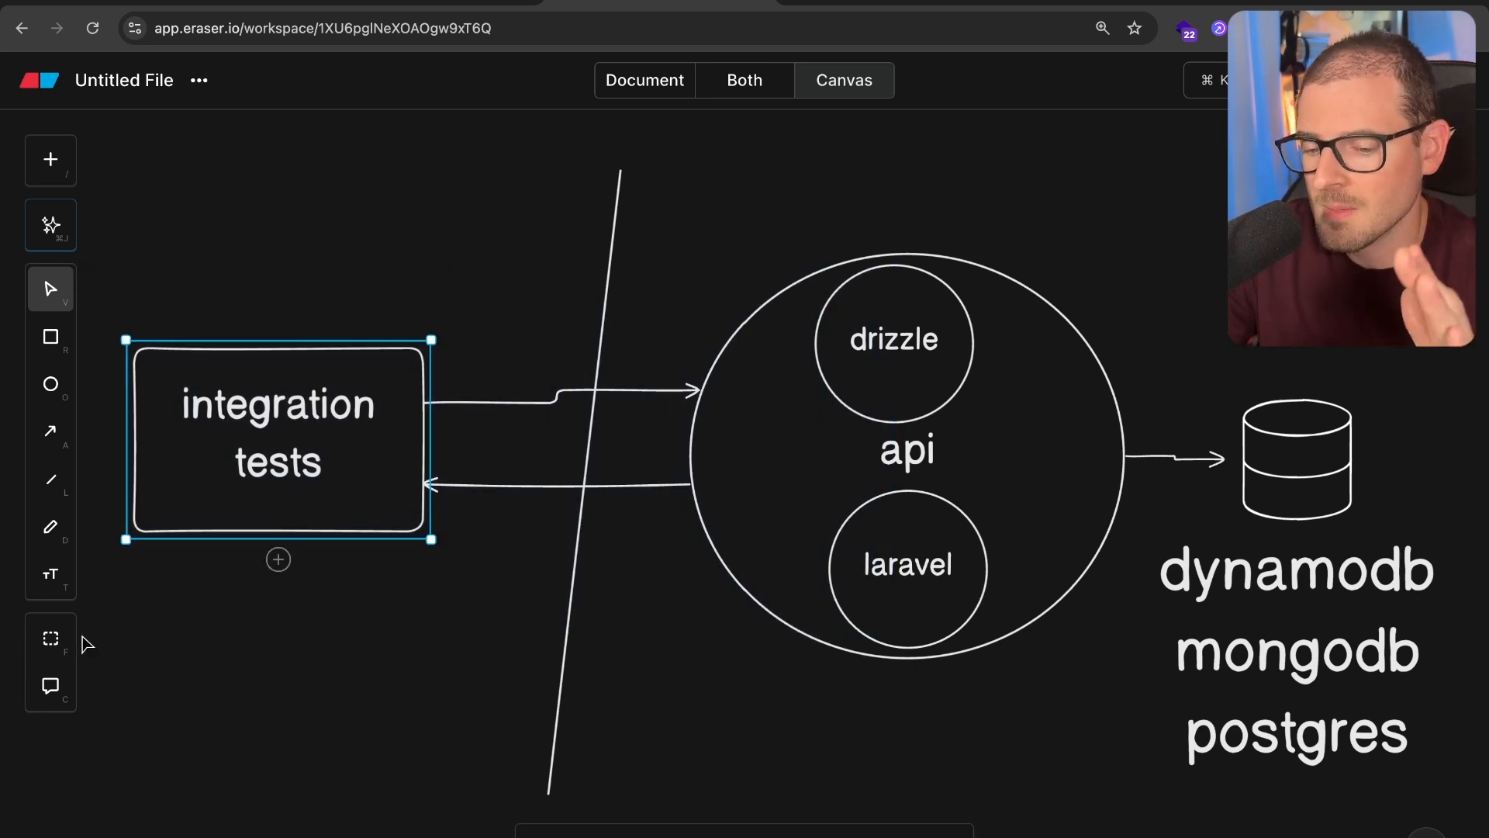
click(340, 660)
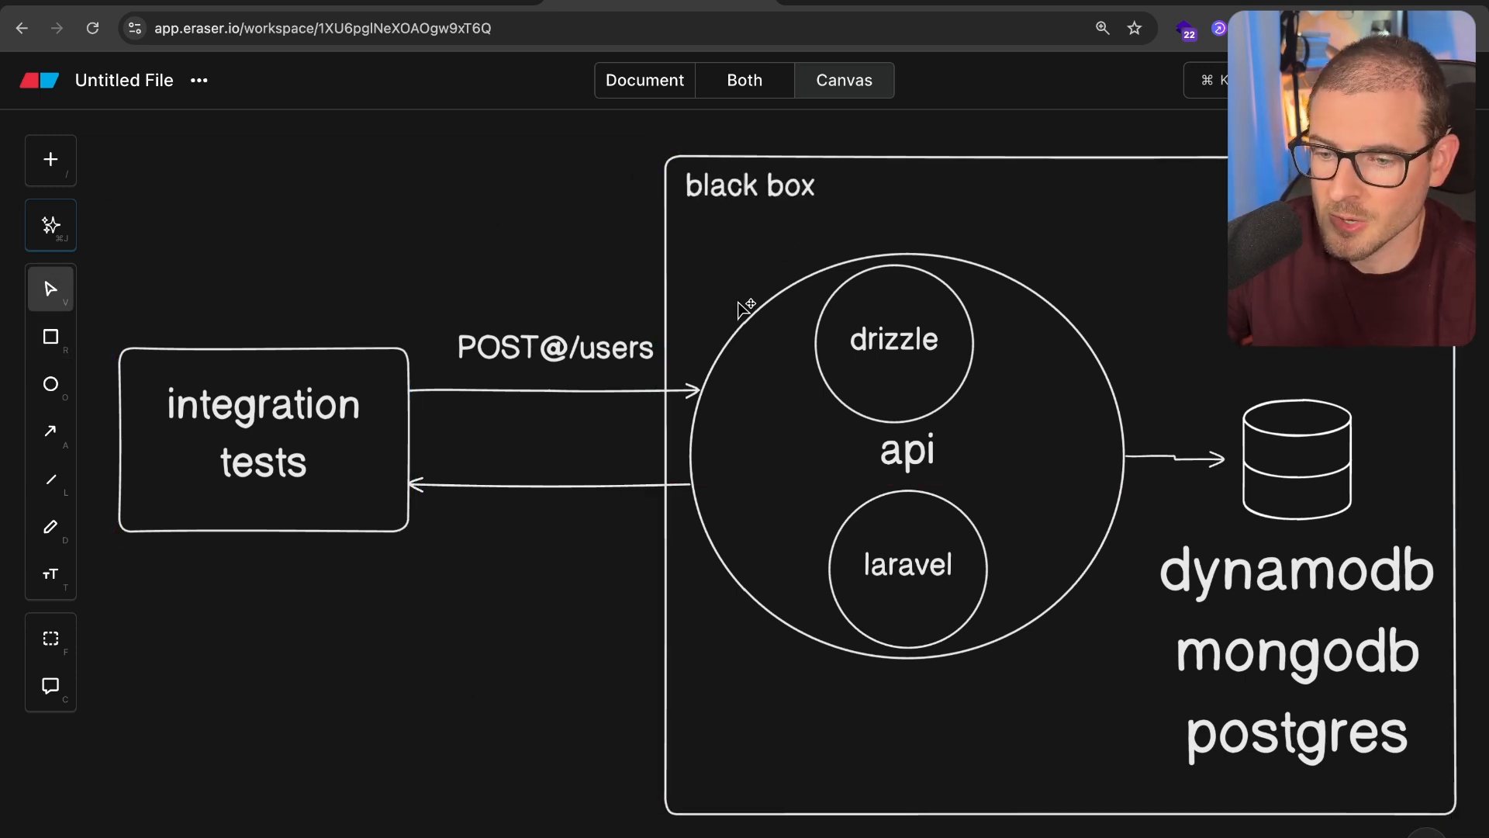
Copy the POST@/users label onto the return arrow and change it to GET@/users/123.
click(555, 349)
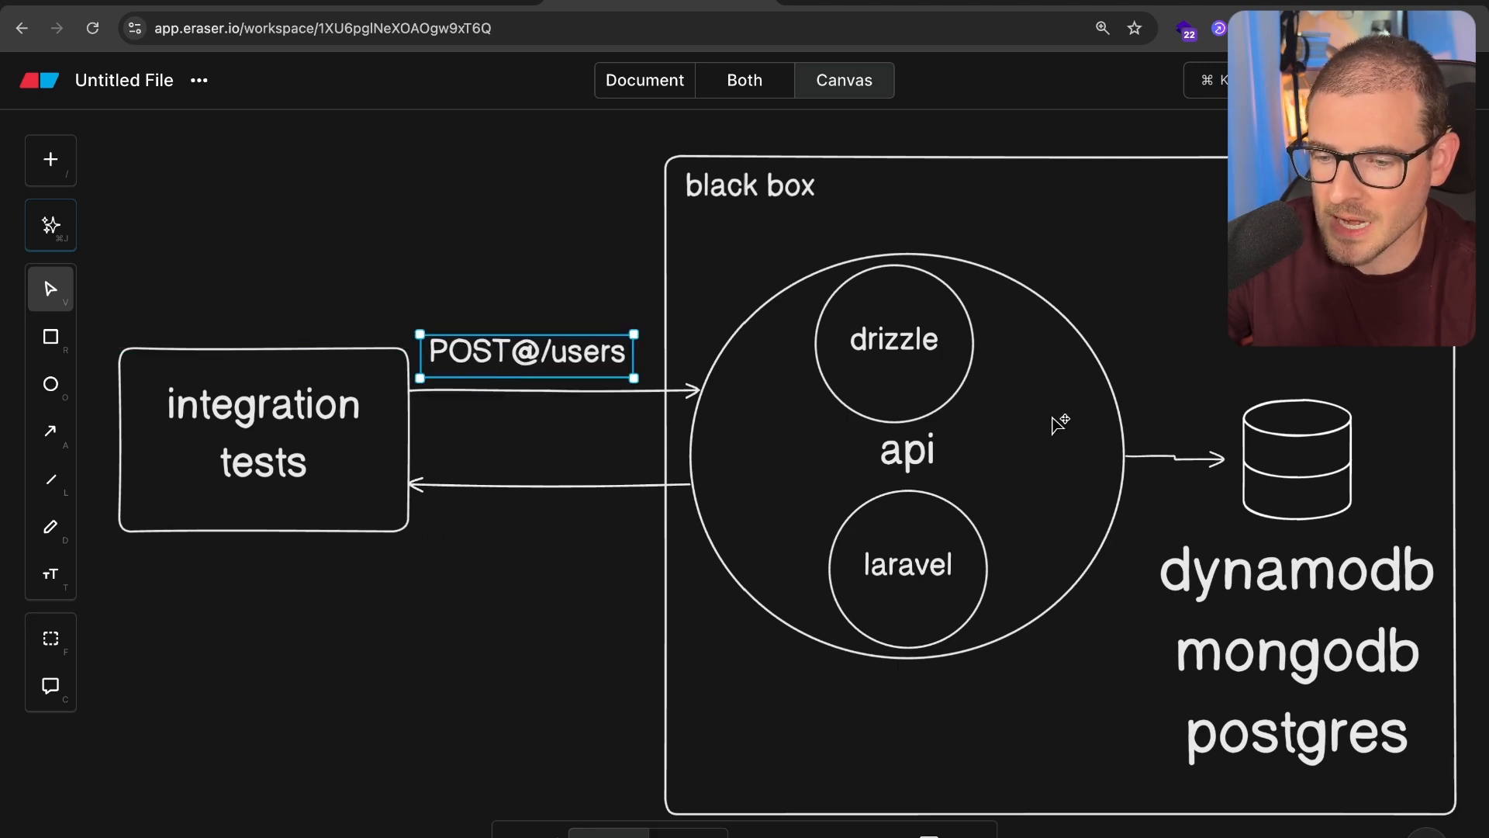
click(478, 269)
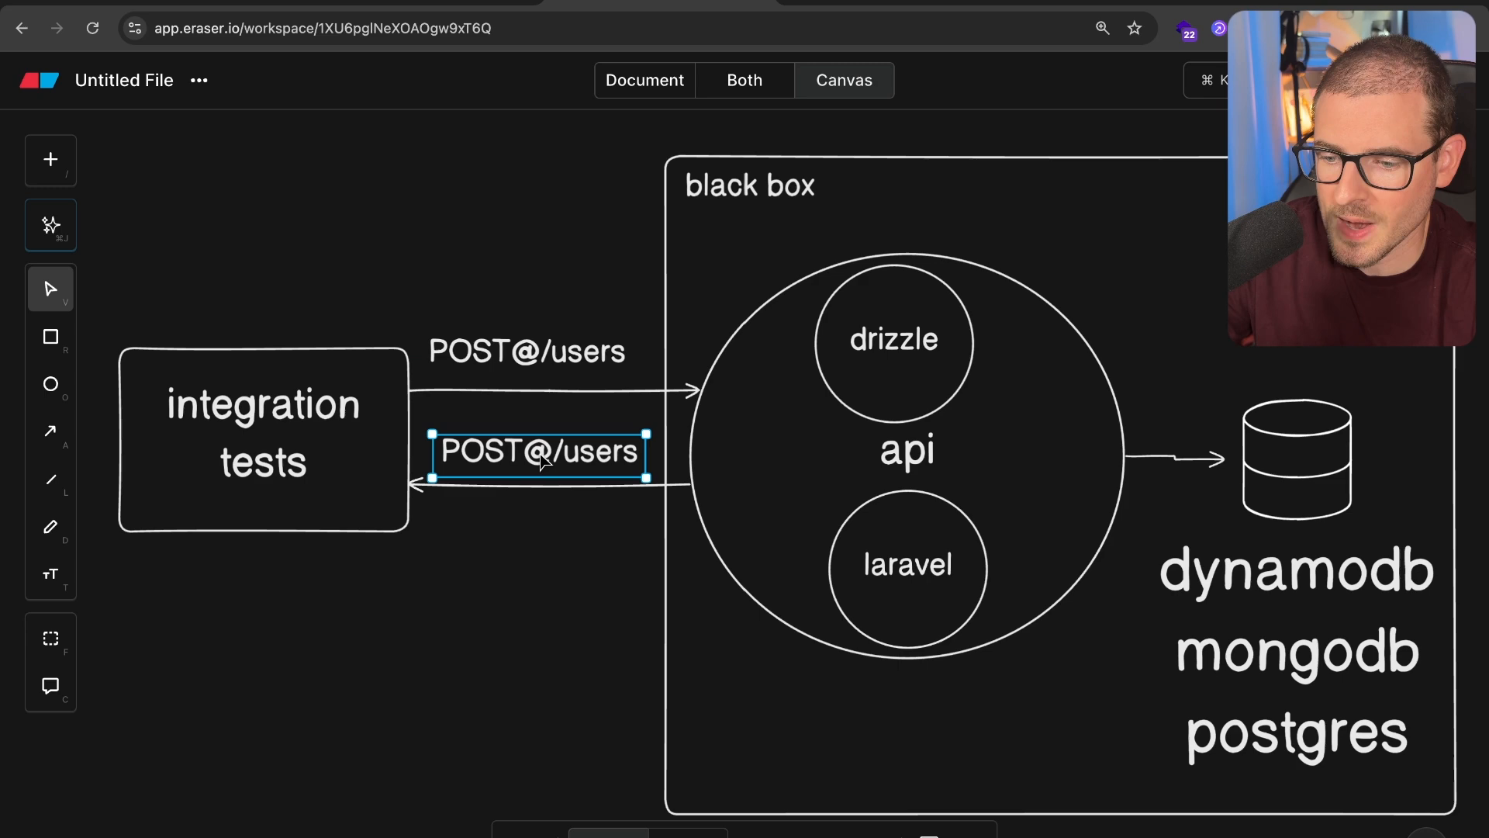
text(GET@/users/)
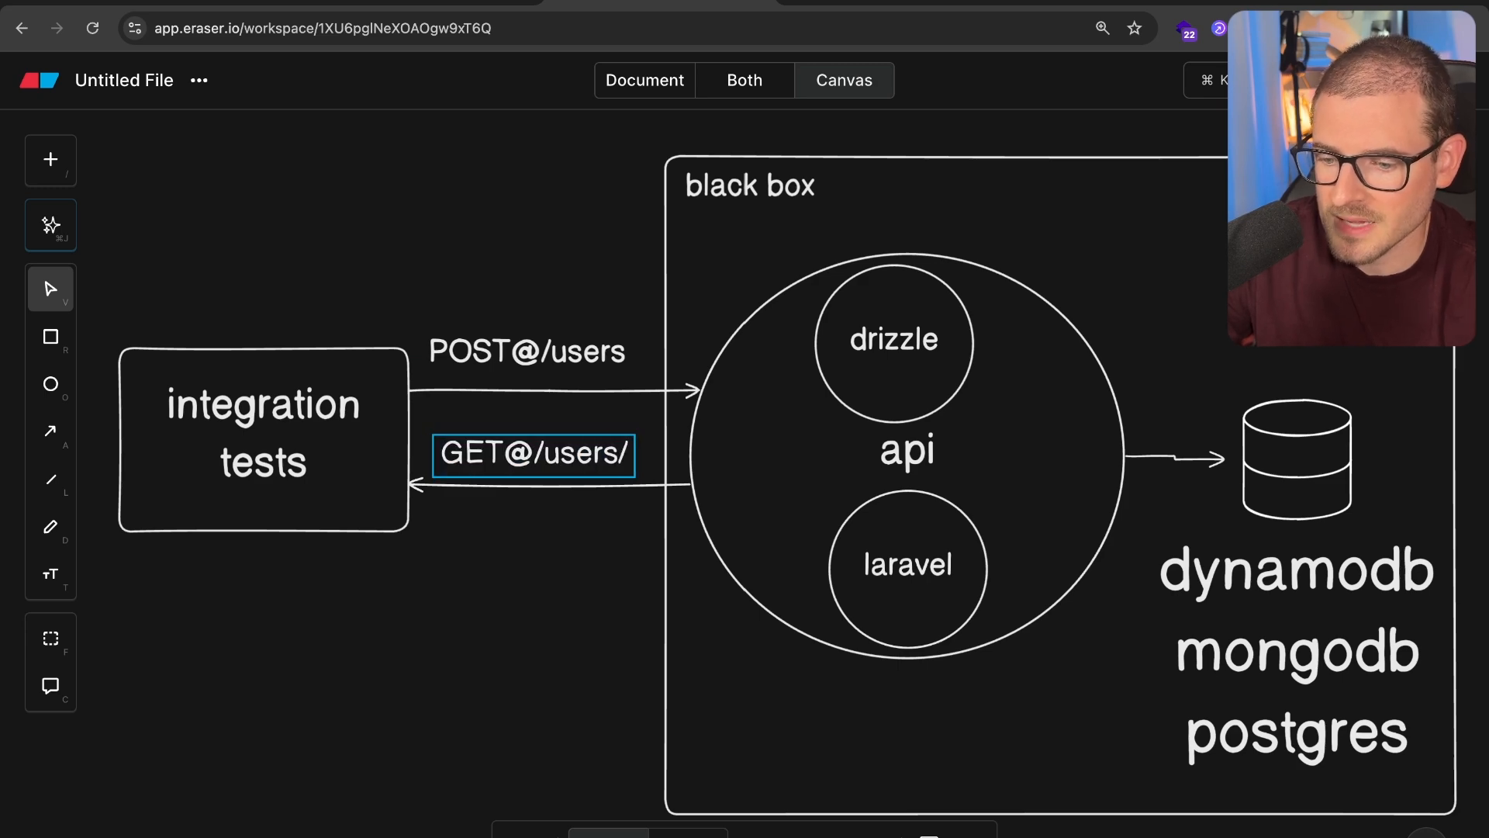
text(123)
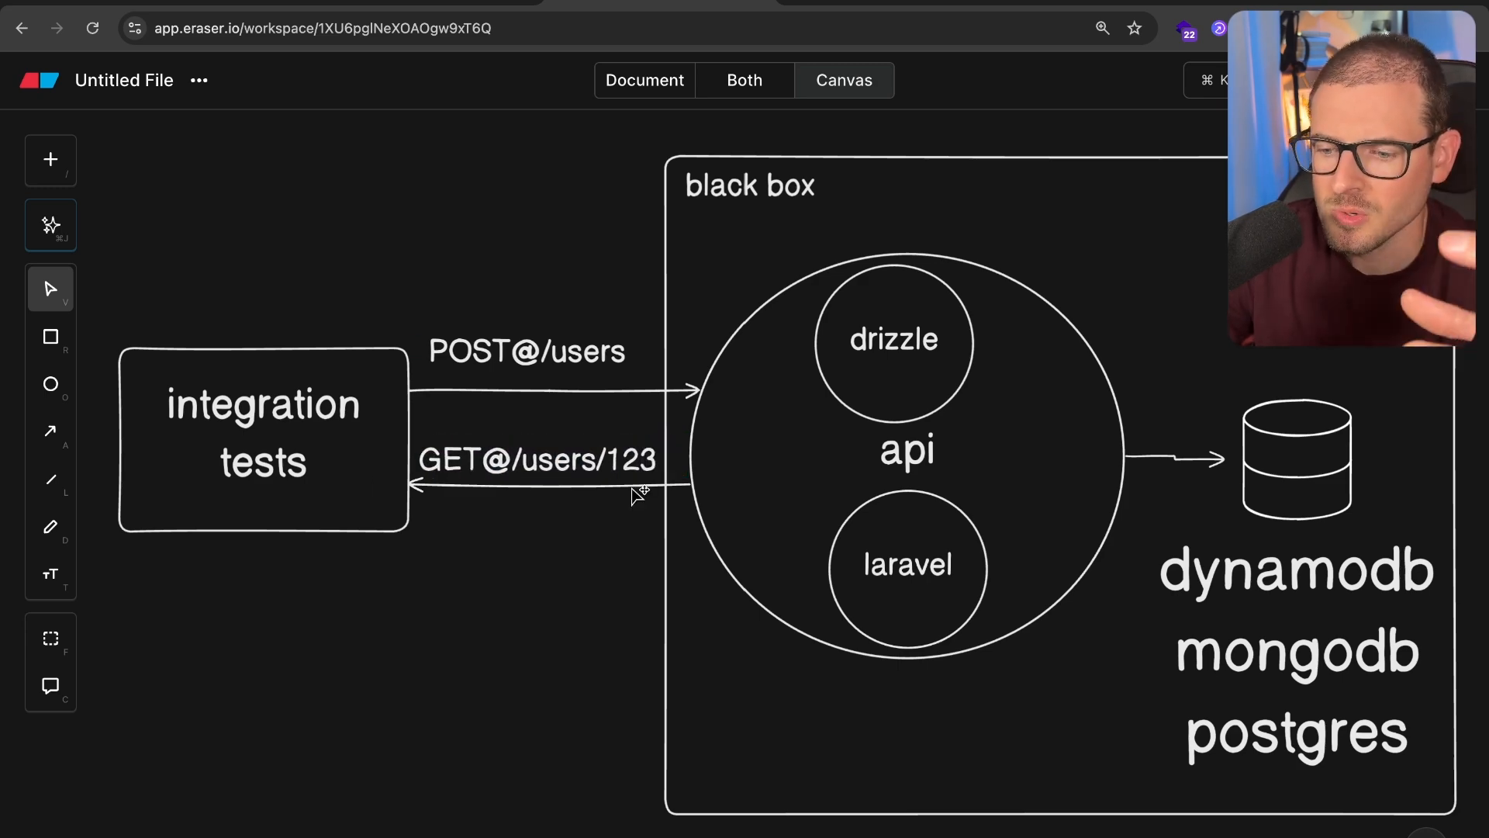
click(539, 459)
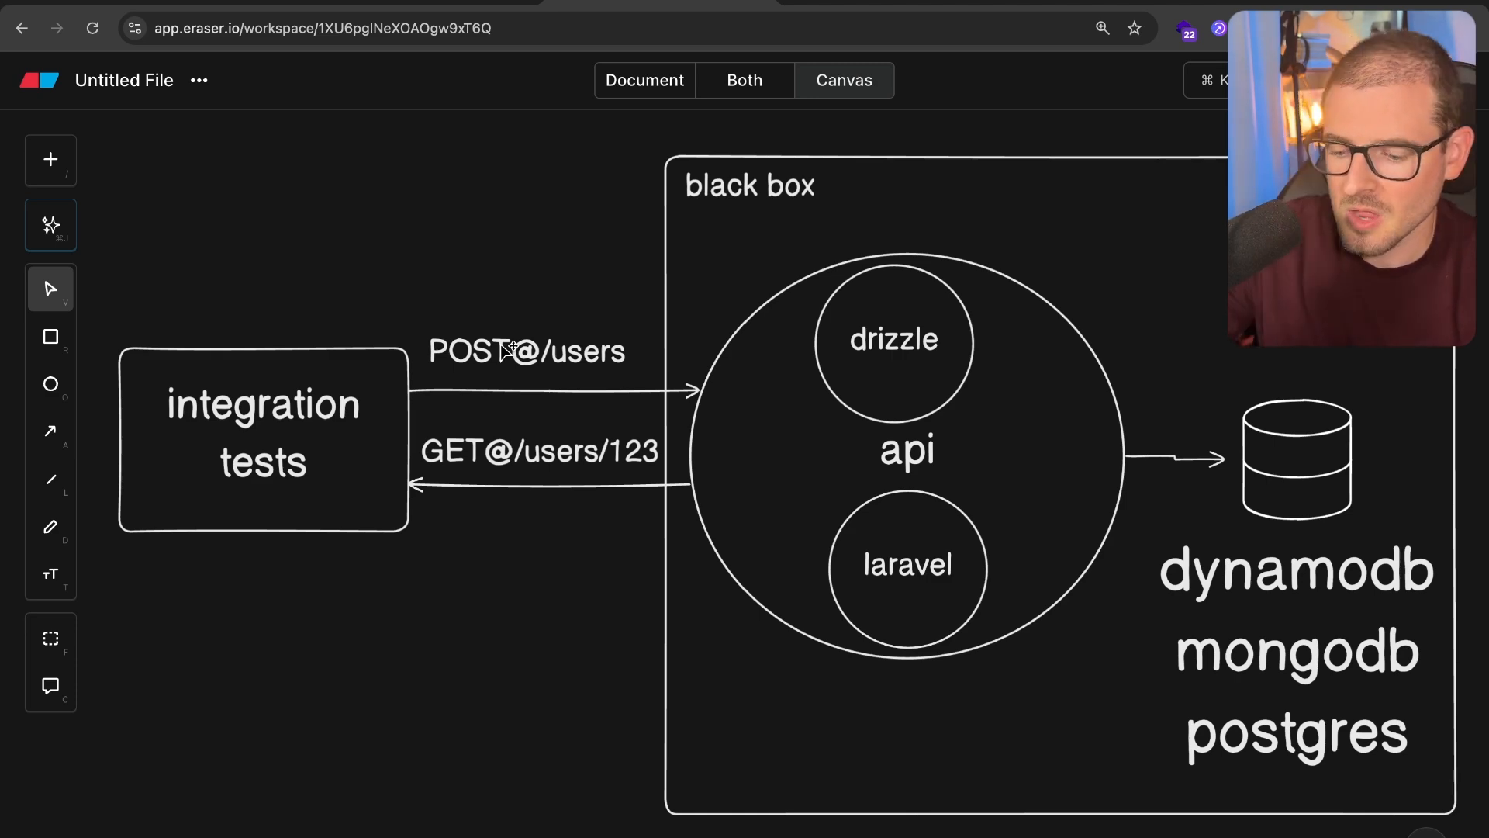
mouse_move(432, 613)
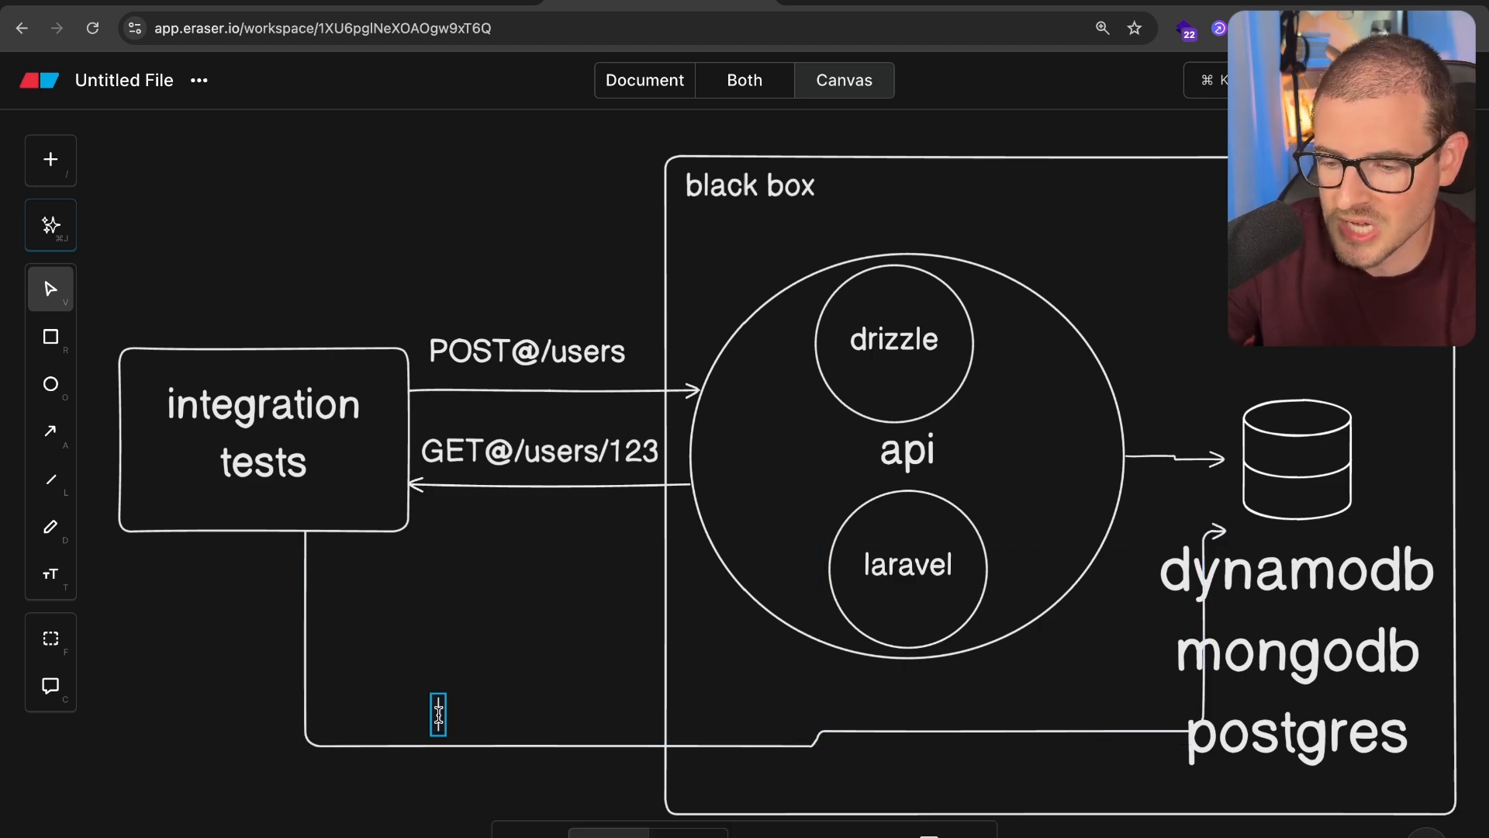
Label the new integration-tests-to-database path 'inject mock data / seed data / orm'.
text(inject mock data / seed data / orm)
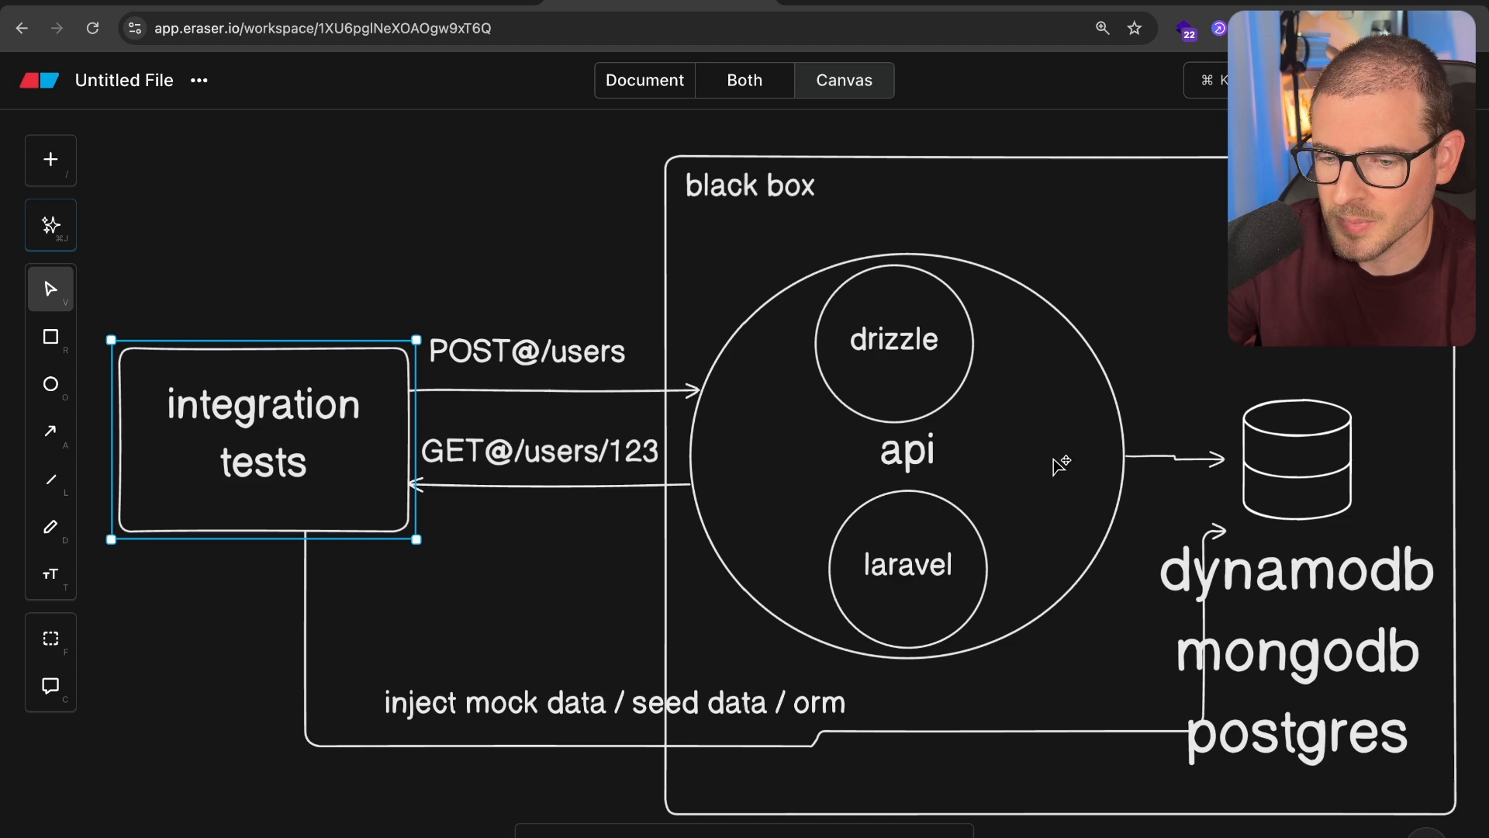
mouse_move(353, 438)
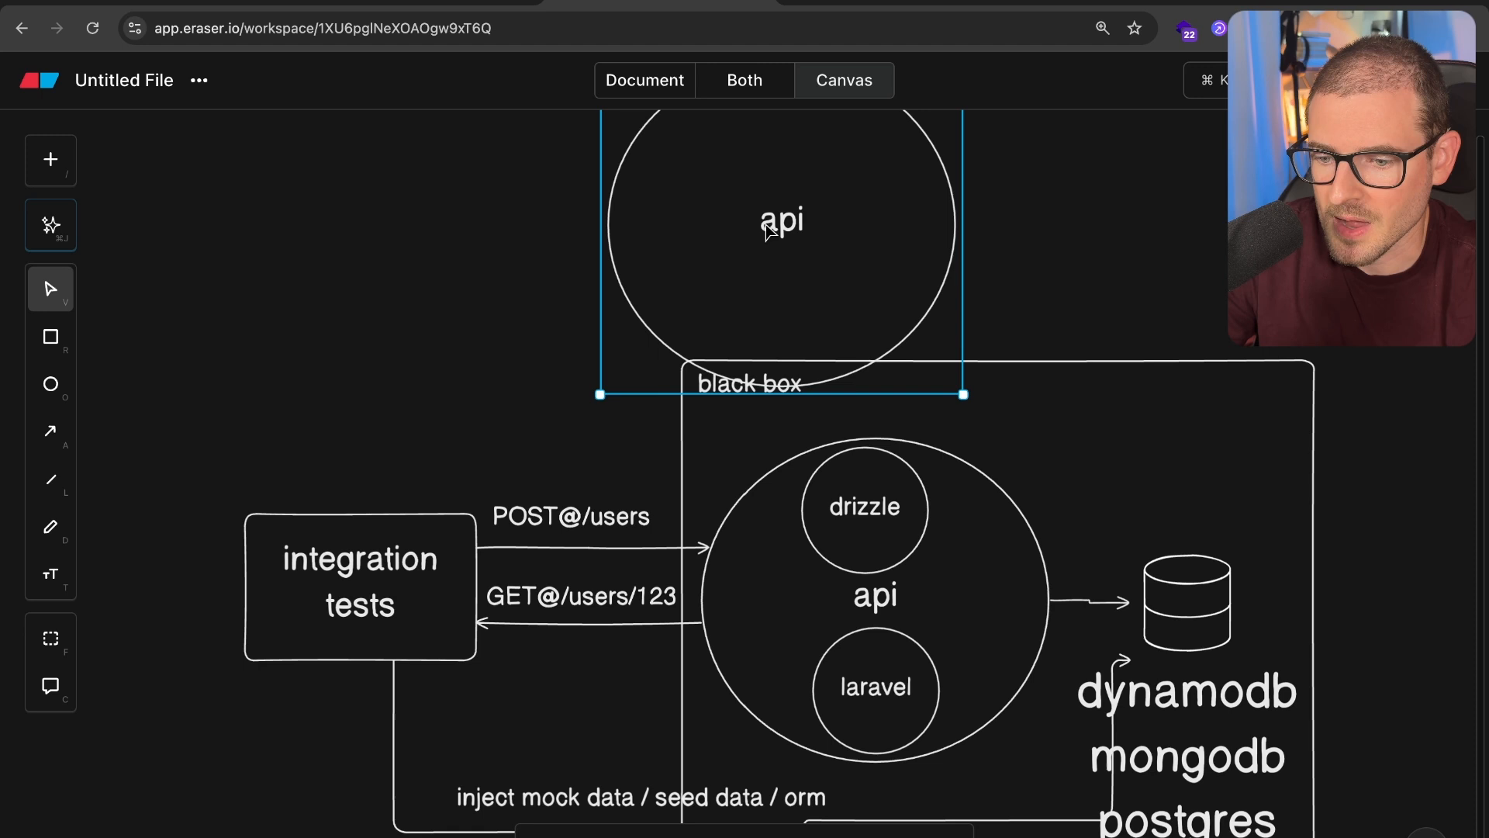
Label the copied circle 'users api' with 'go' inside and resize it above the black box.
text(users api)
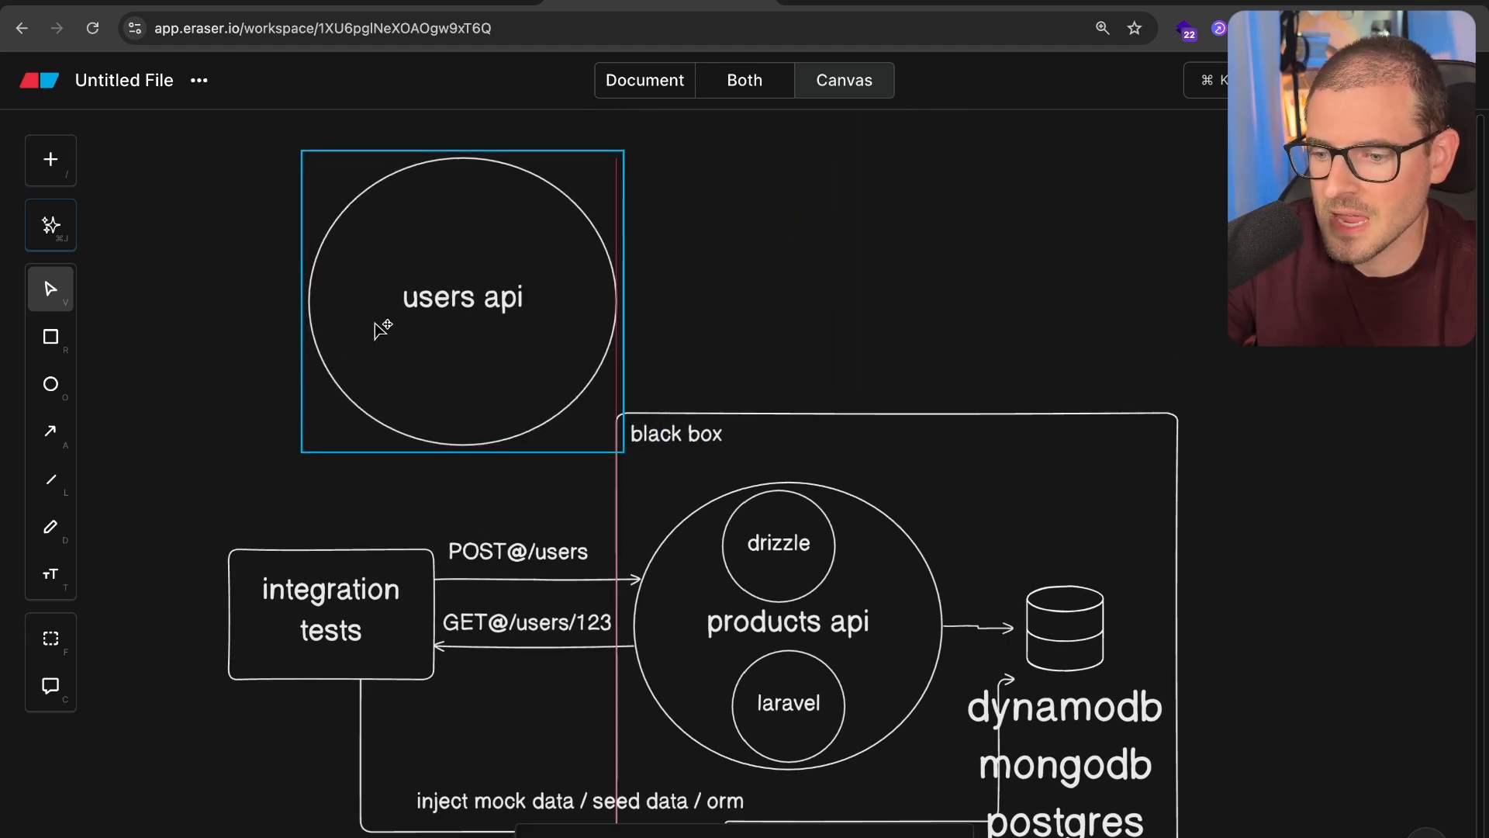
double_click(462, 296)
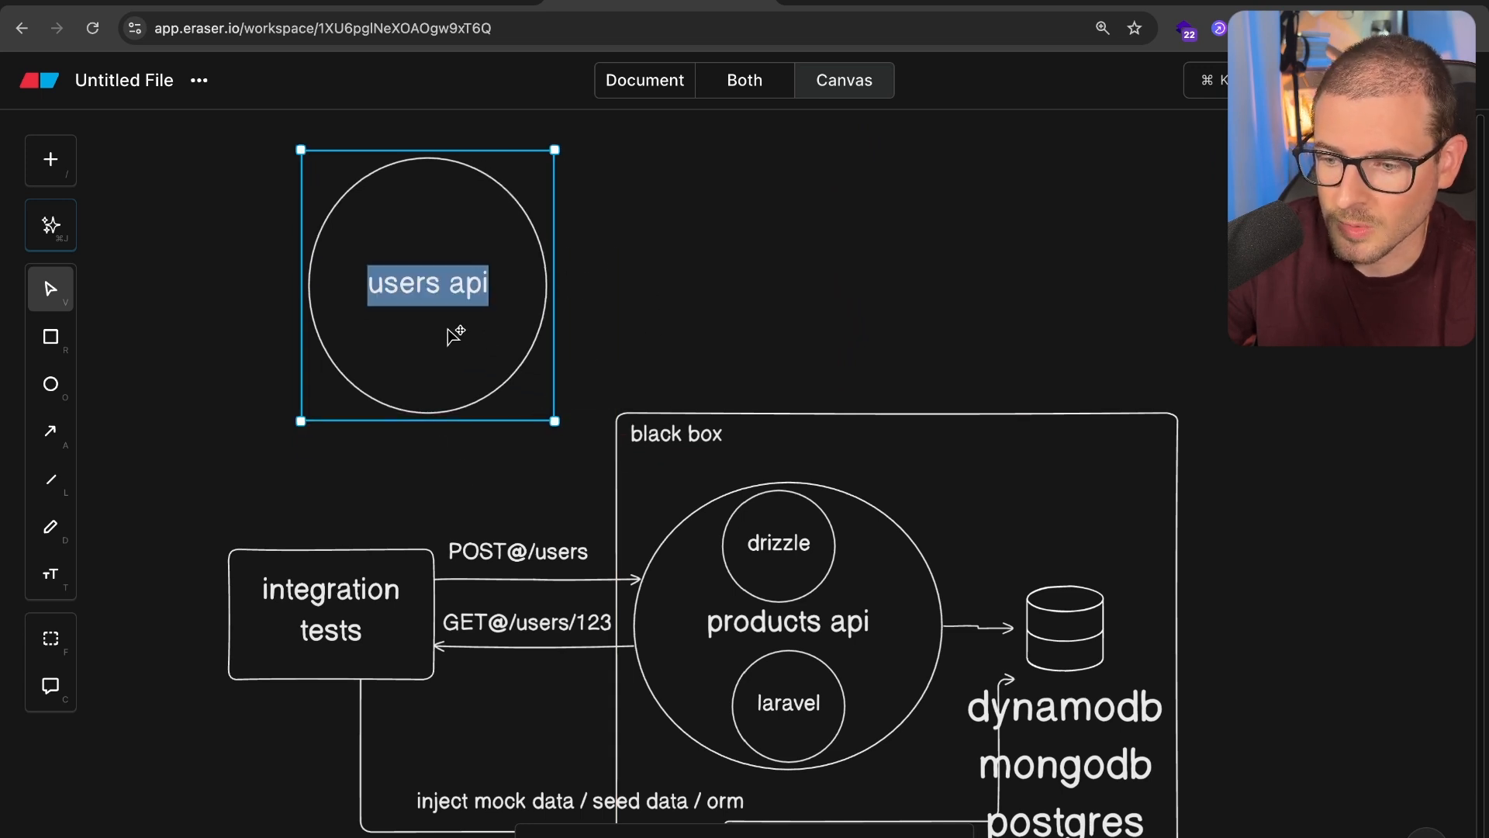
text(go)
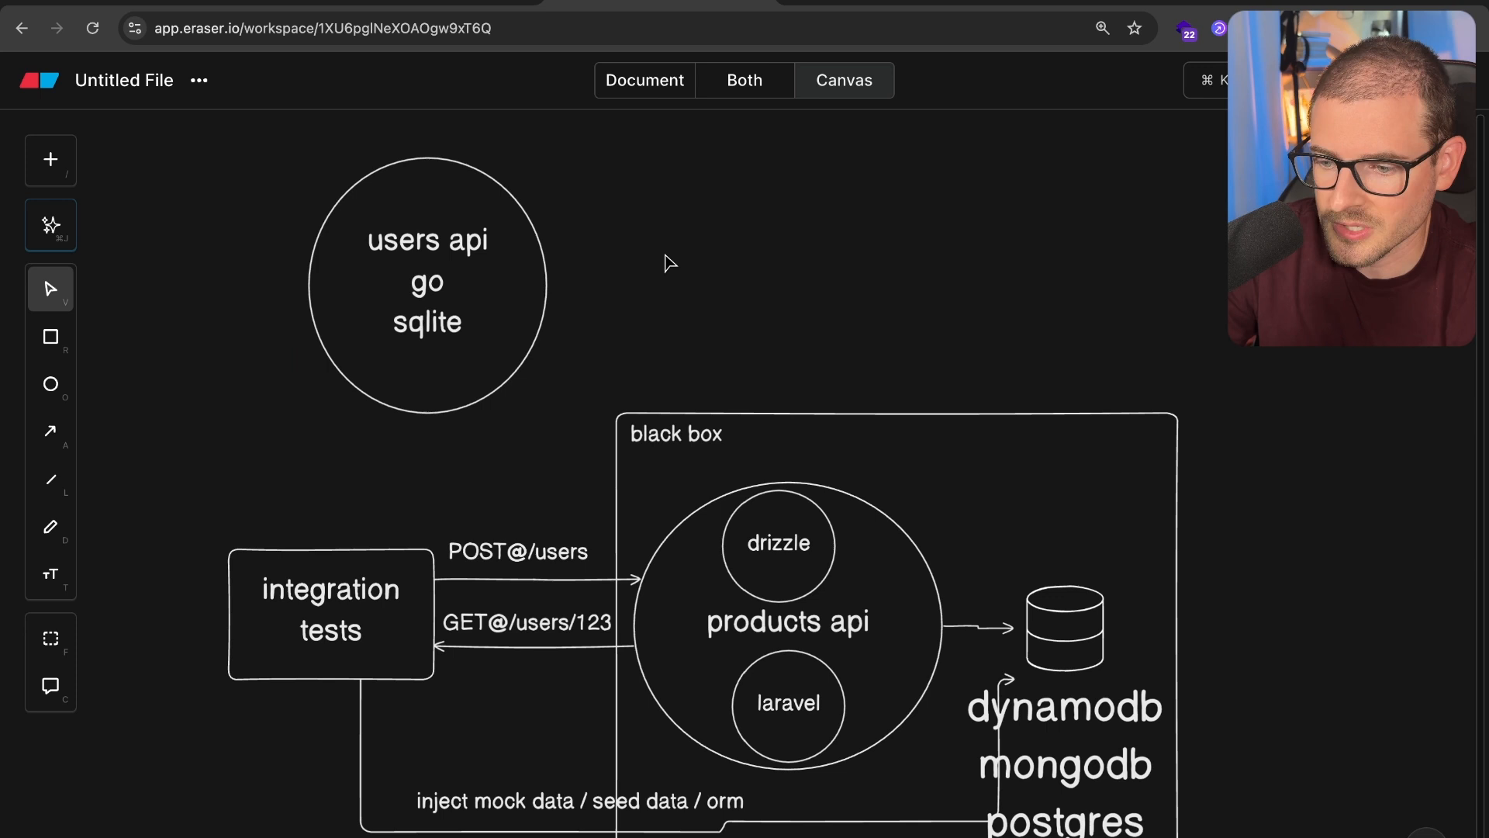
click(428, 281)
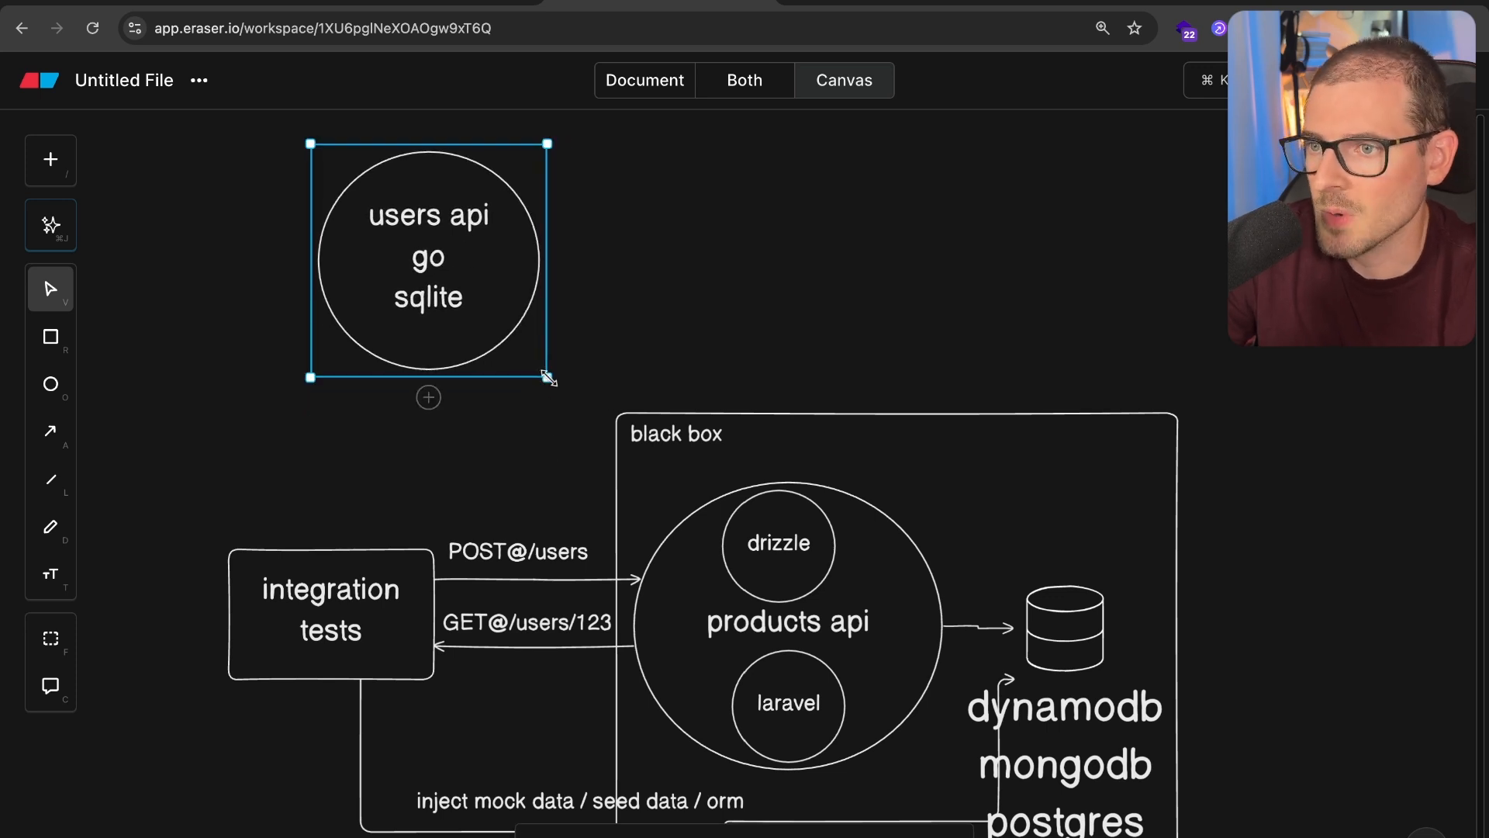
drag(428, 371, 331, 546)
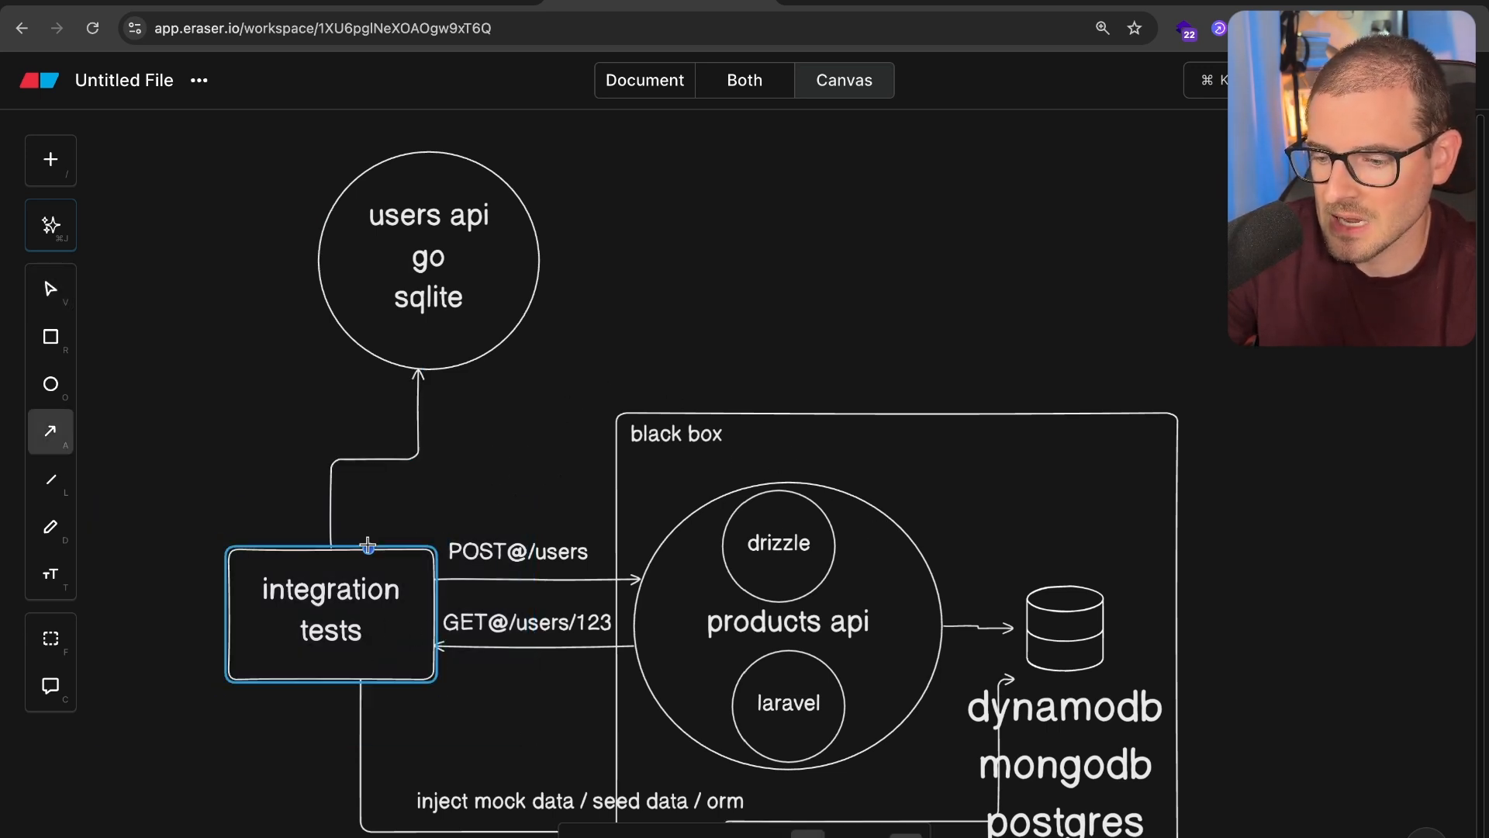
Draw an arrow from integration tests up to the users api circle.
drag(369, 548, 1083, 501)
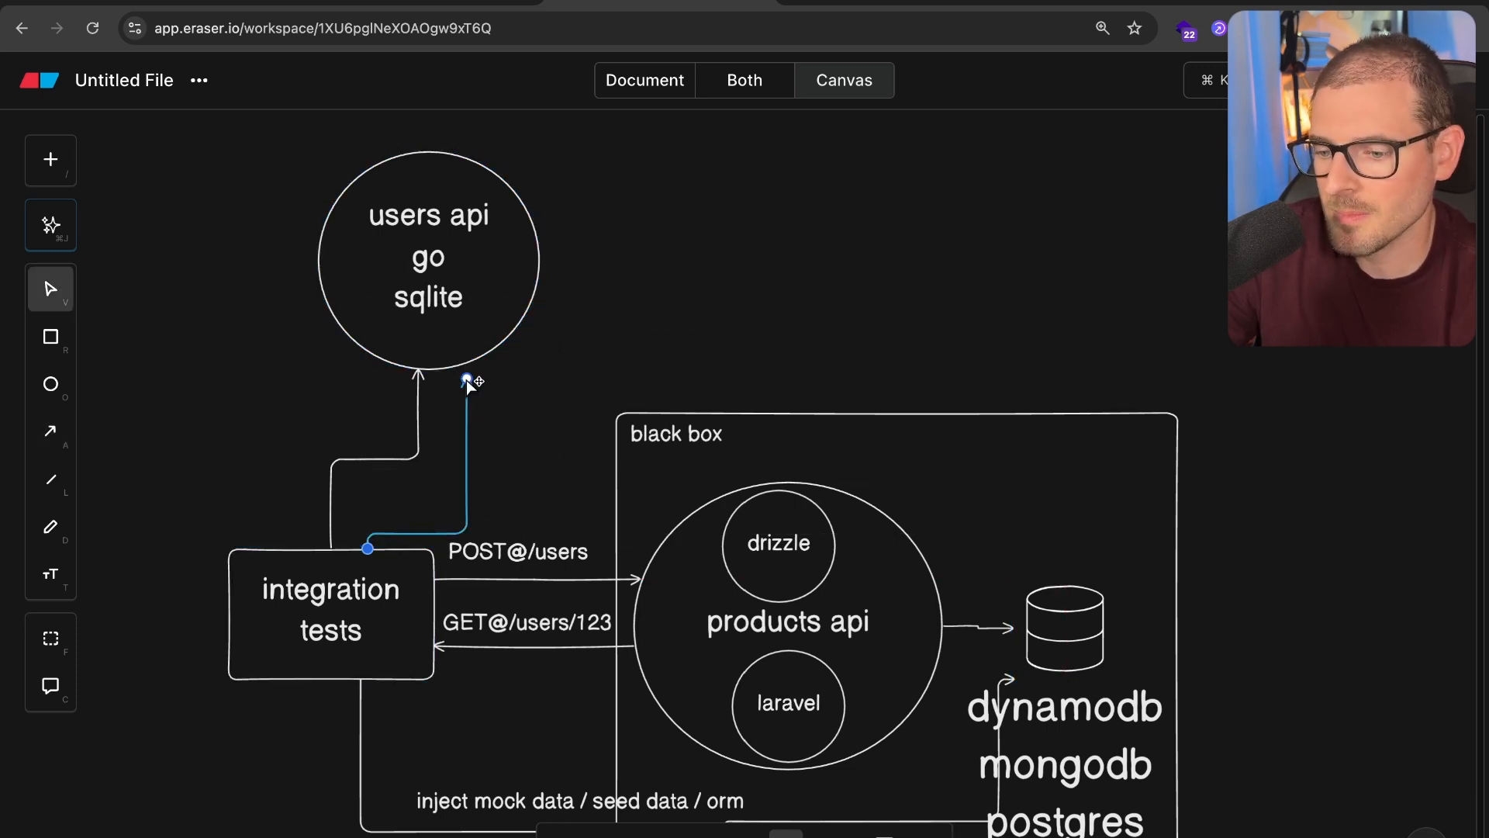
click(465, 383)
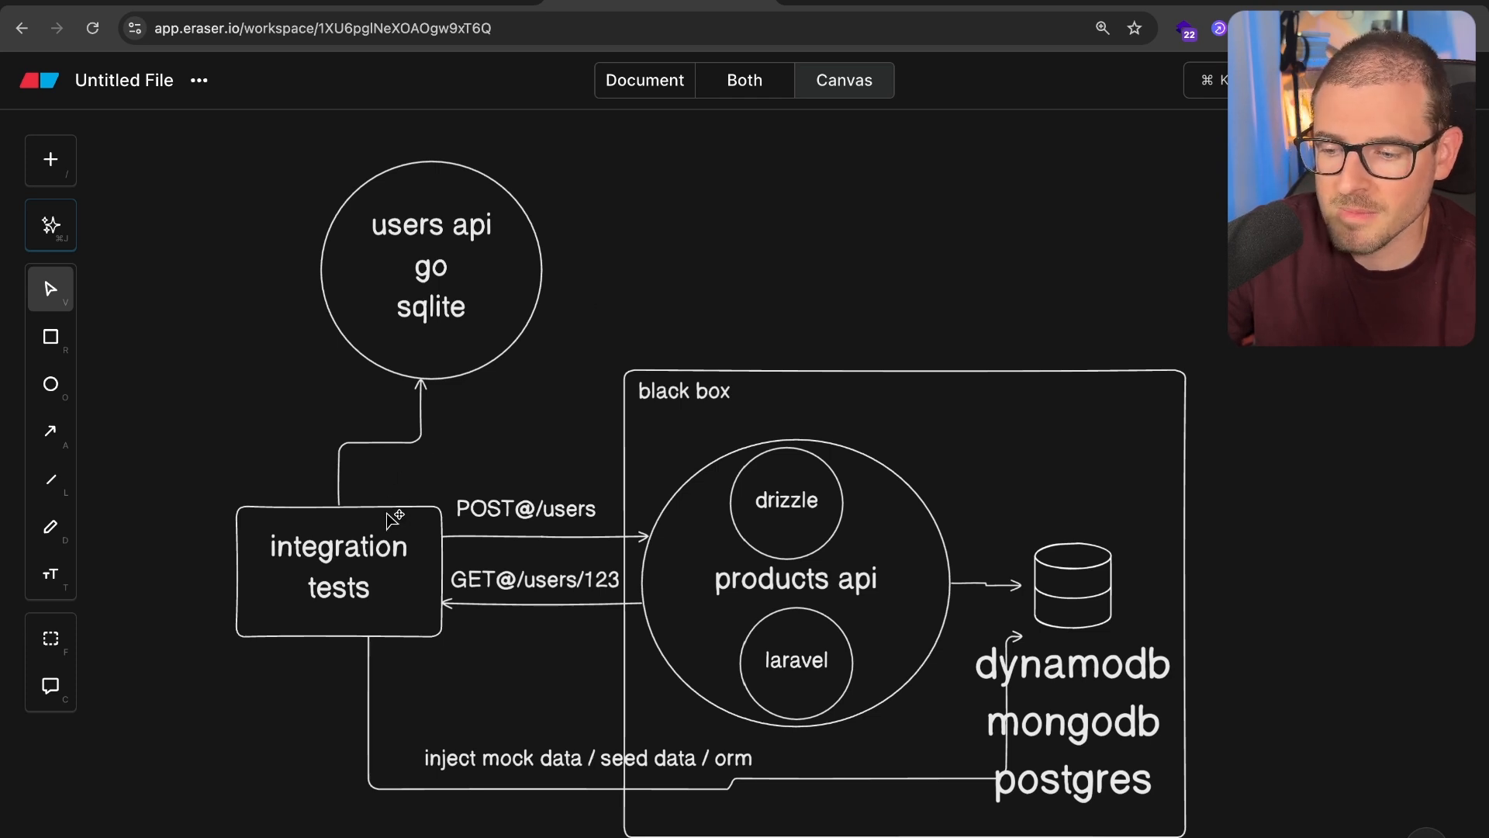
mouse_move(802, 462)
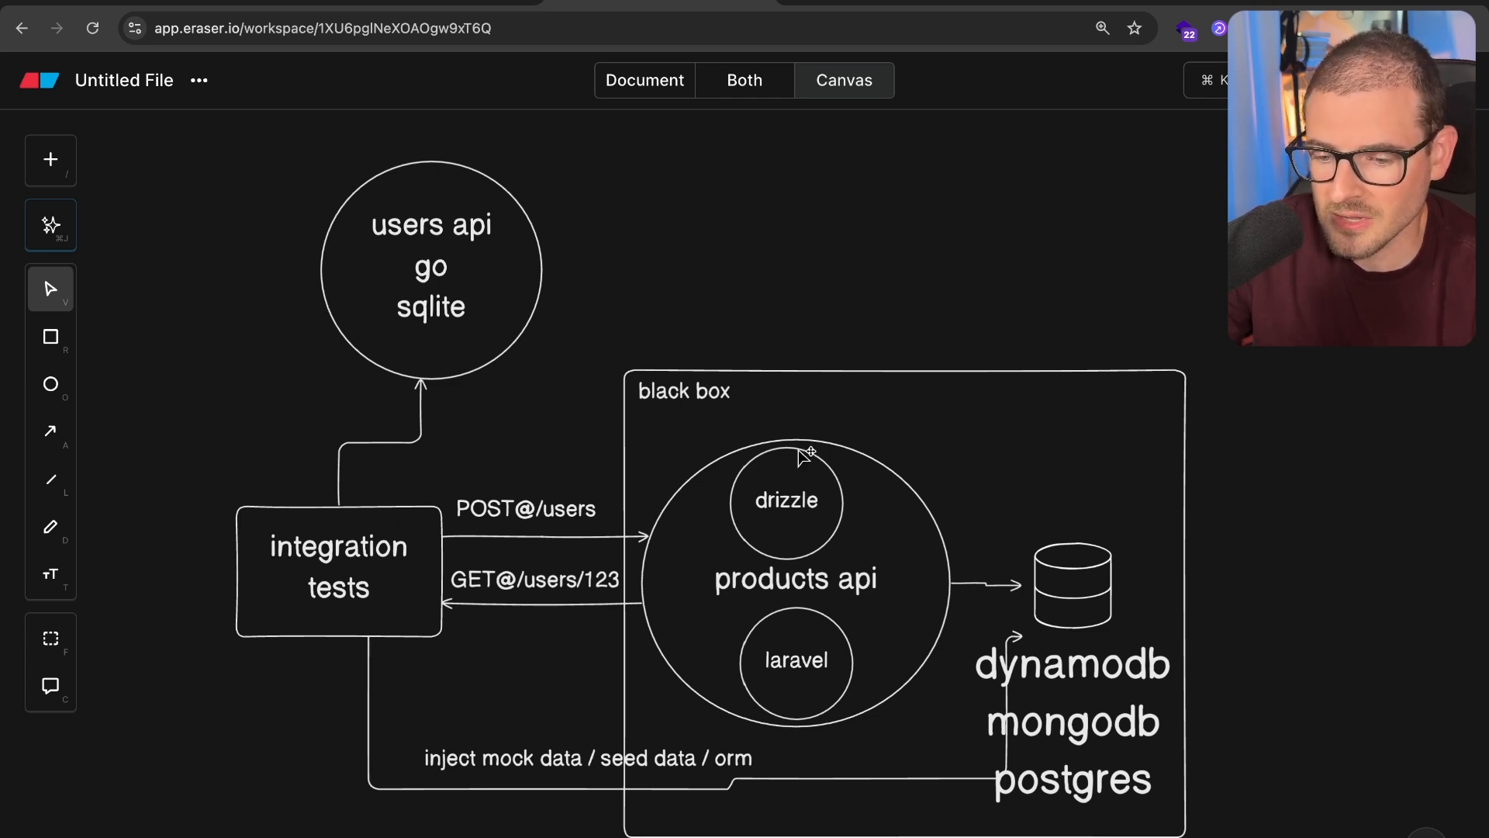
mouse_move(608, 388)
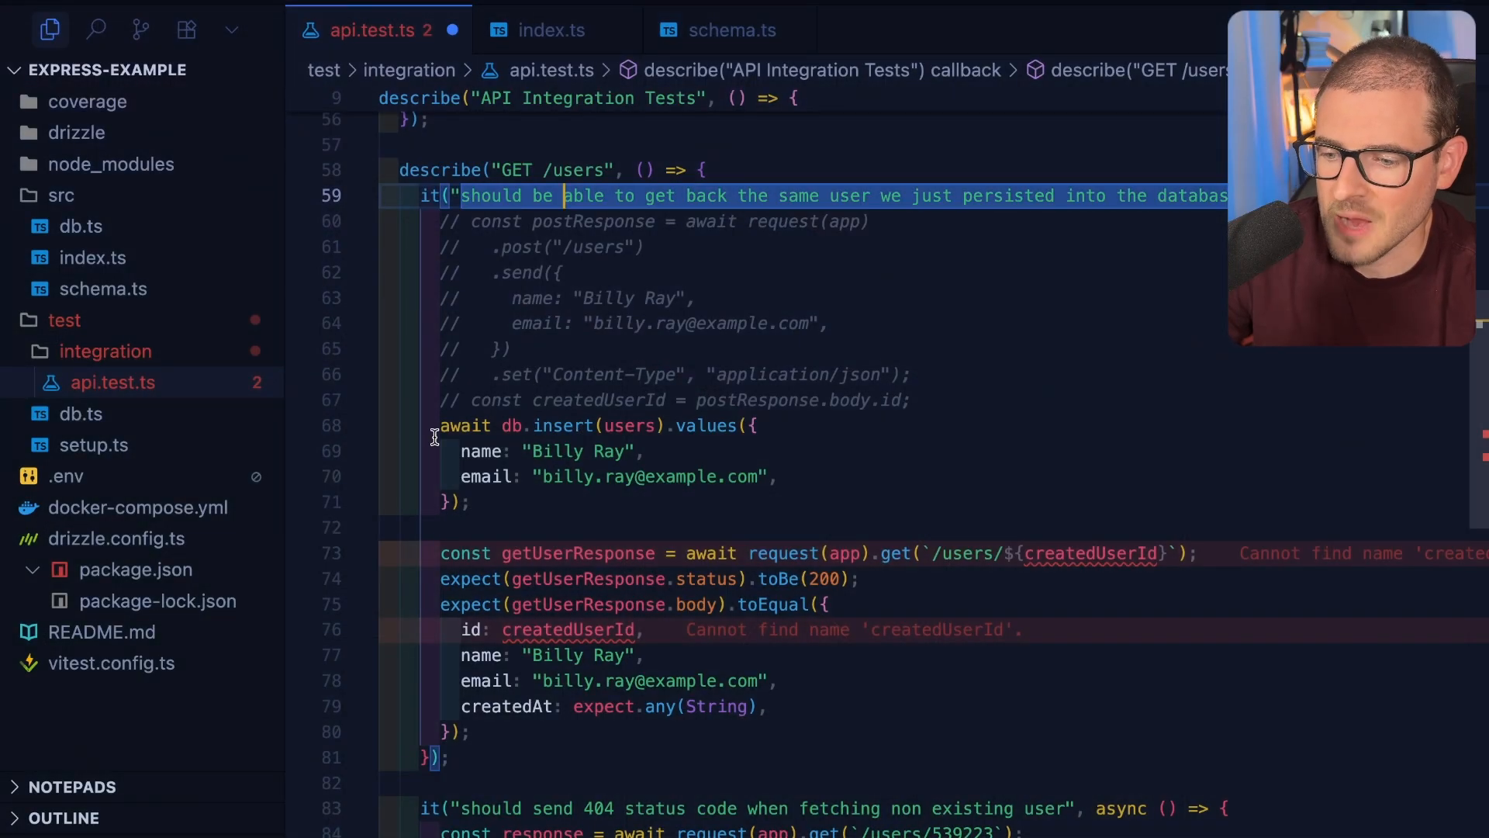
Have Quick Edit rewrite the db.insert block into a createMockUser helper in utils.ts.
click(475, 451)
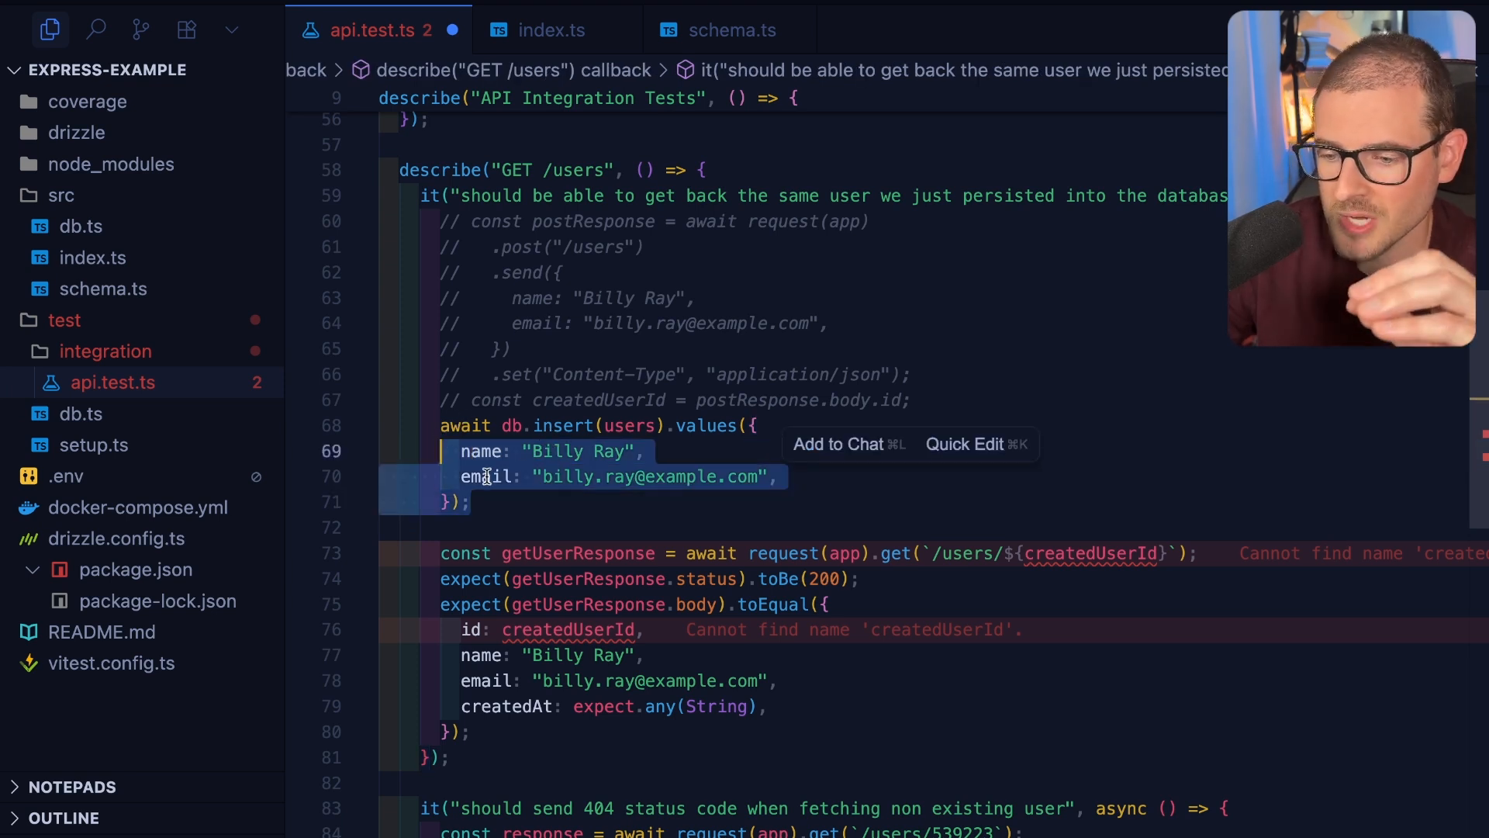
click(474, 503)
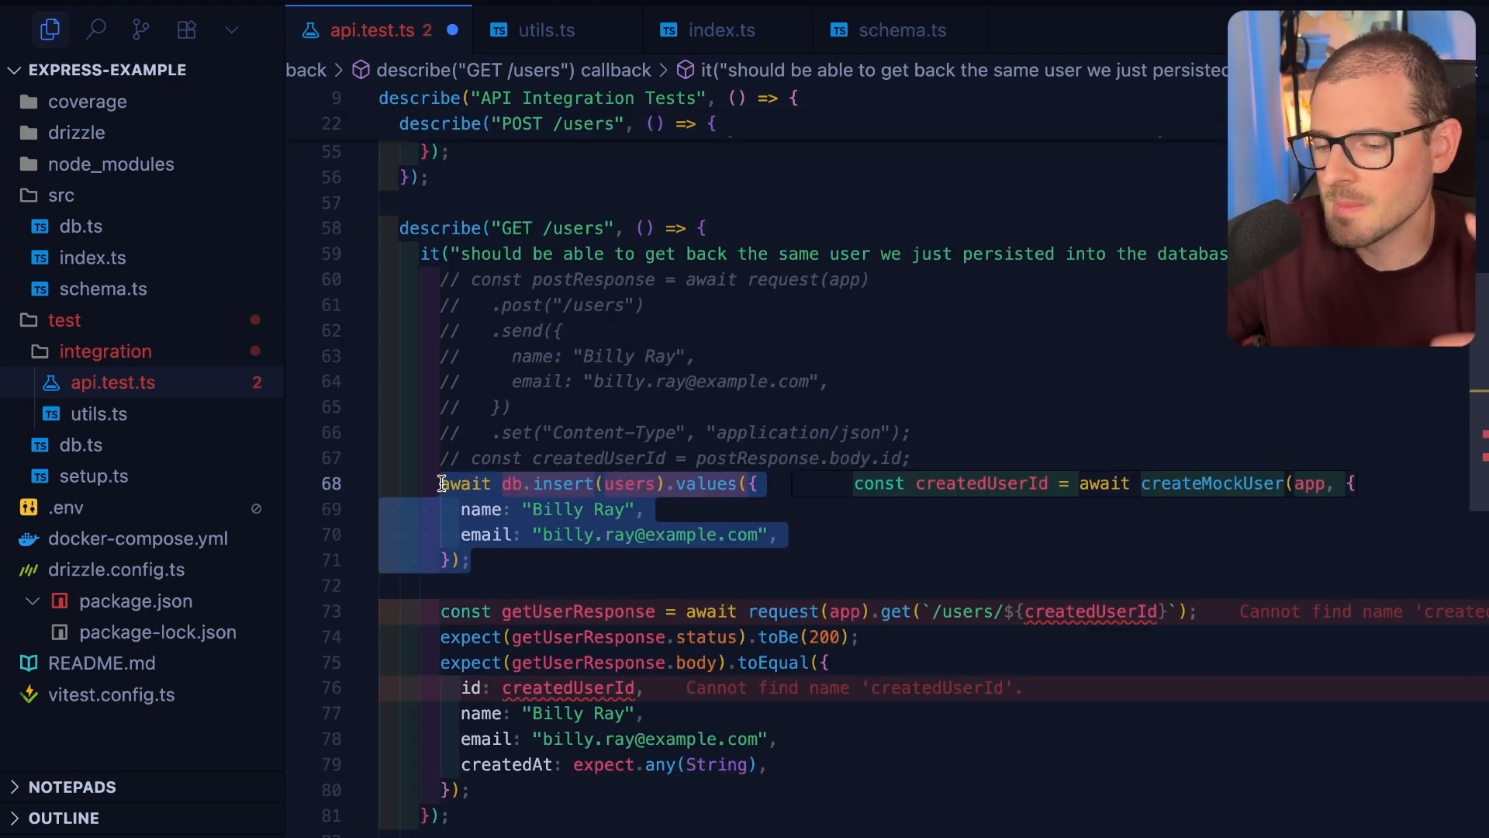
click(547, 30)
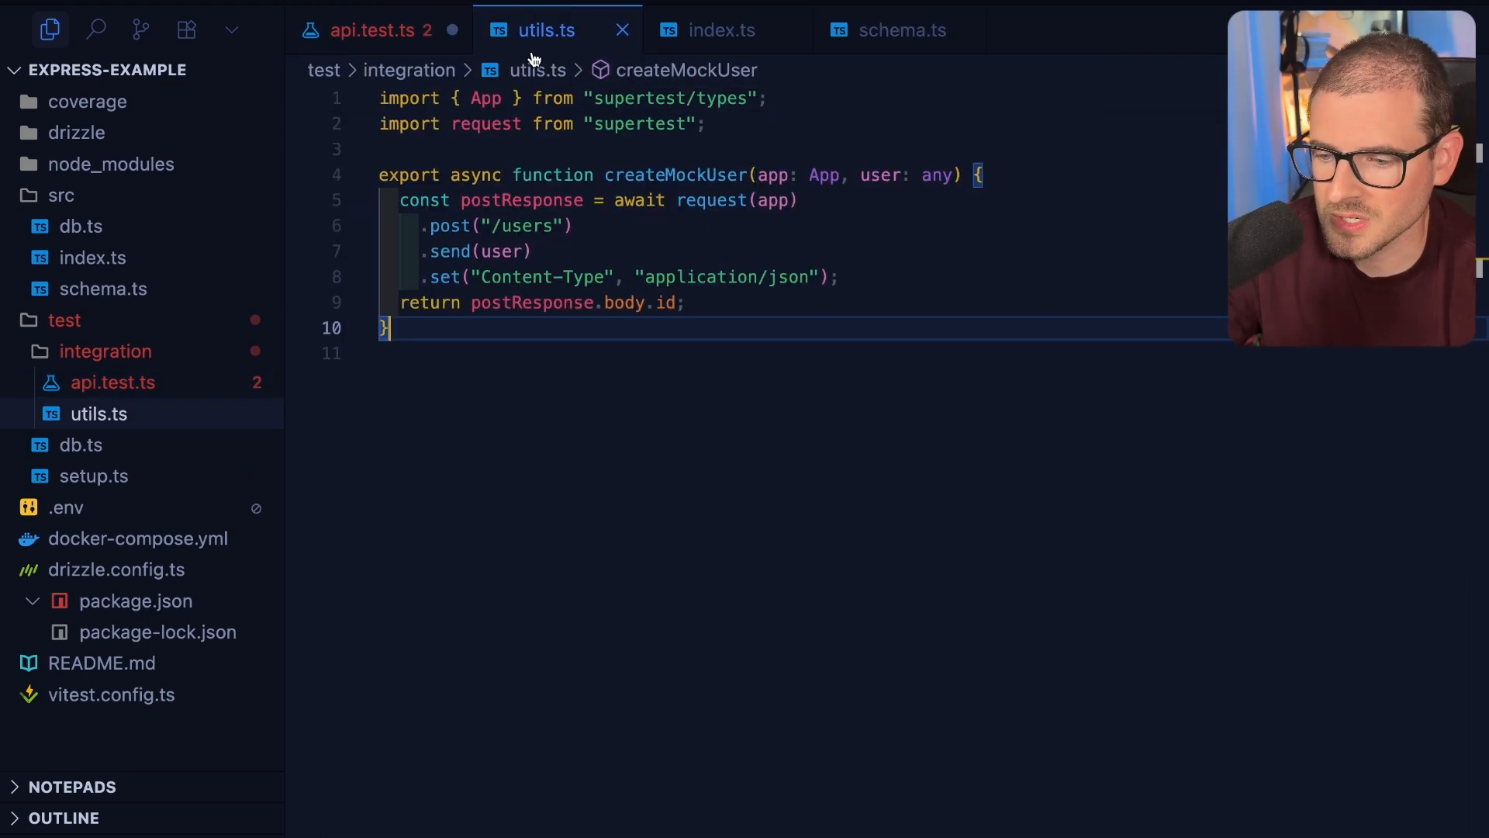
Review createMockUser's name and user parameter in utils.ts, then return to api.test.ts.
double_click(674, 175)
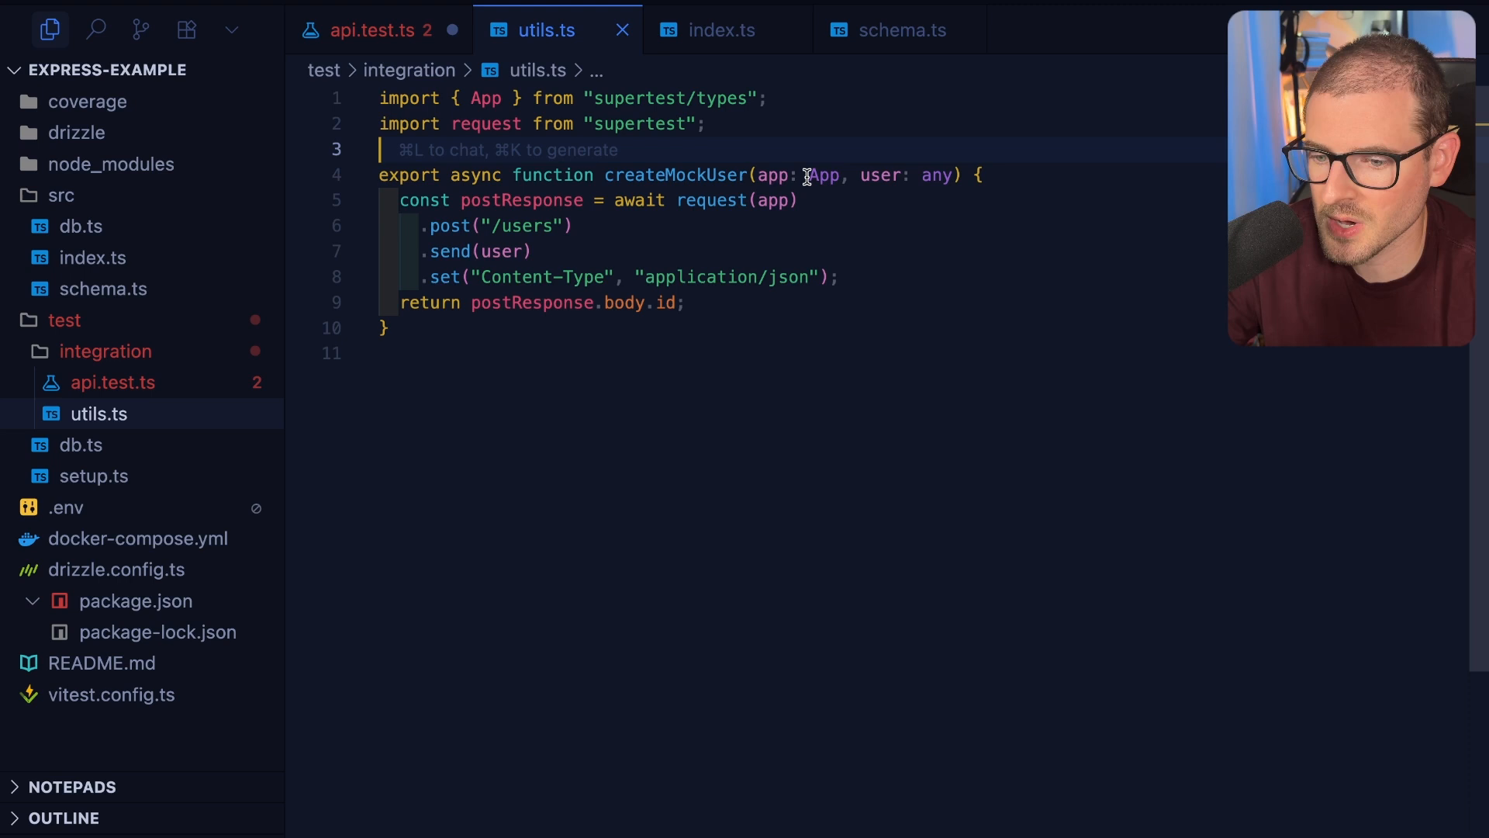
double_click(882, 175)
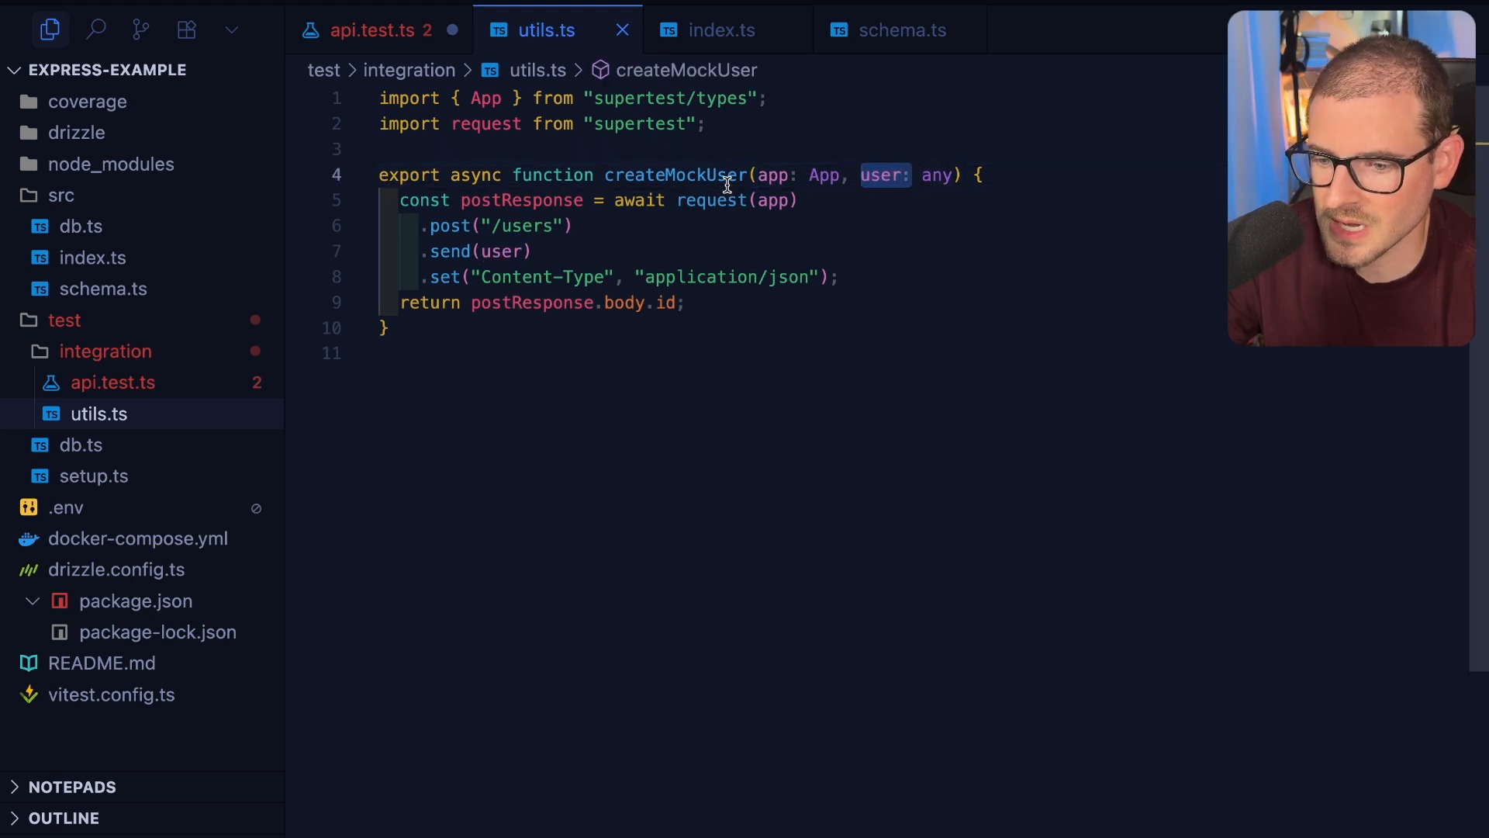
double_click(675, 175)
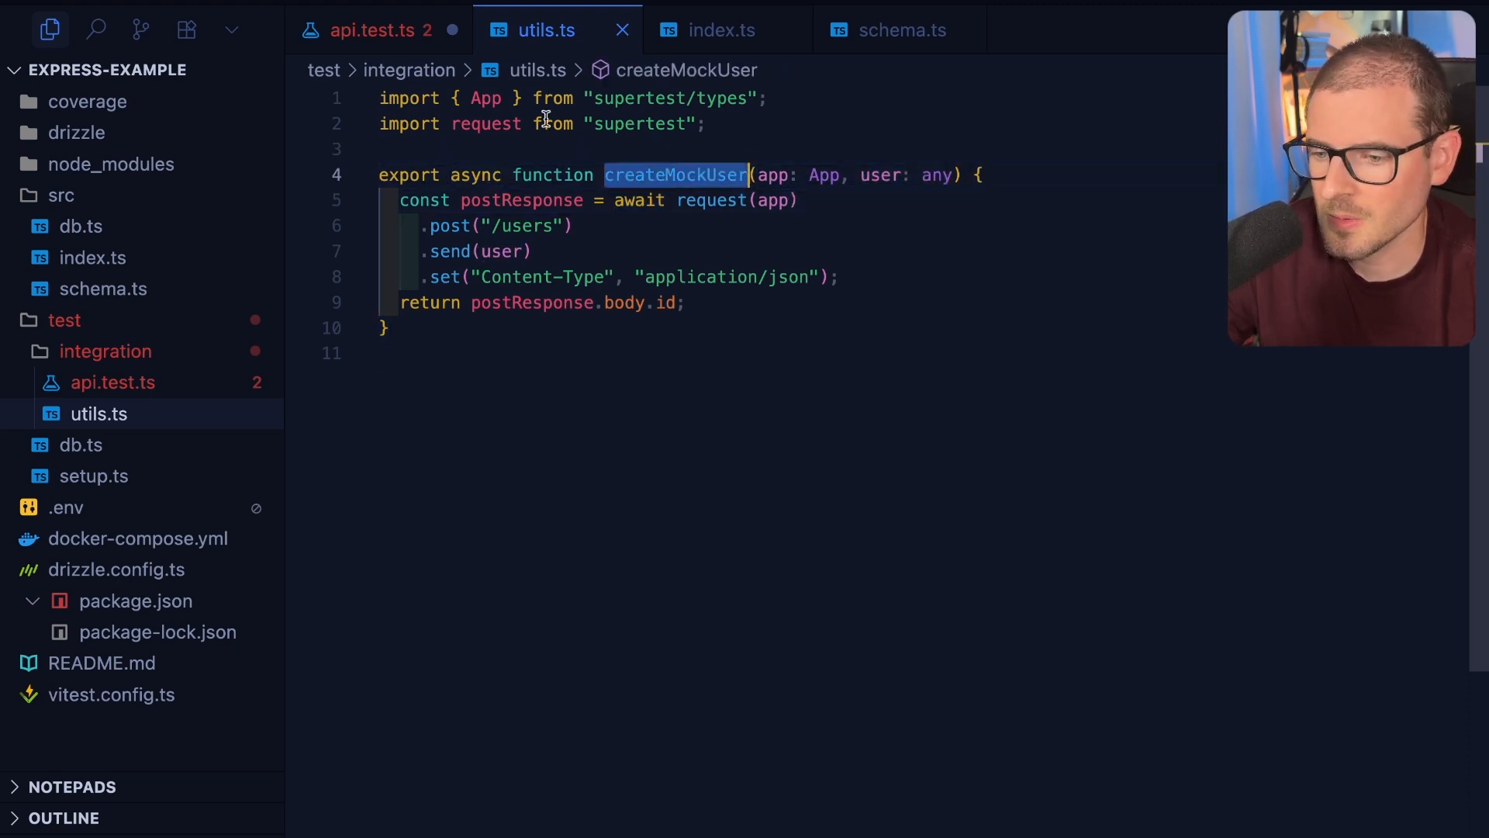
click(378, 29)
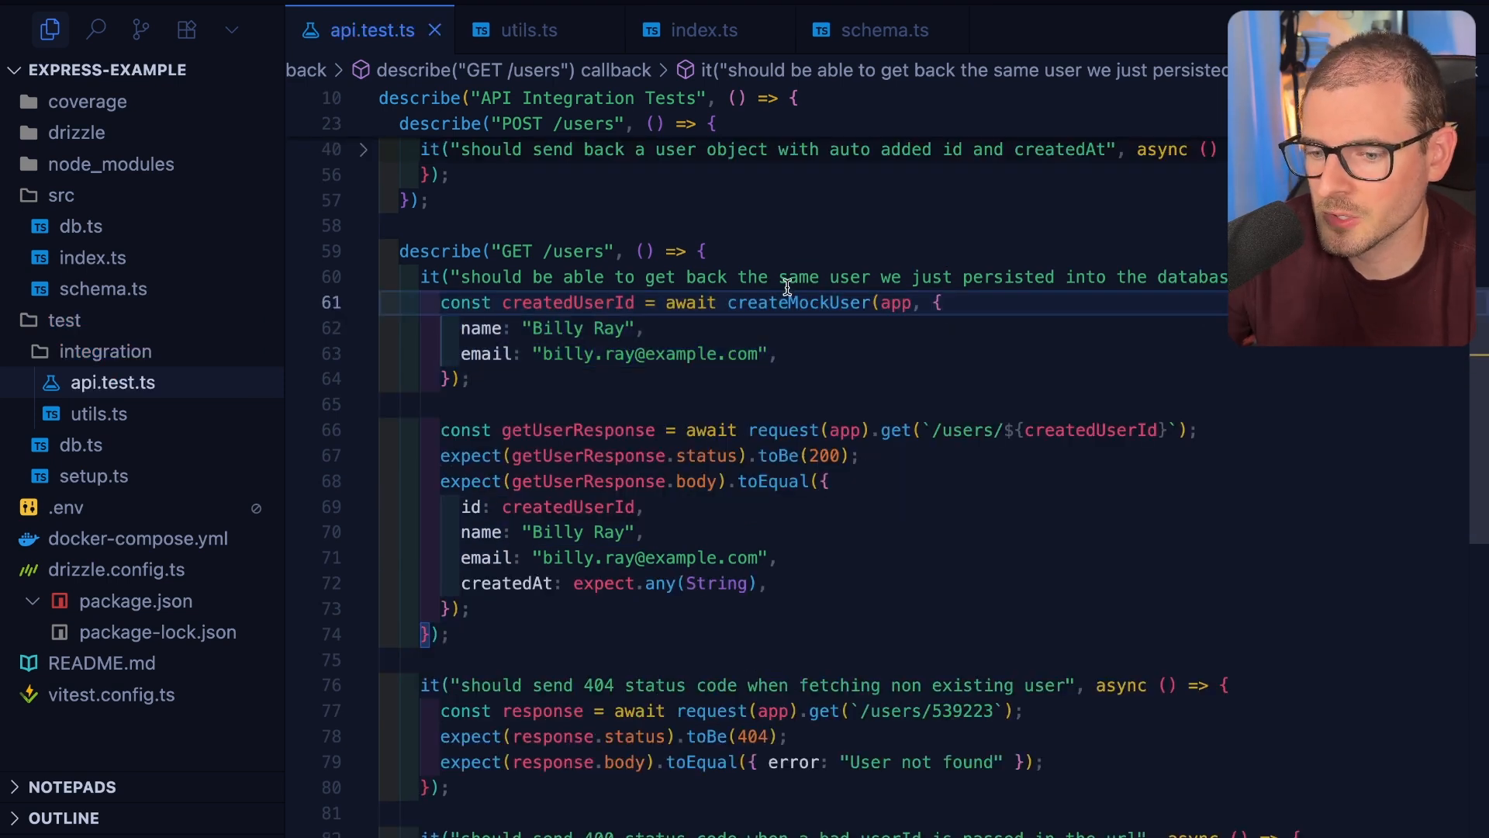
Select the createMockUser call and view its definition in utils.ts, then go back to the test.
double_click(797, 302)
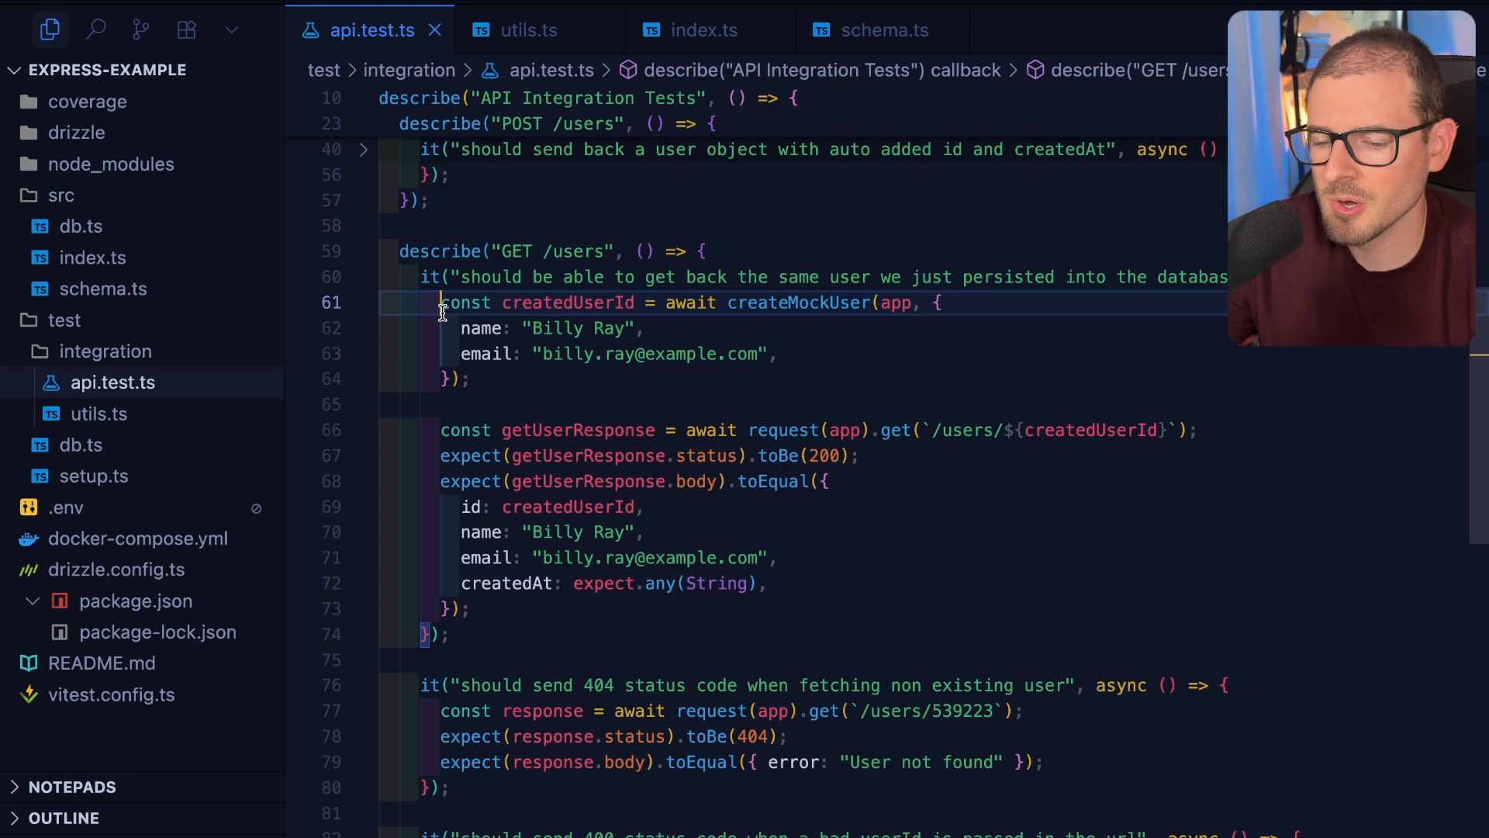
double_click(799, 302)
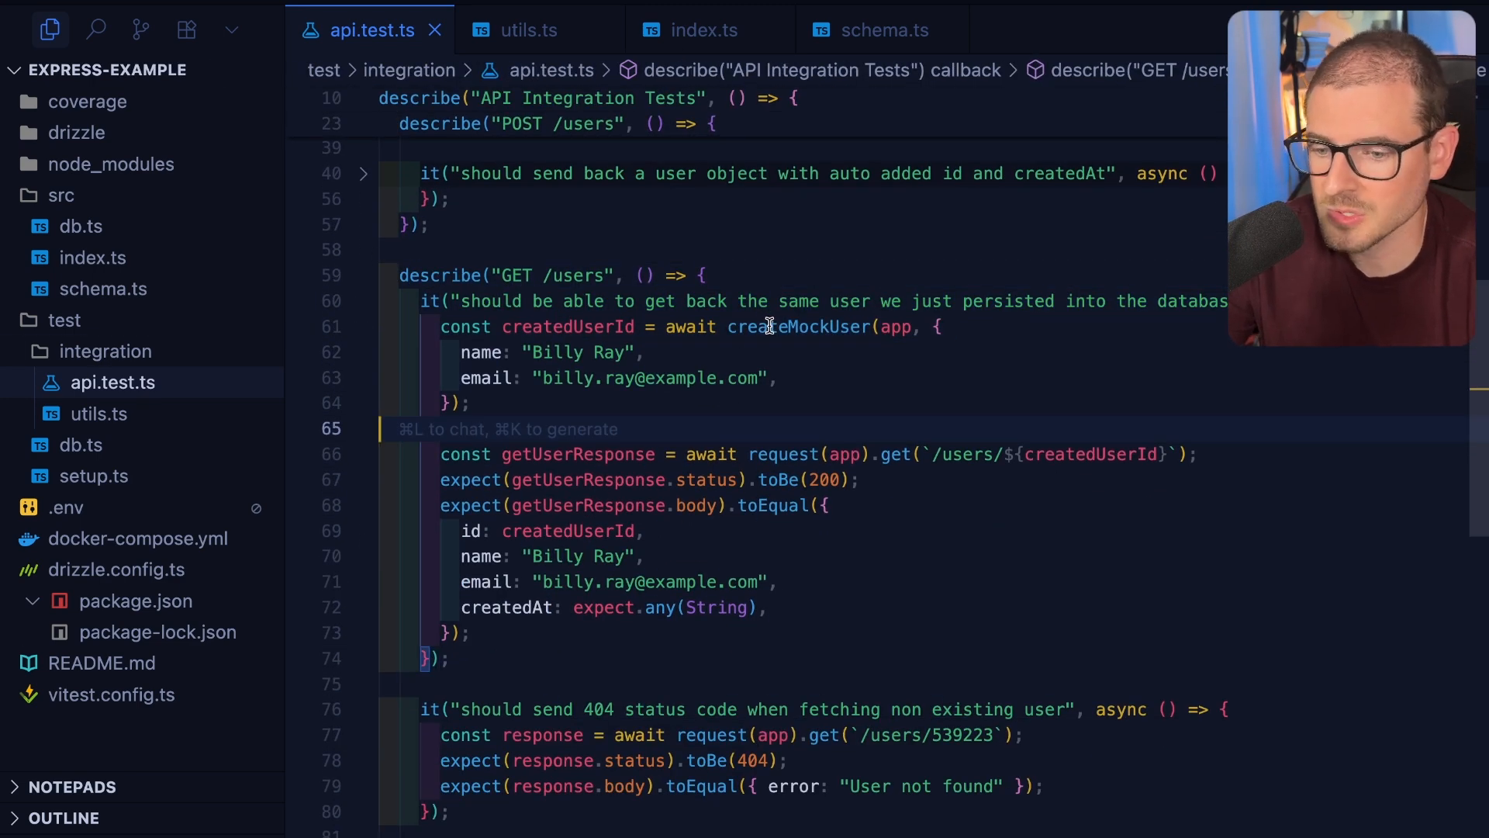
click(529, 29)
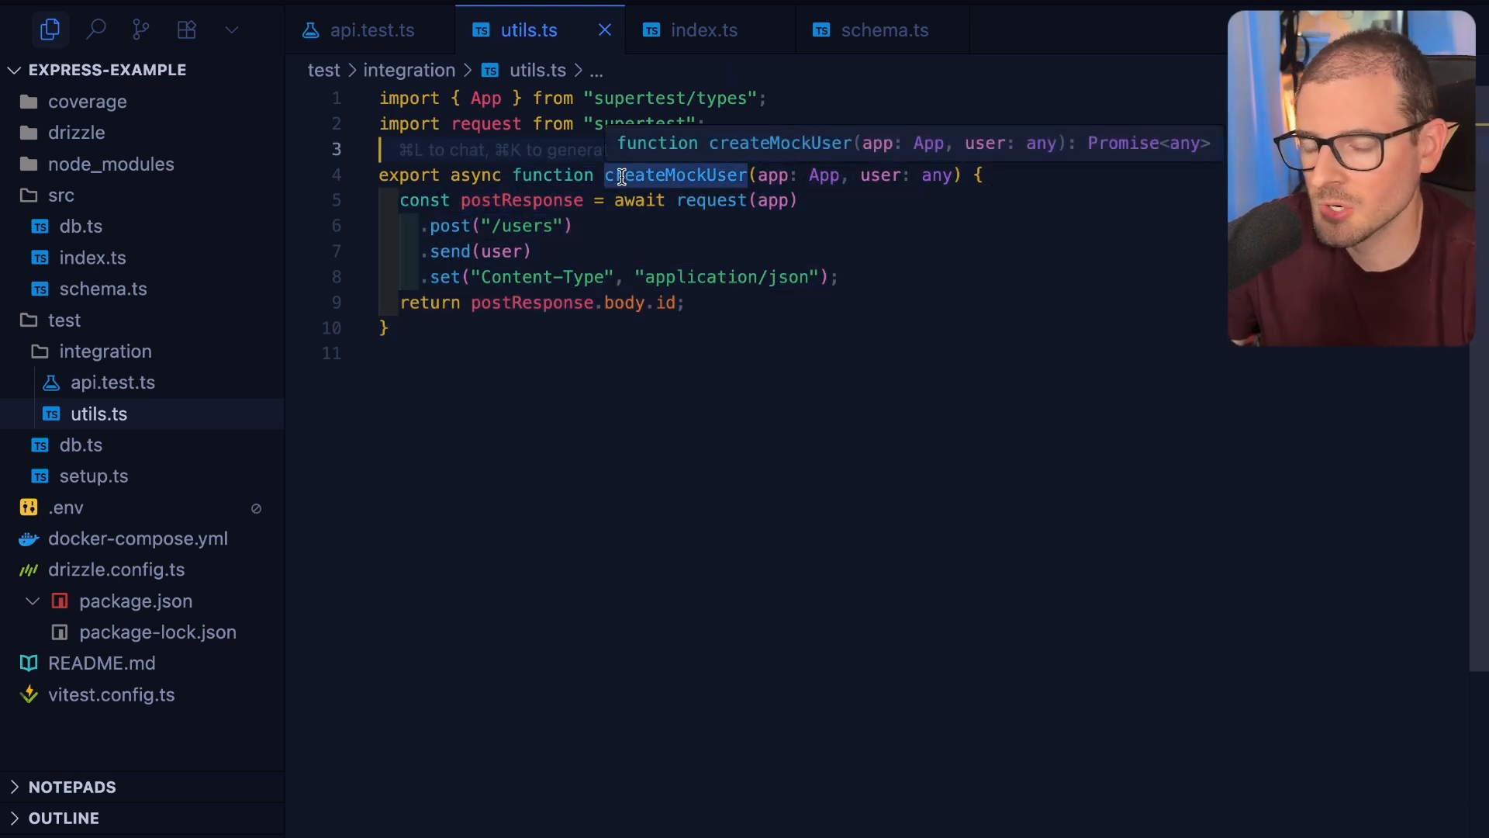
click(371, 29)
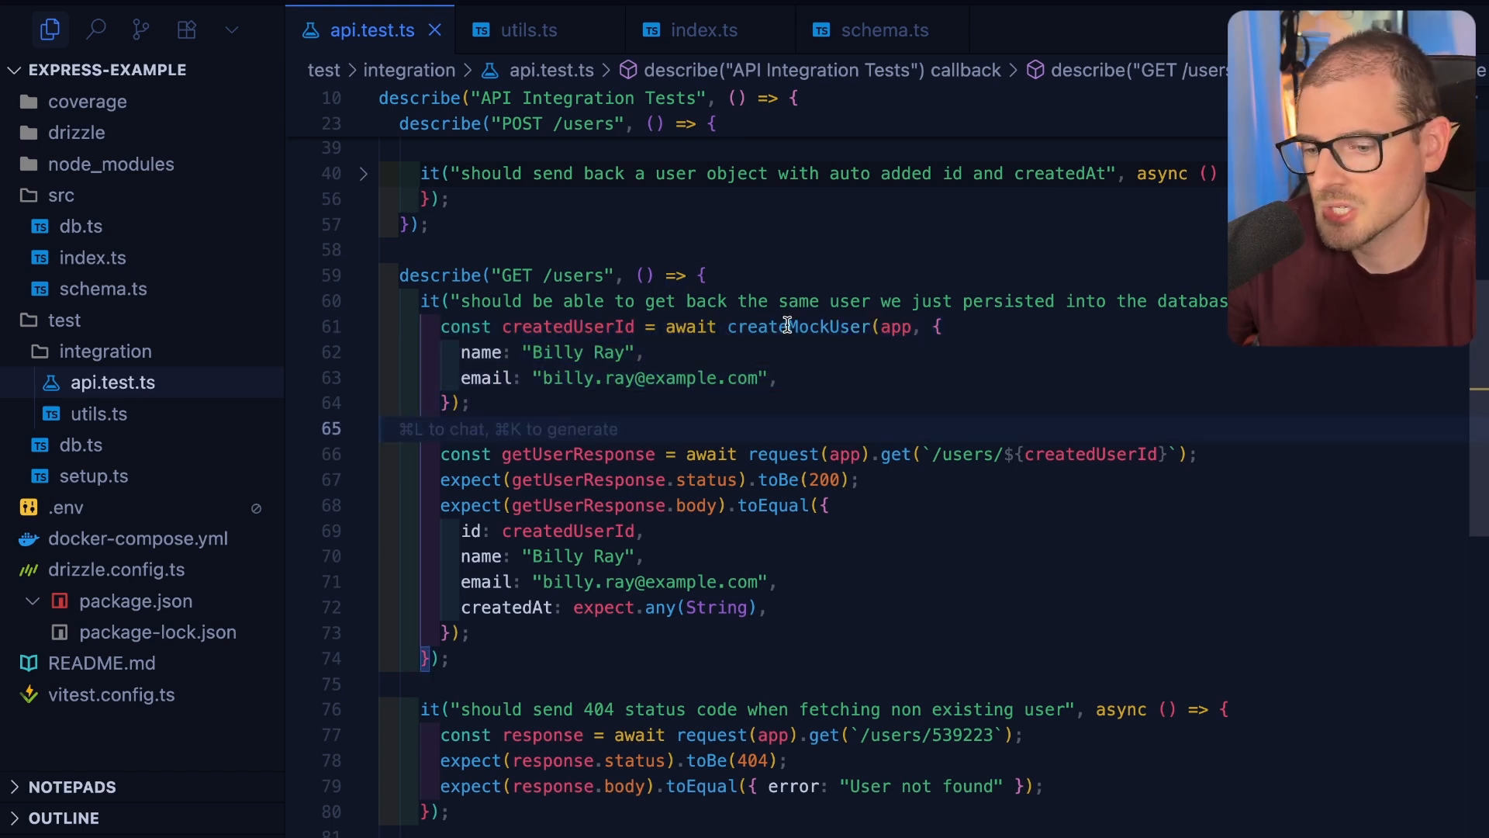
Jump from the createMockUser call to its helper posting to /users, then return to api.test.ts.
double_click(797, 327)
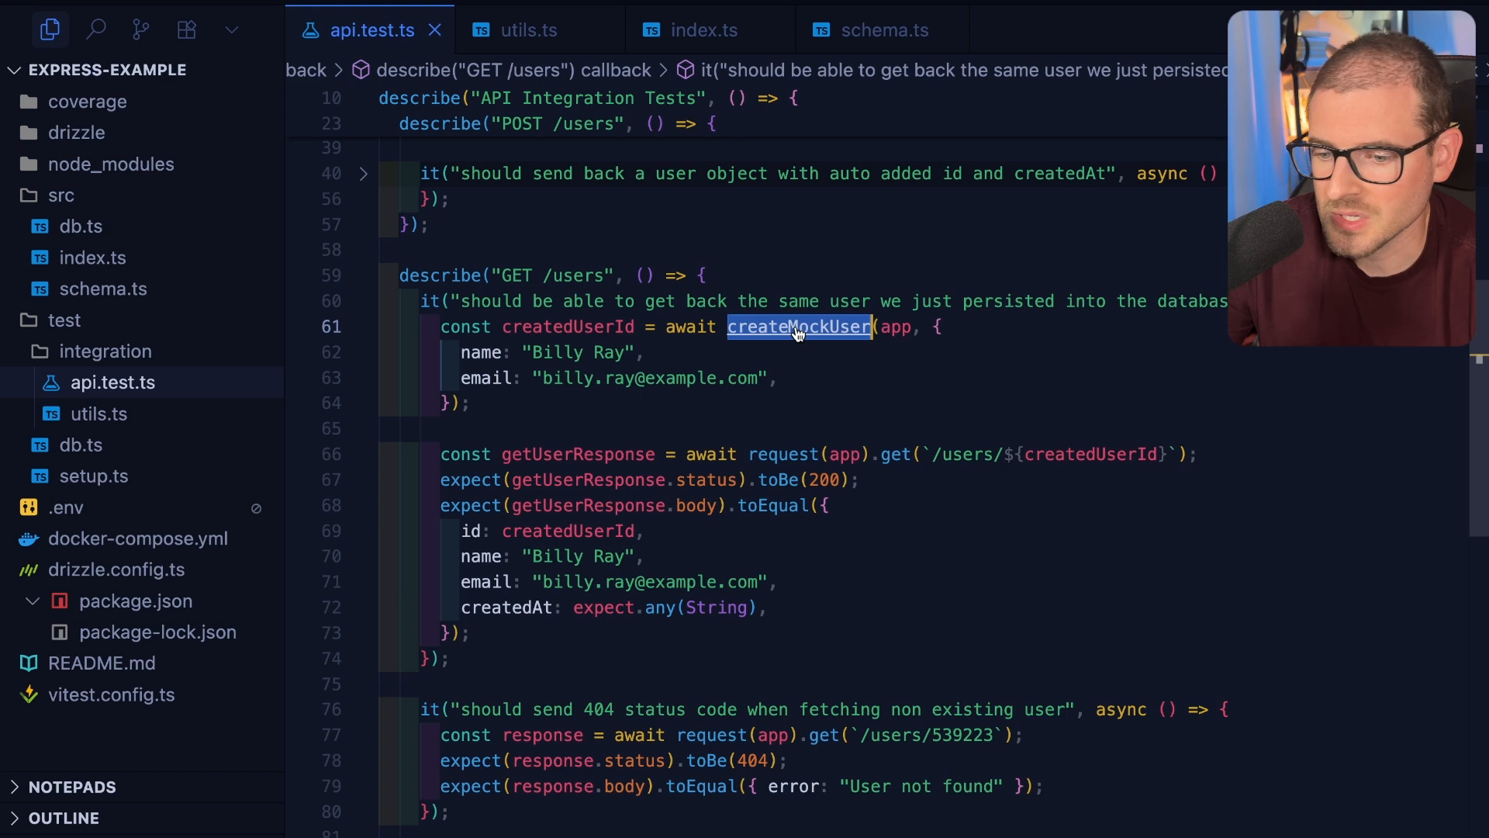
click(799, 326)
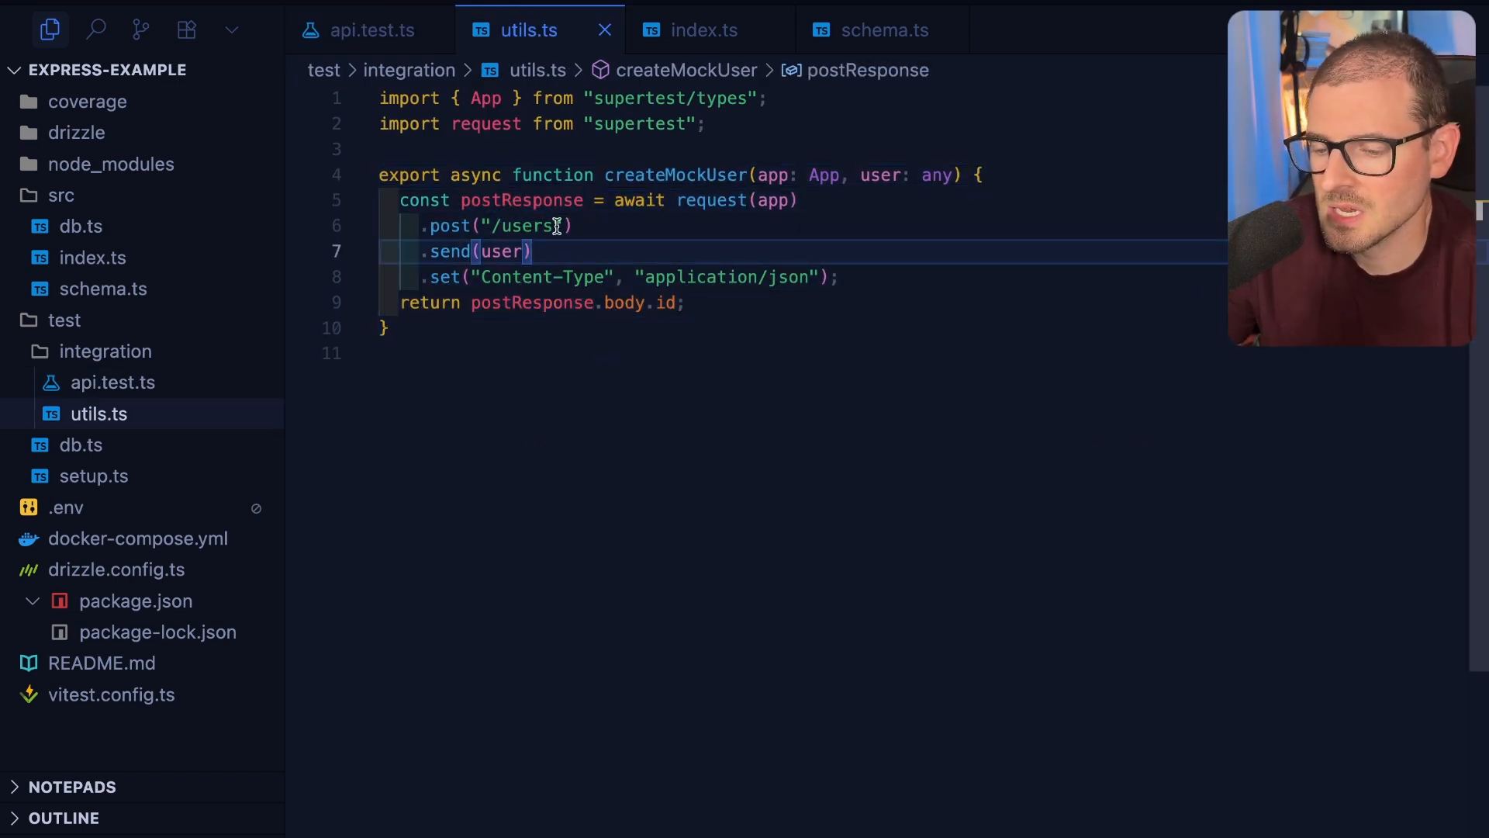
click(577, 226)
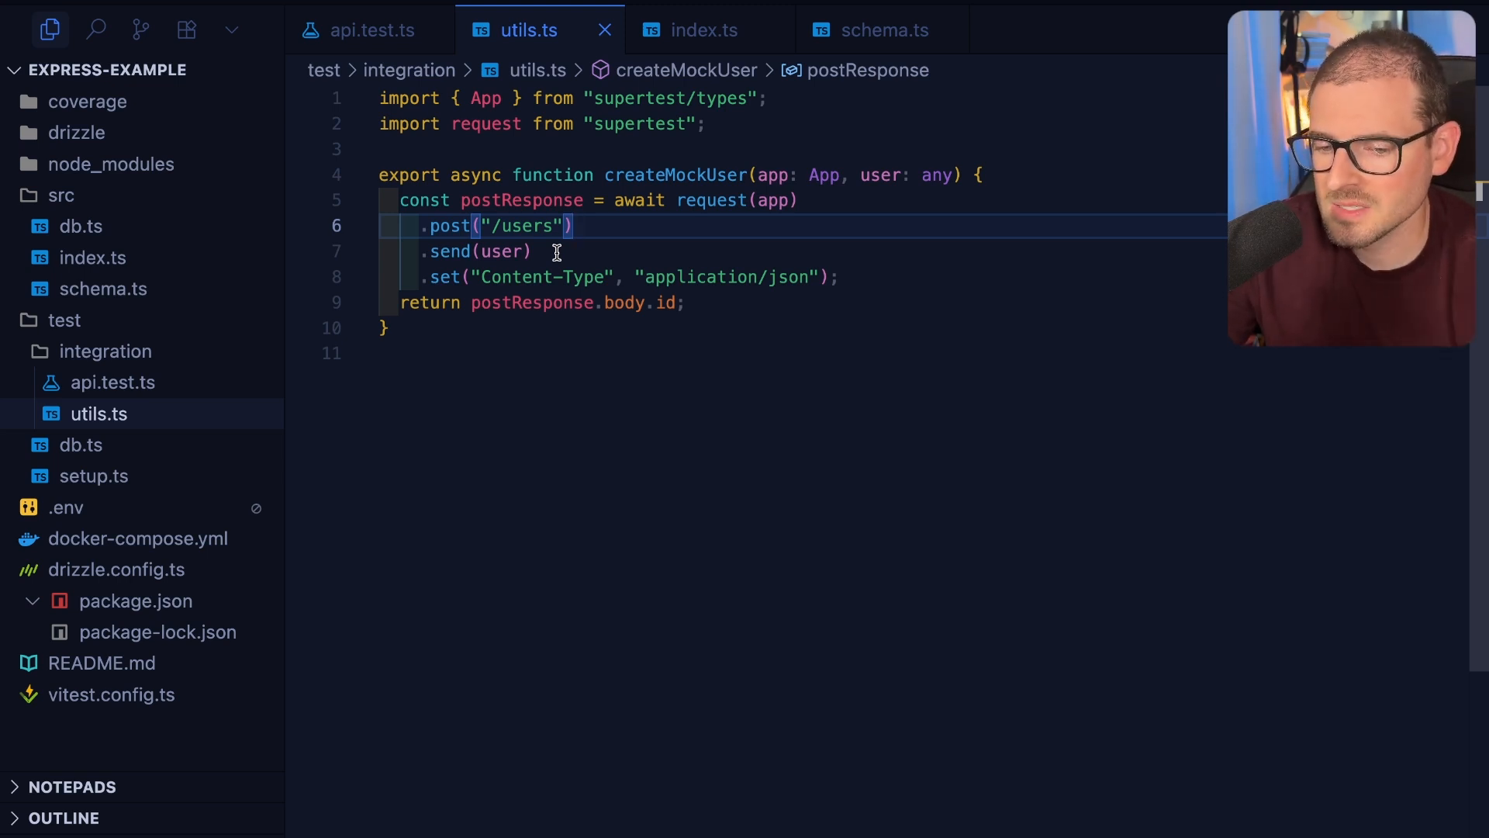
click(371, 30)
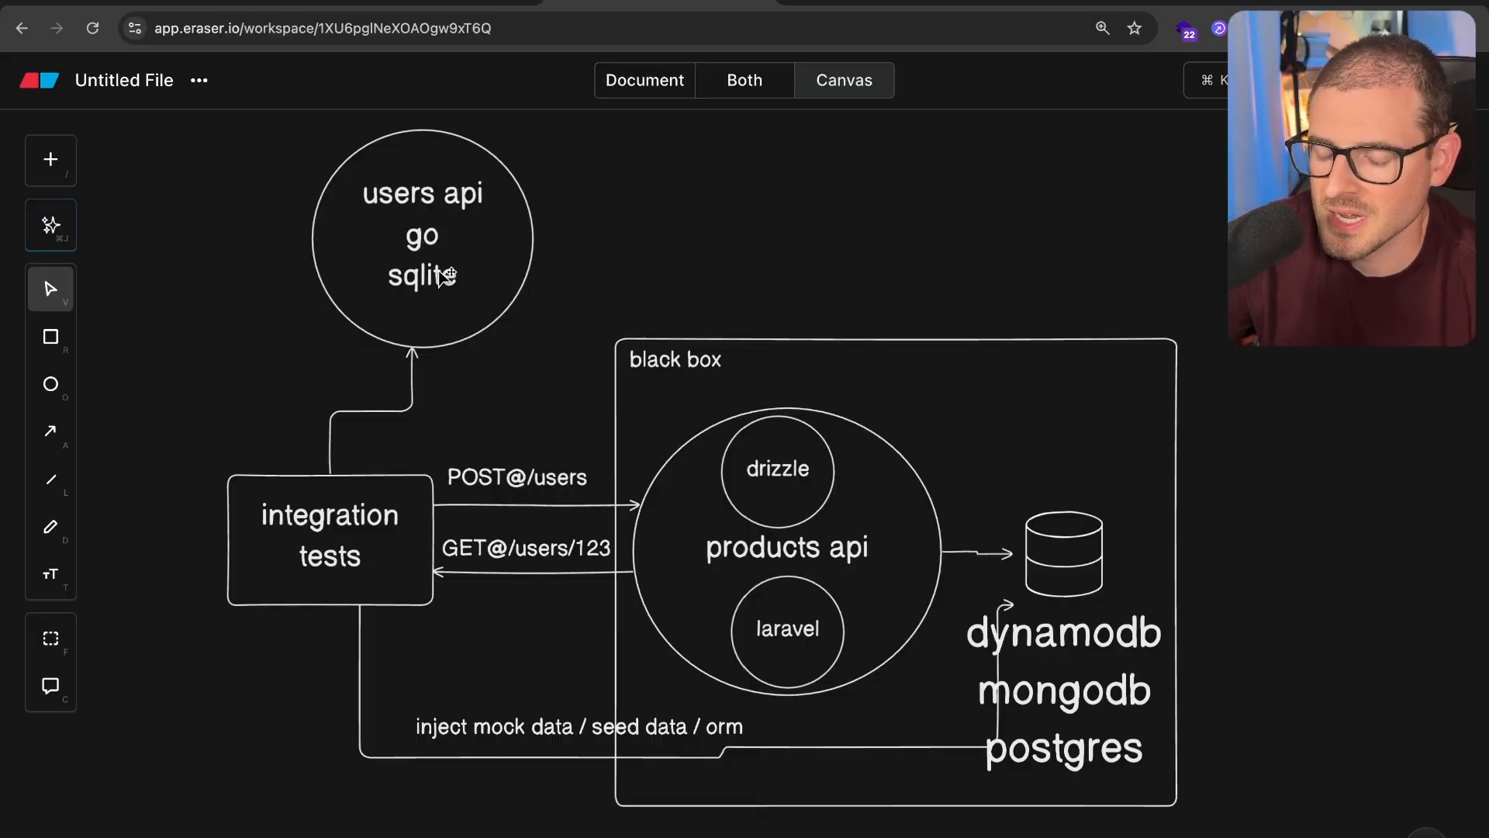
mouse_move(959, 510)
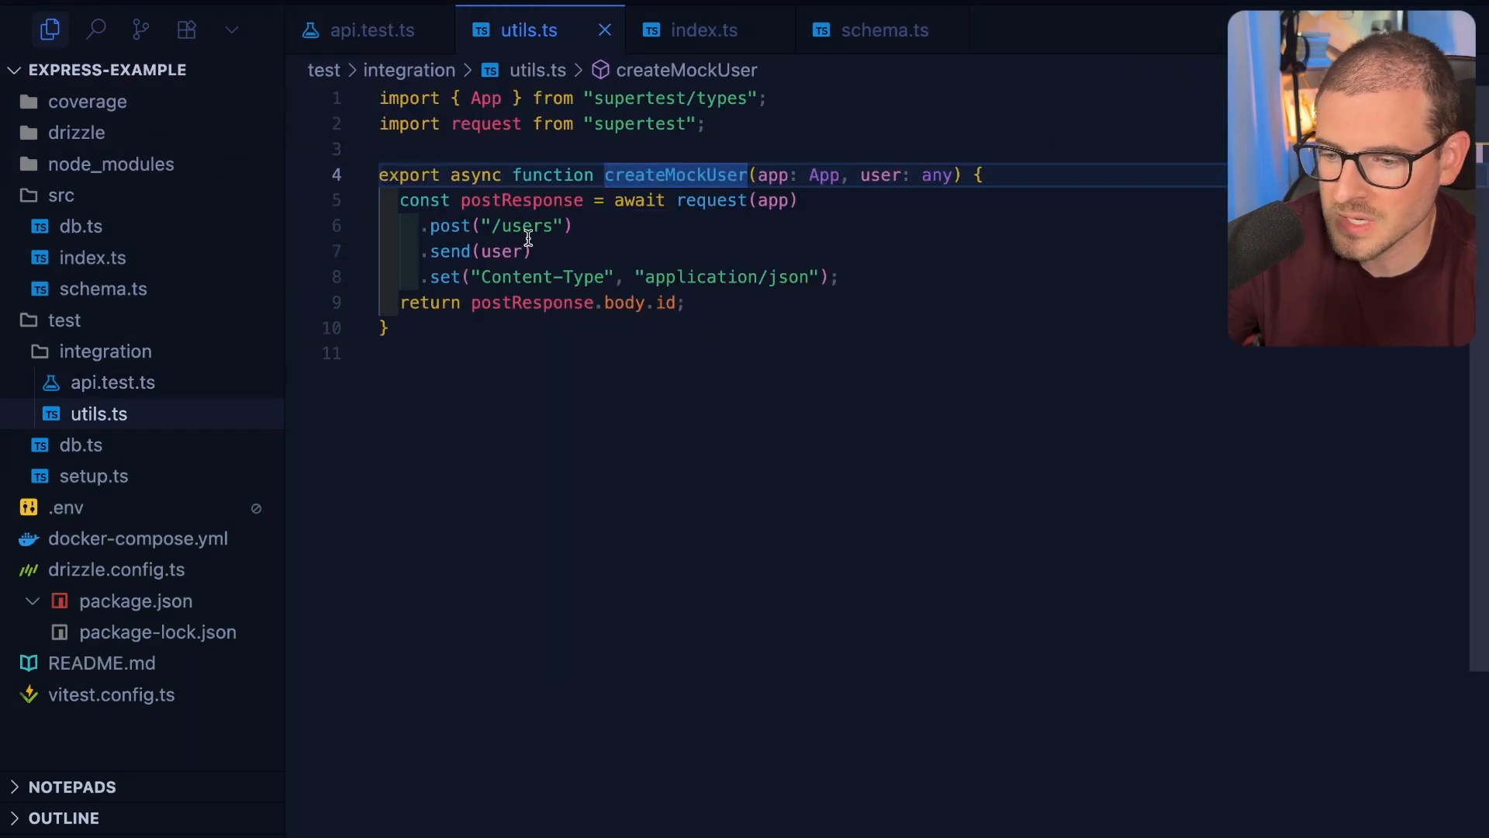
click(521, 200)
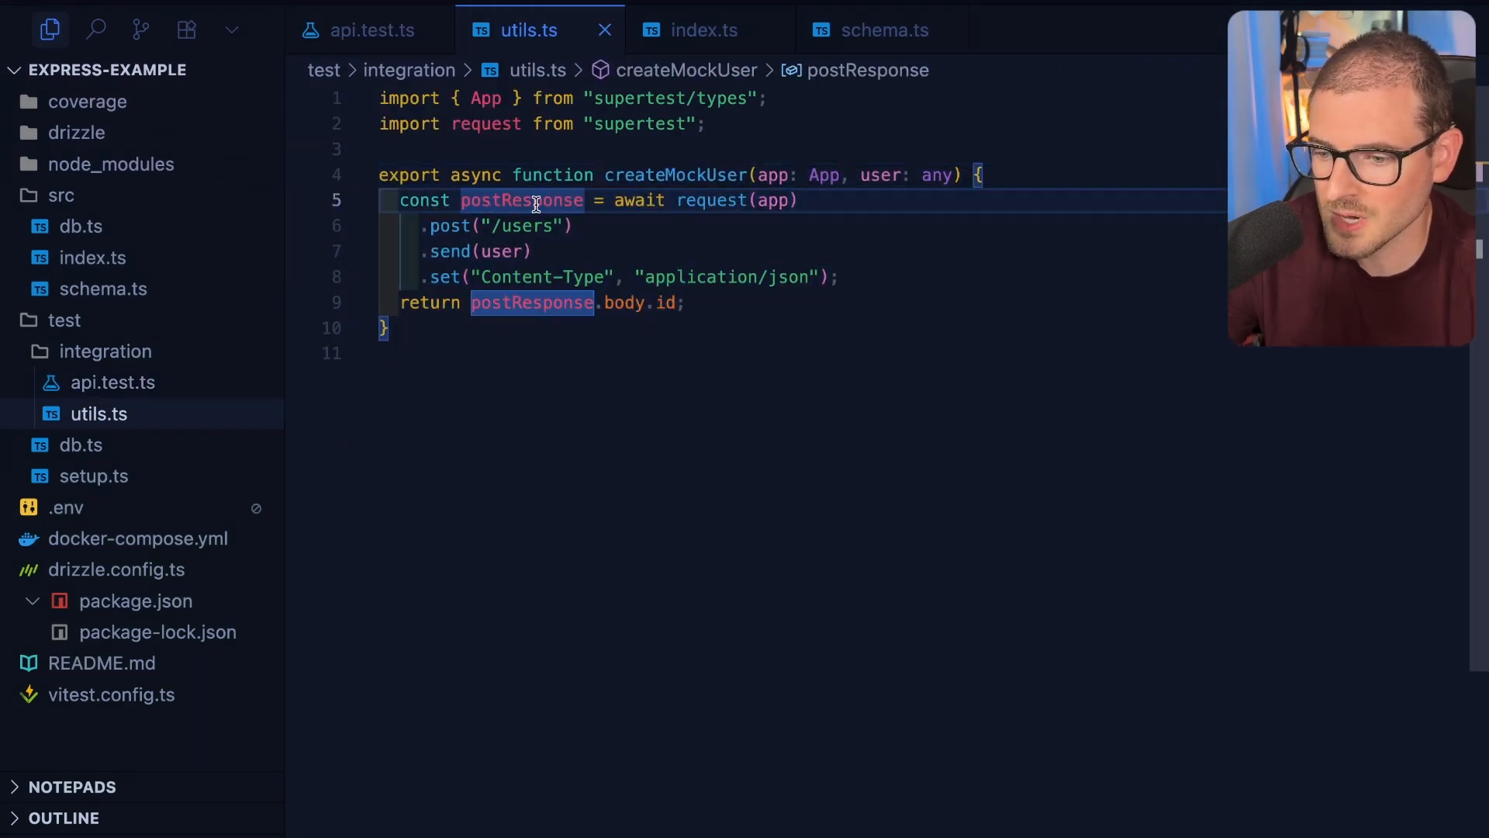
mouse_move(445, 101)
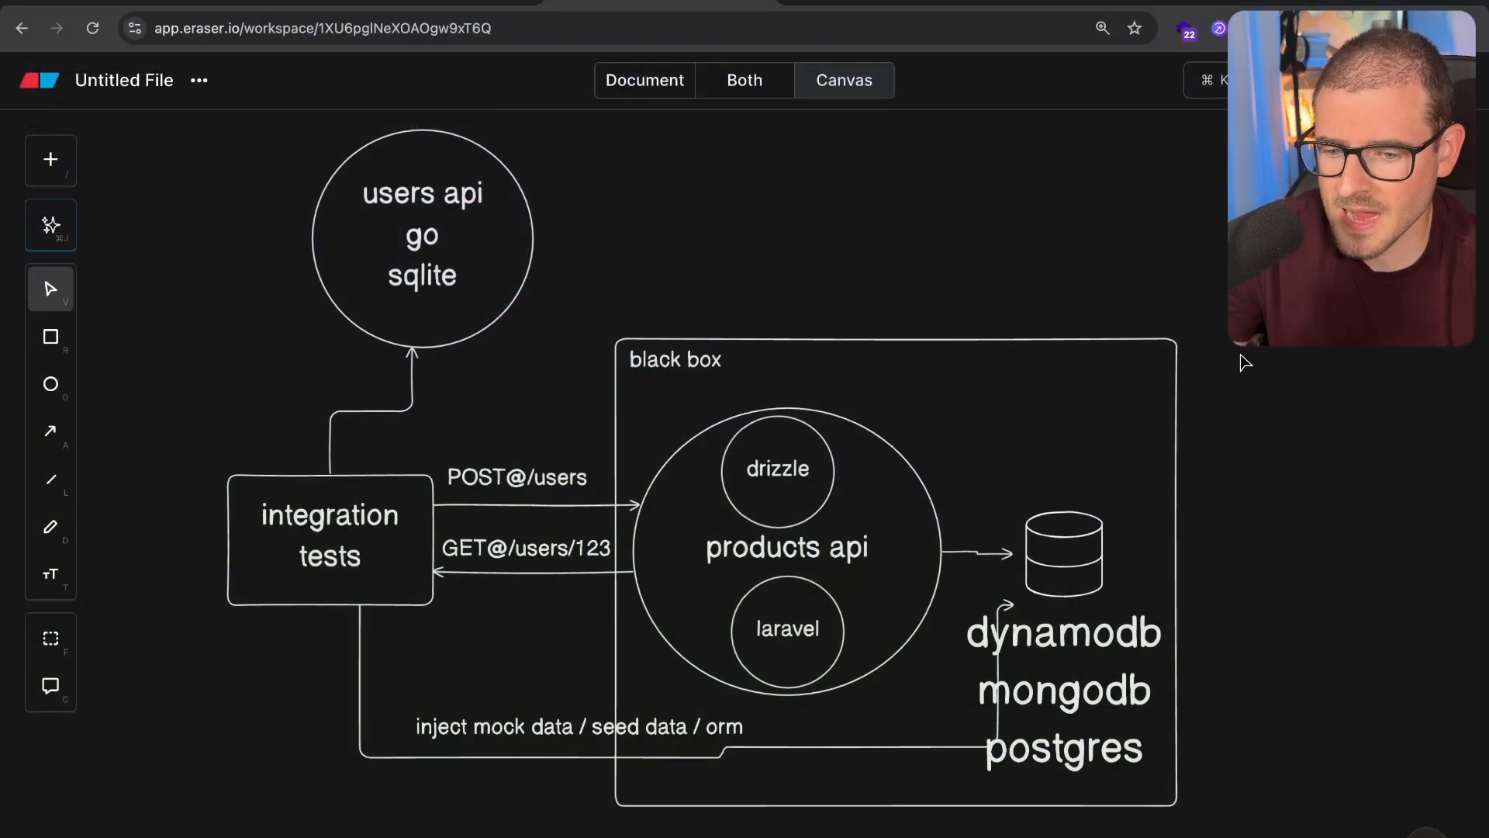
mouse_move(1048, 251)
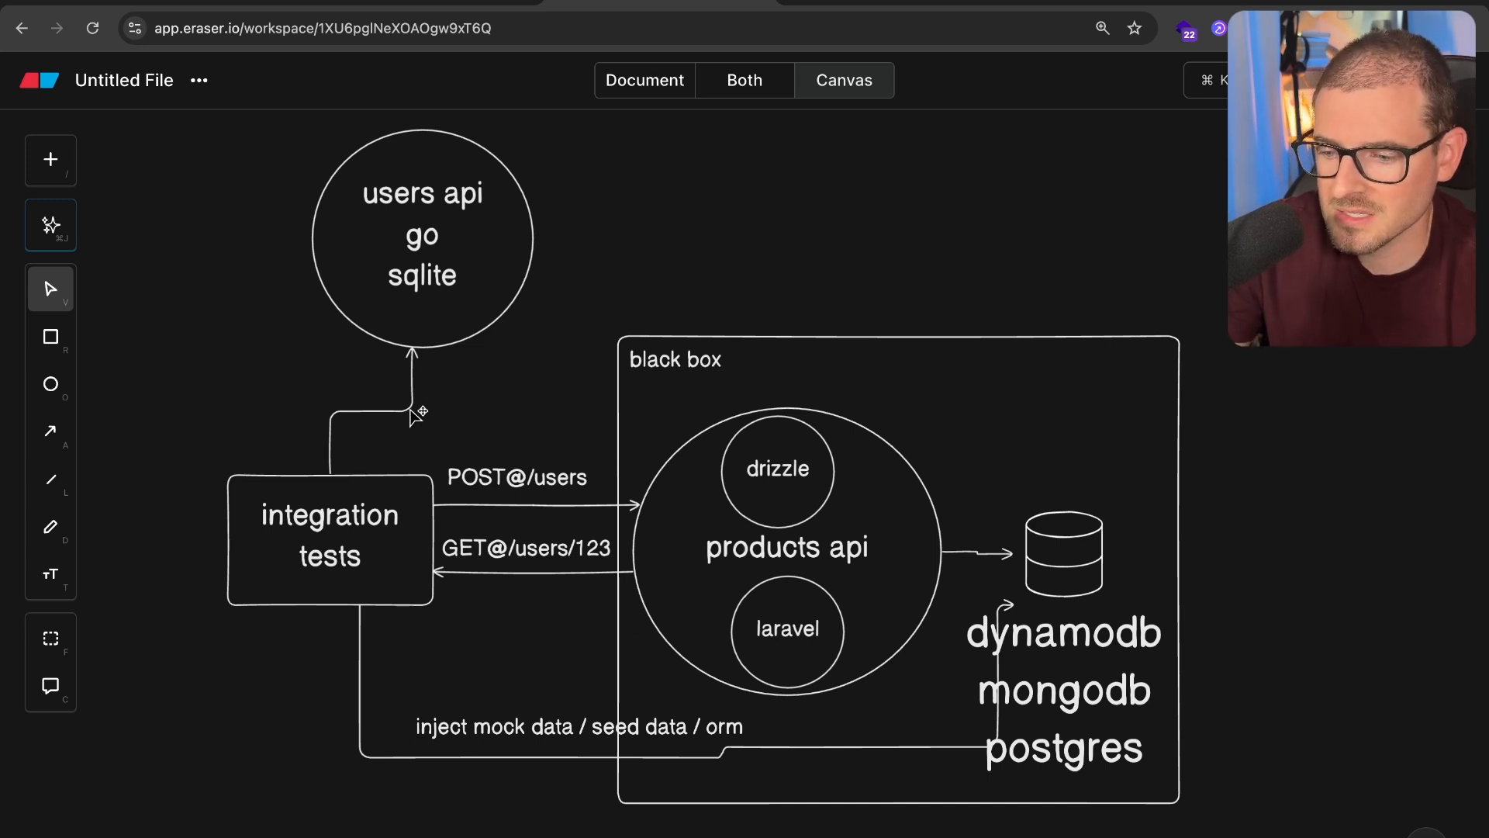
mouse_move(506, 385)
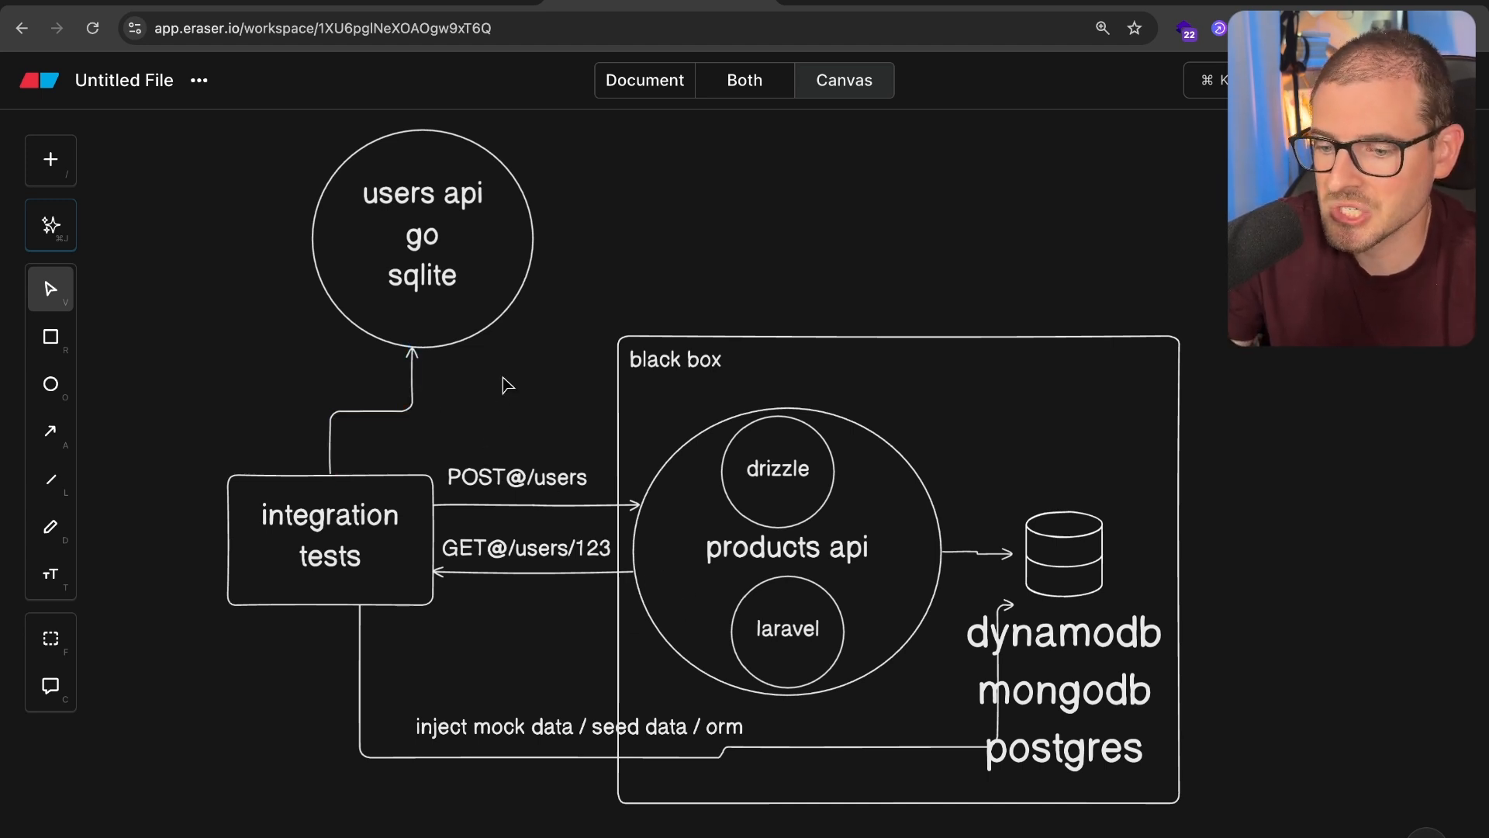
Select the black box group with its contents, then deselect it.
click(676, 380)
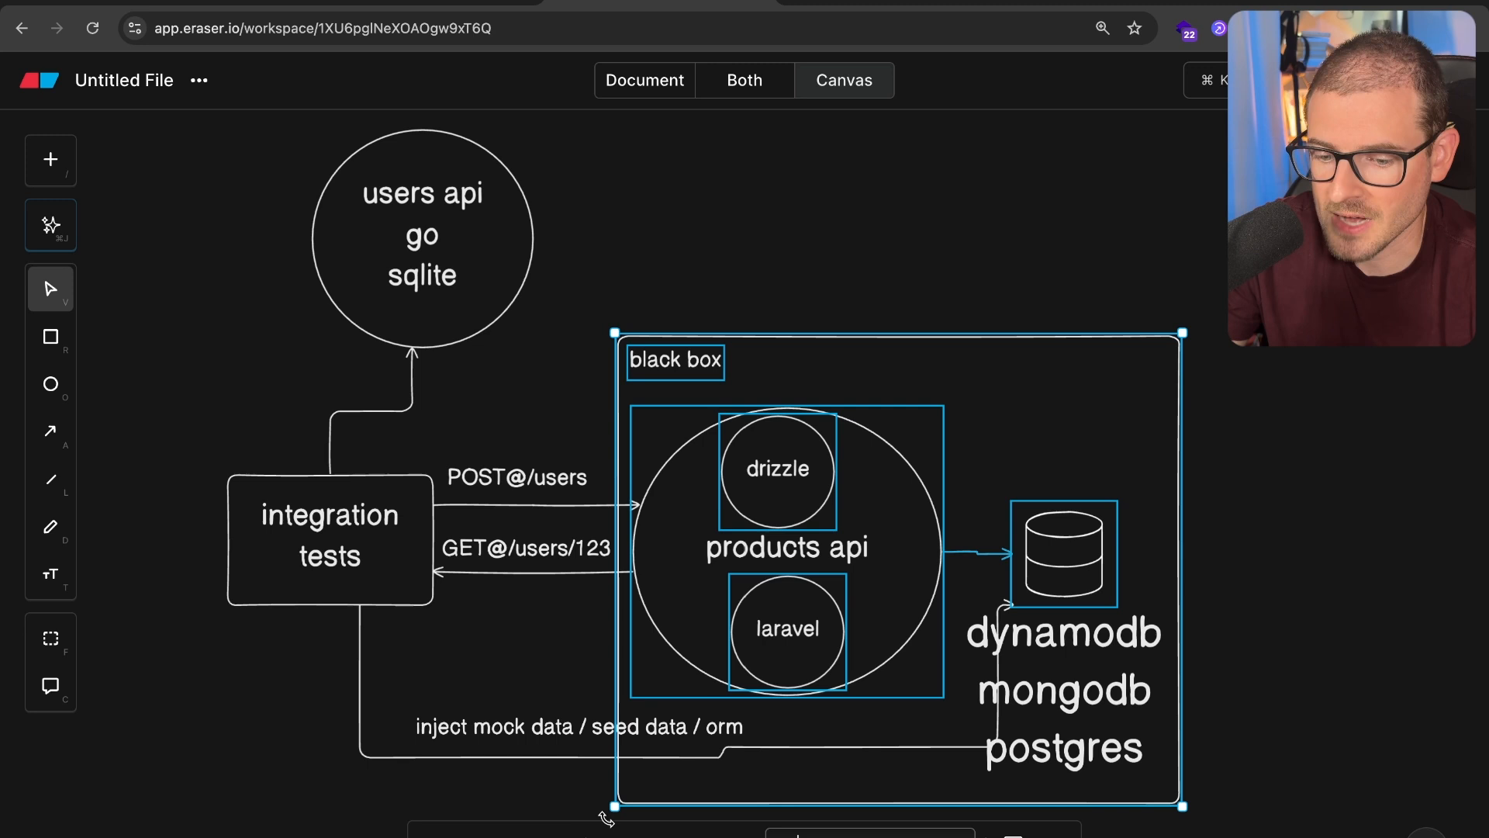
click(626, 438)
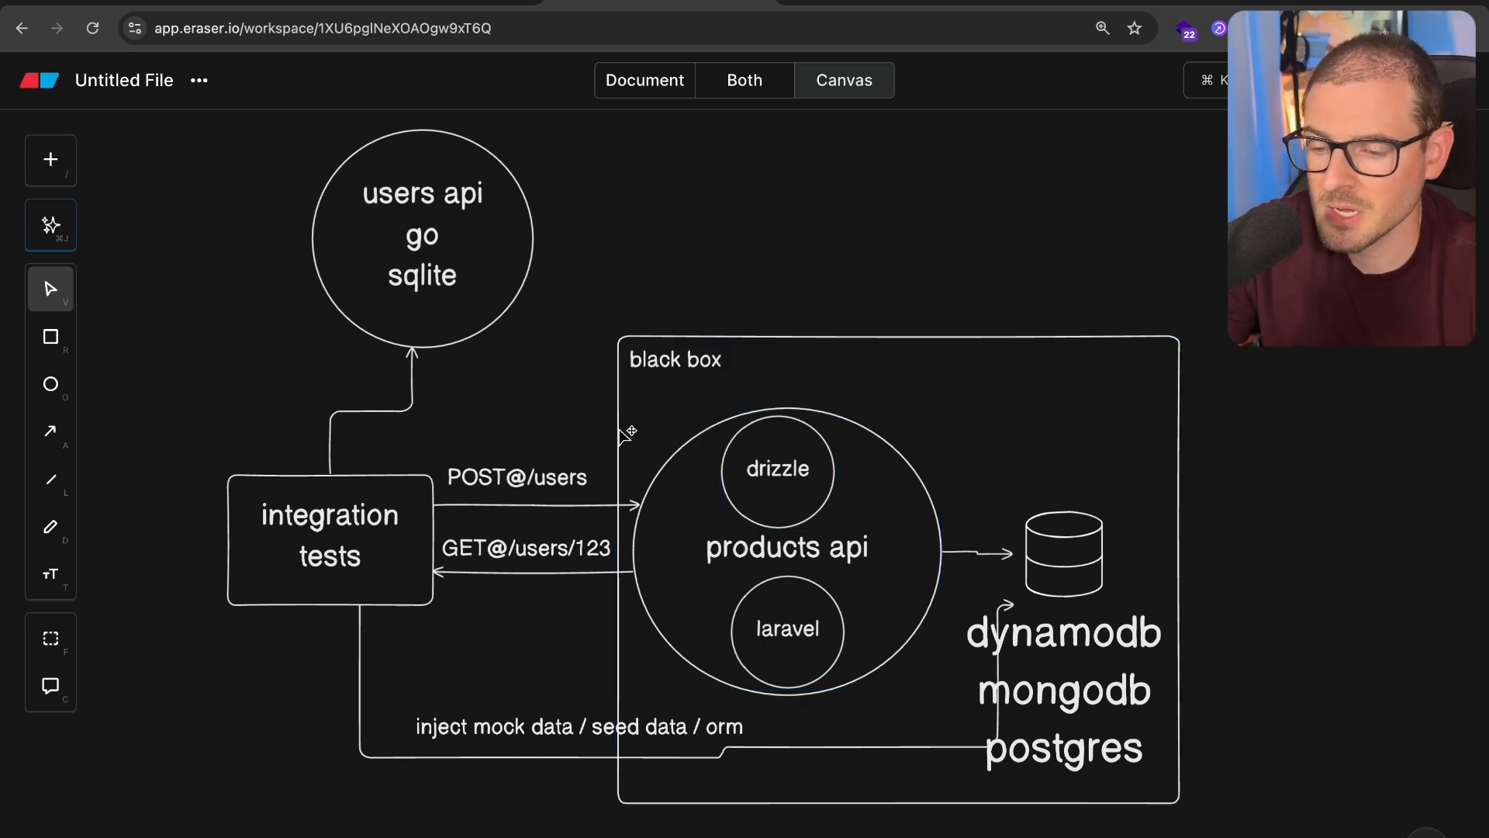
mouse_move(735, 195)
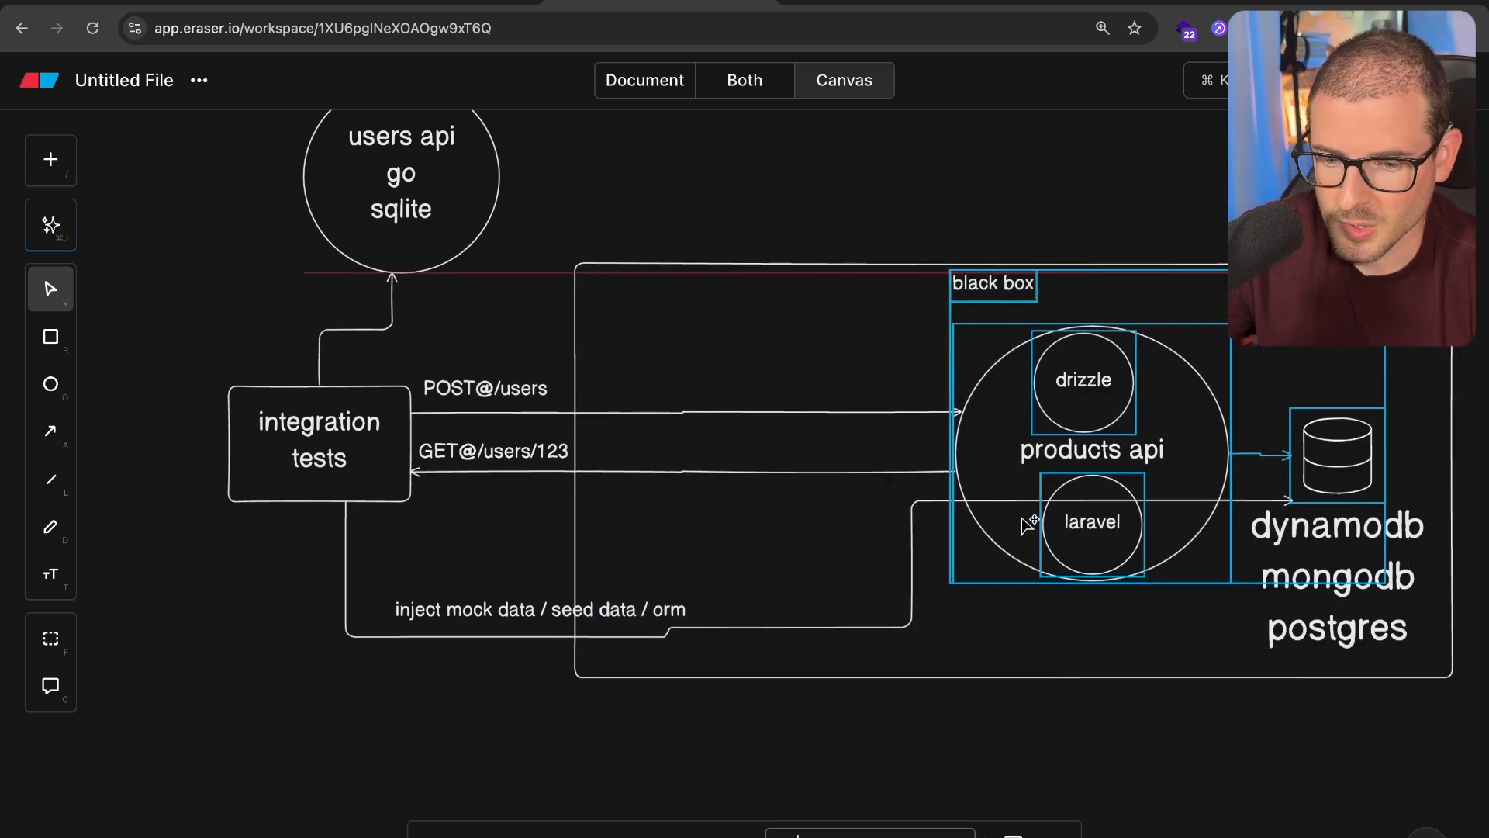
Add a 'ui' circle linked to products api by a request arrow and a return response arrow.
click(49, 158)
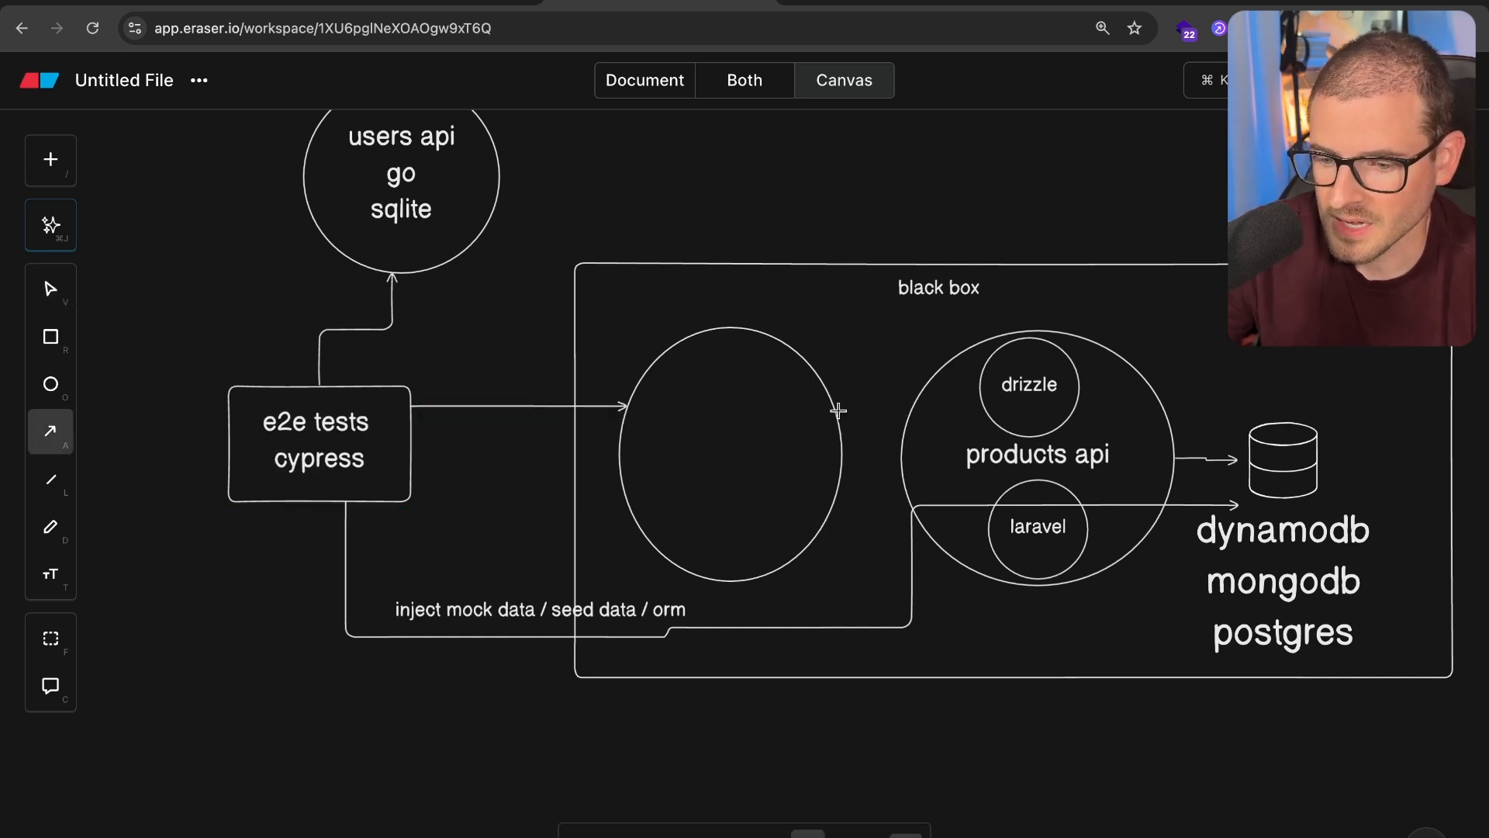
drag(841, 410, 900, 410)
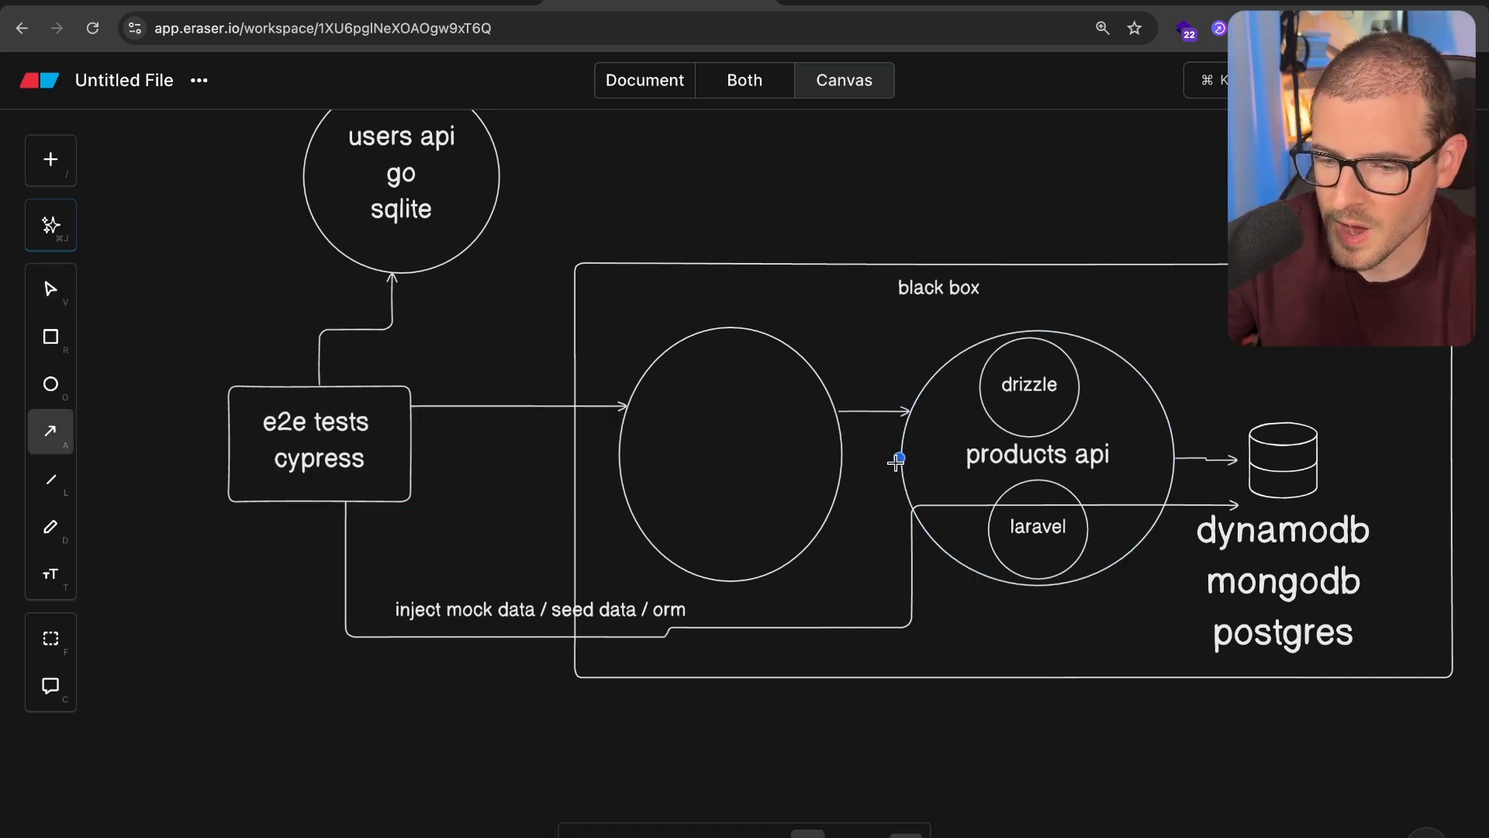
click(726, 457)
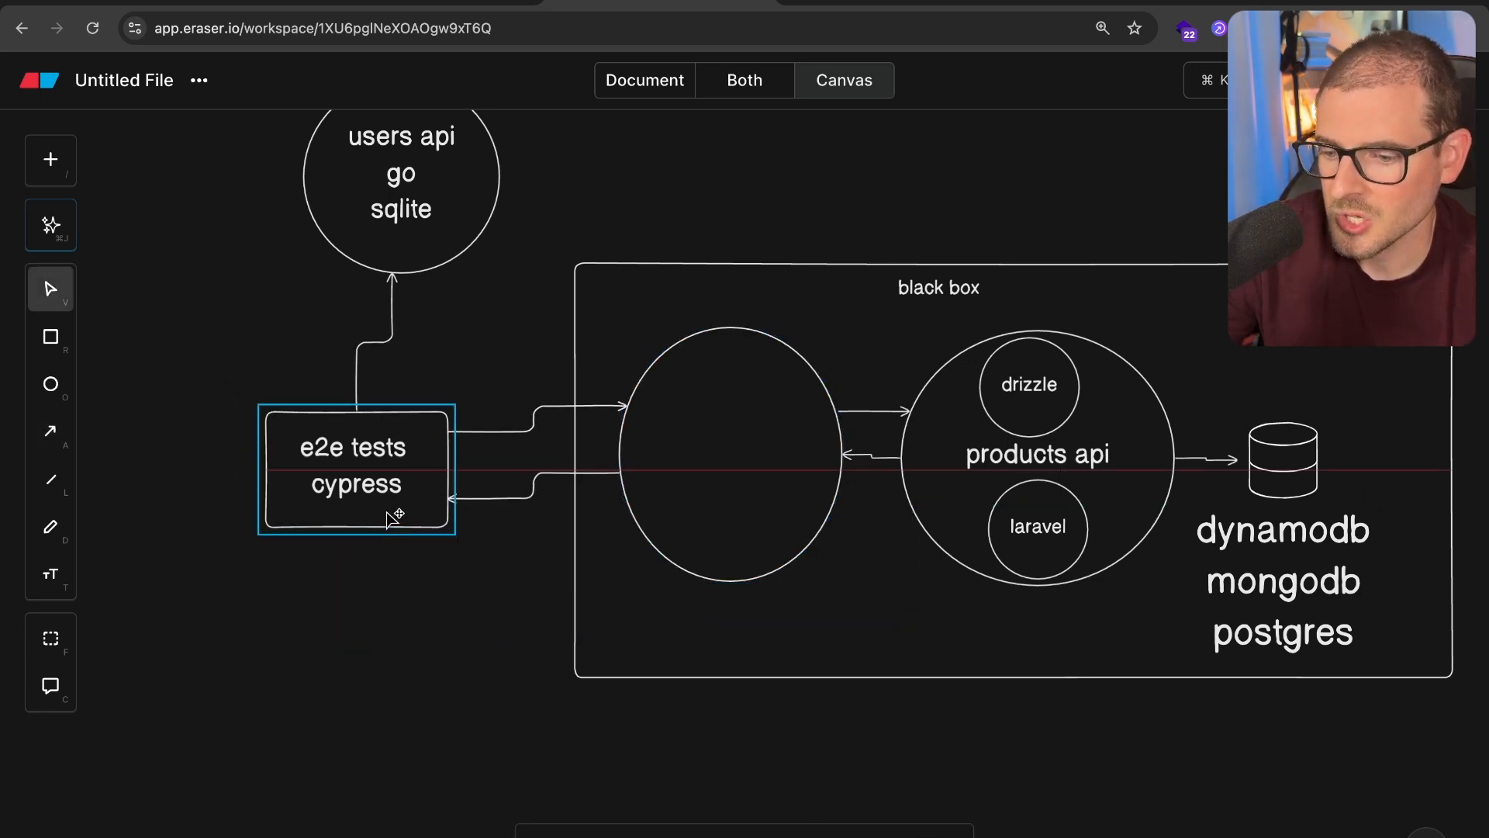
click(716, 434)
text(ui)
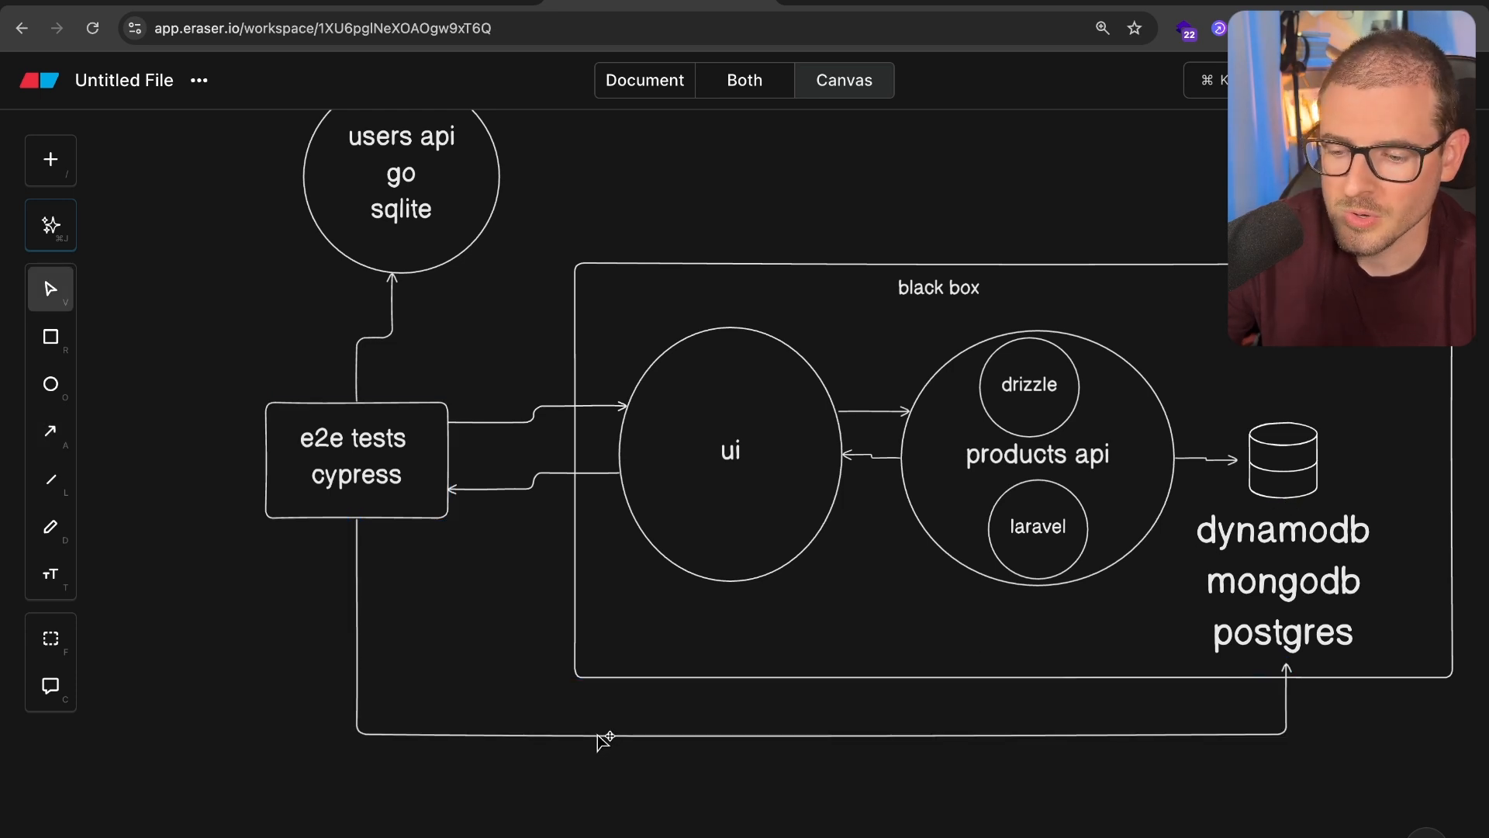
click(601, 738)
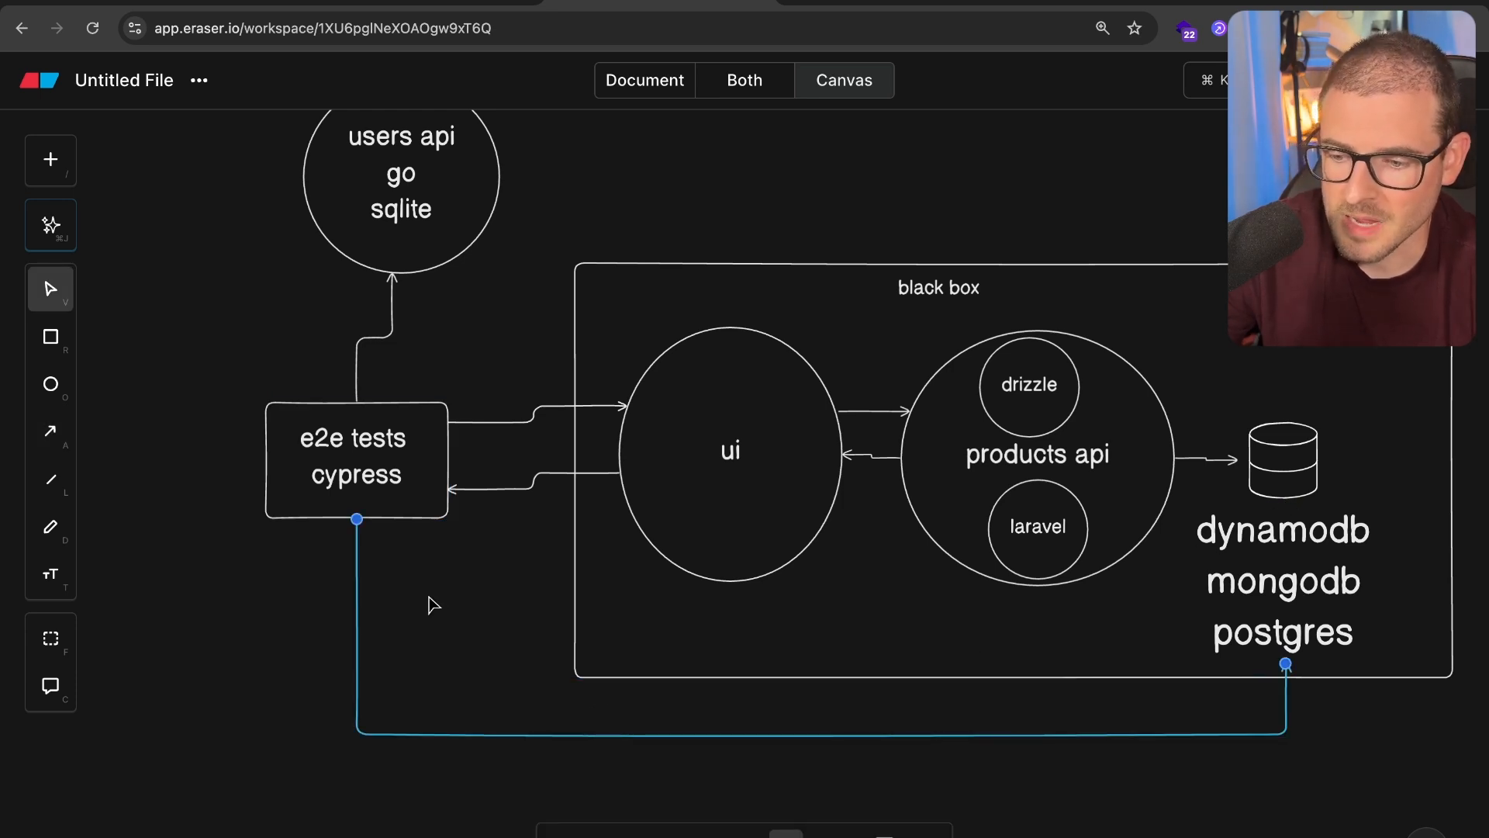
click(723, 447)
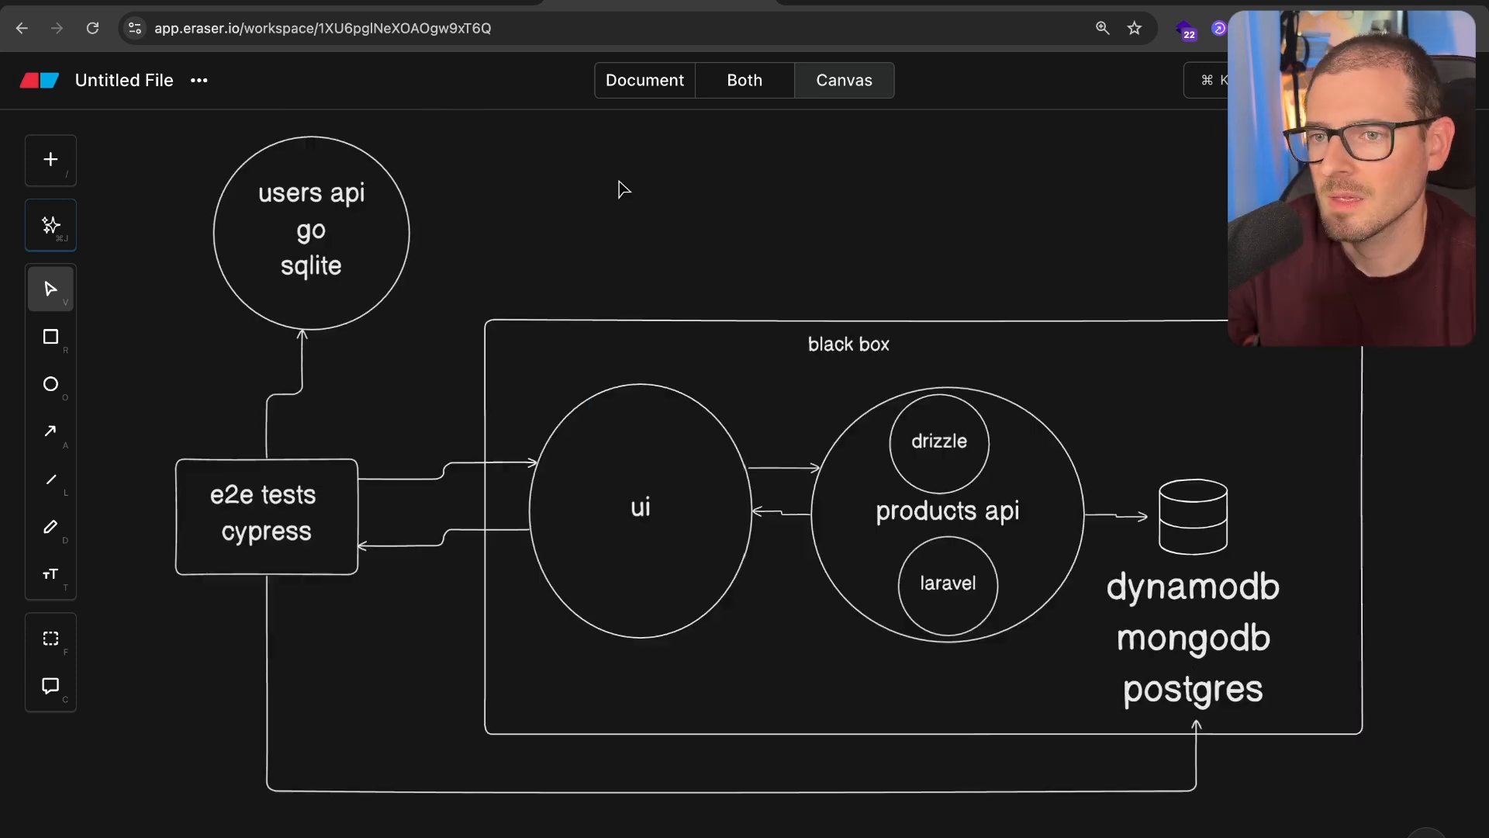
mouse_move(828, 319)
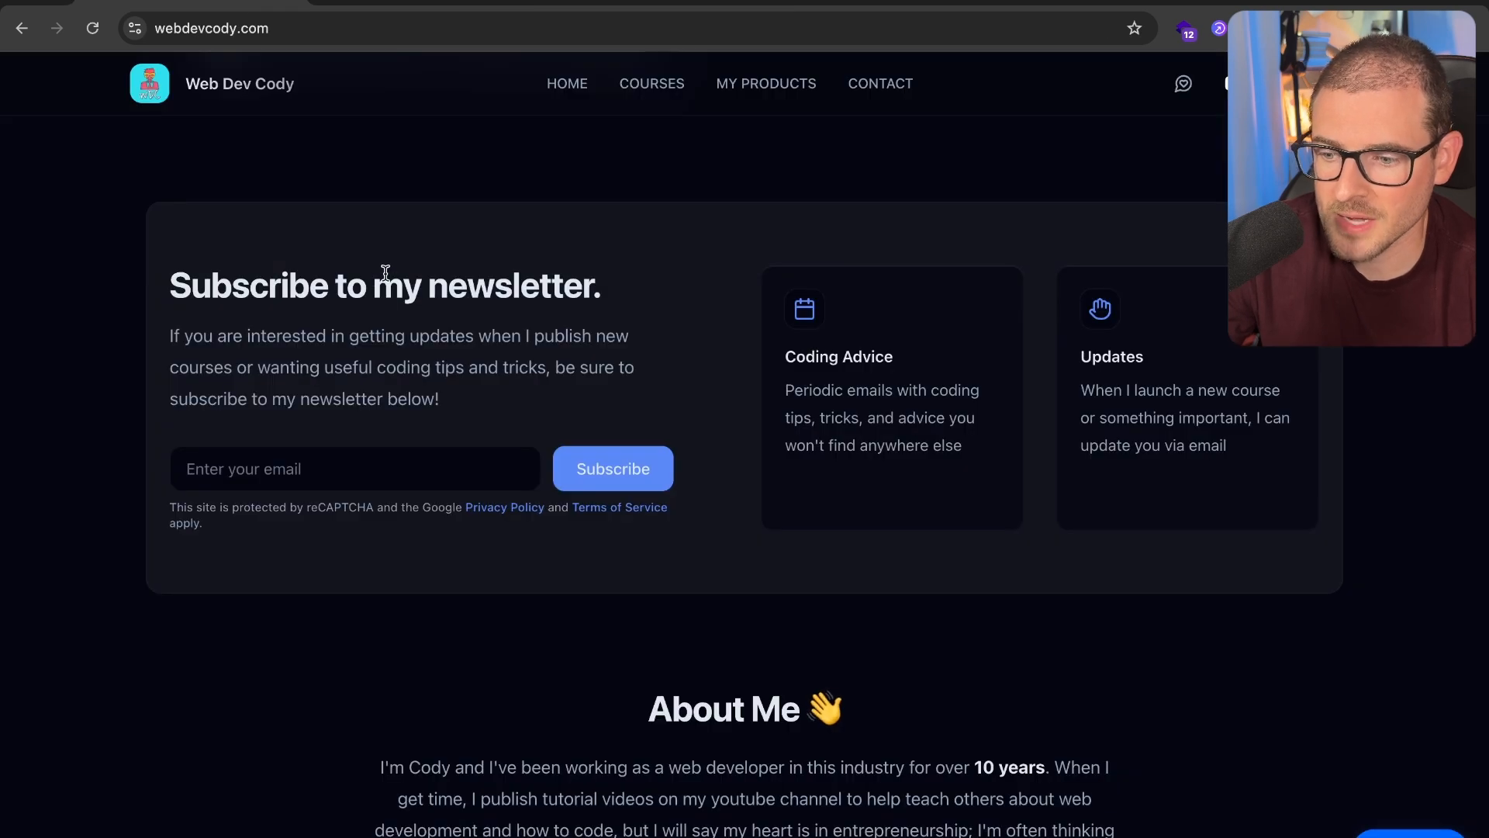
View the Subscribe to my newsletter section on webdevcody.com.
click(355, 468)
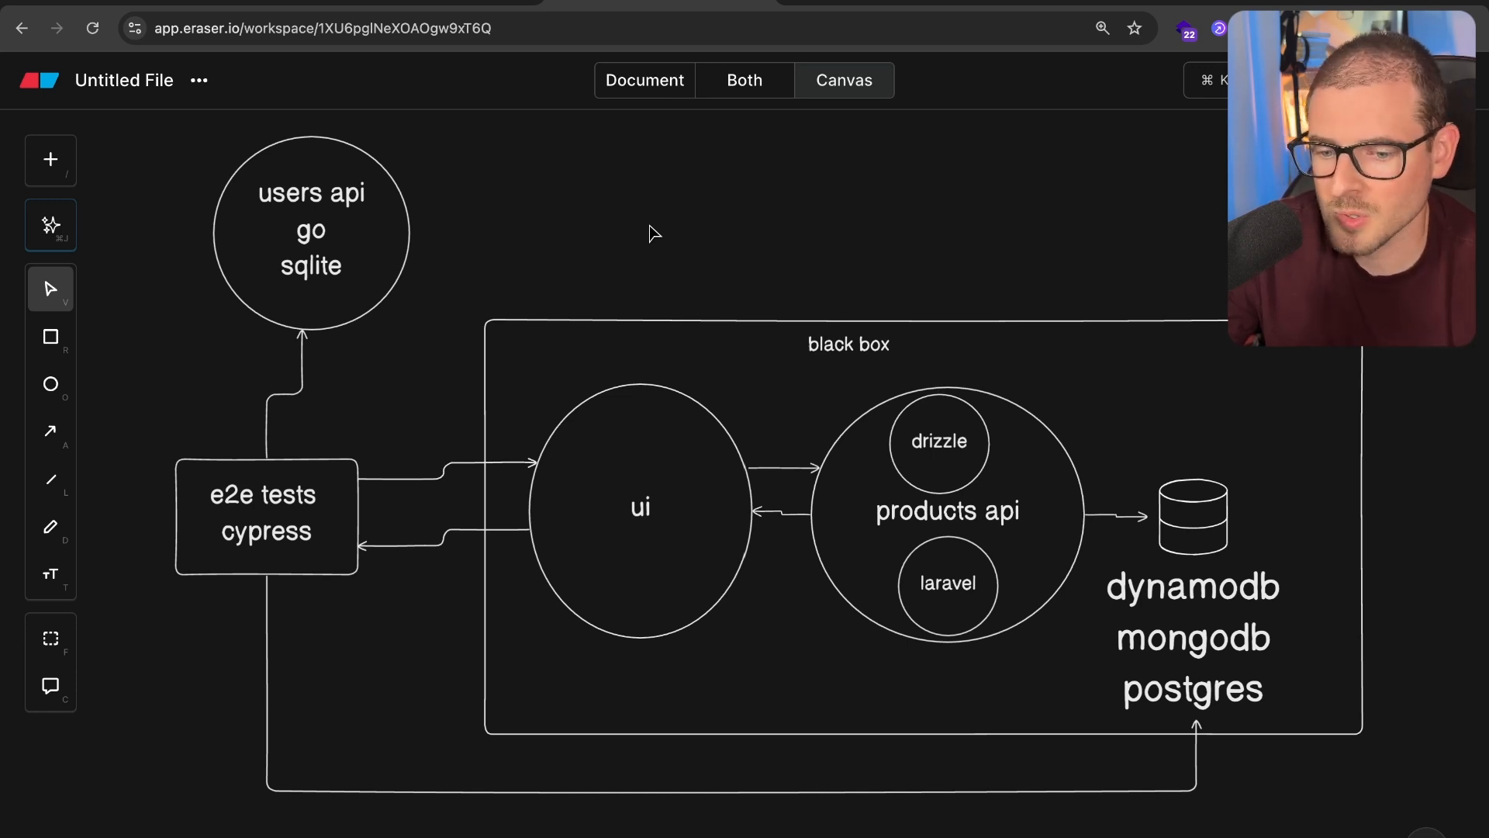
mouse_move(170, 6)
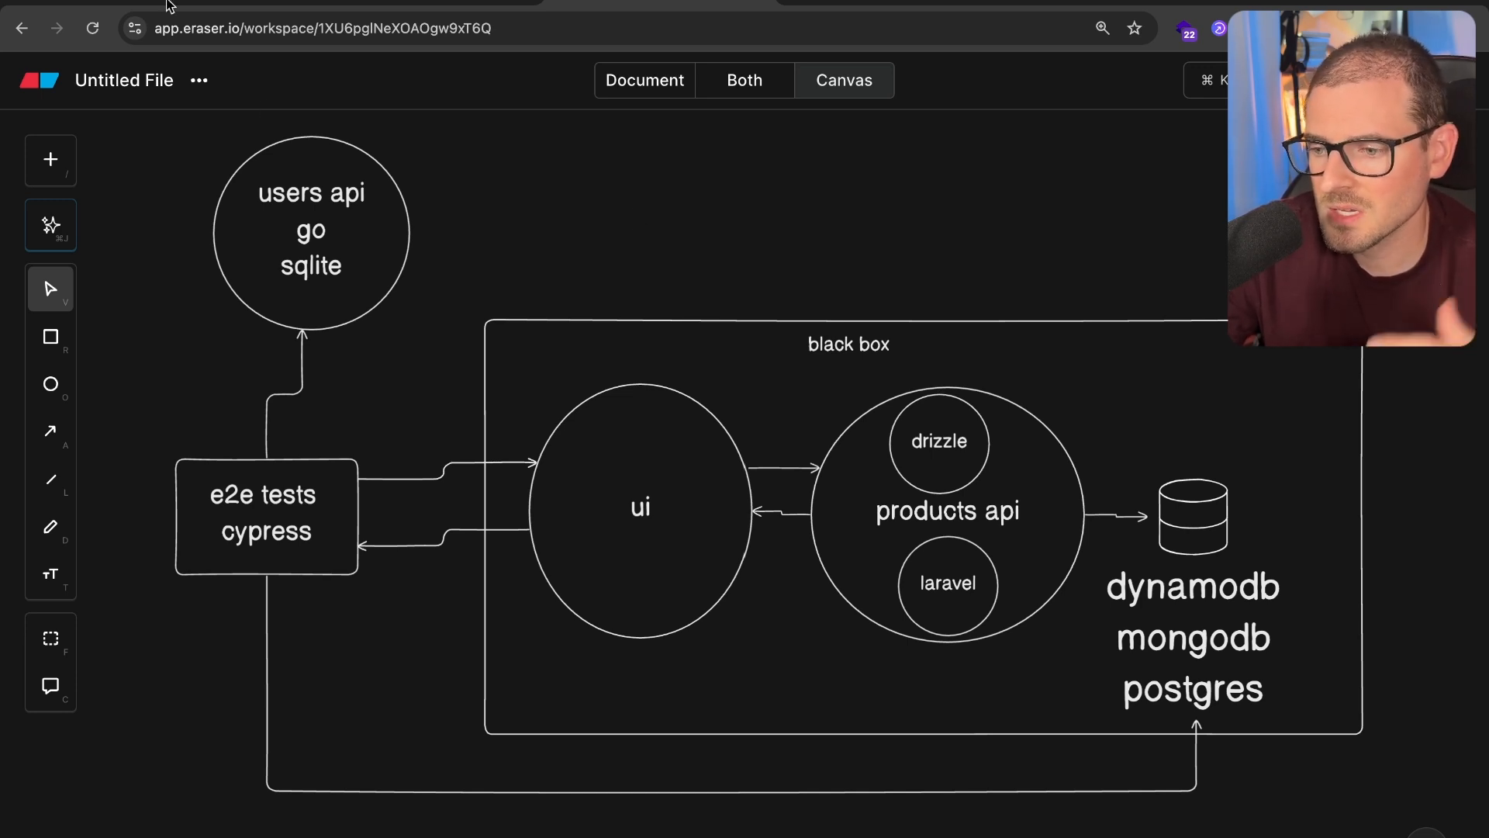